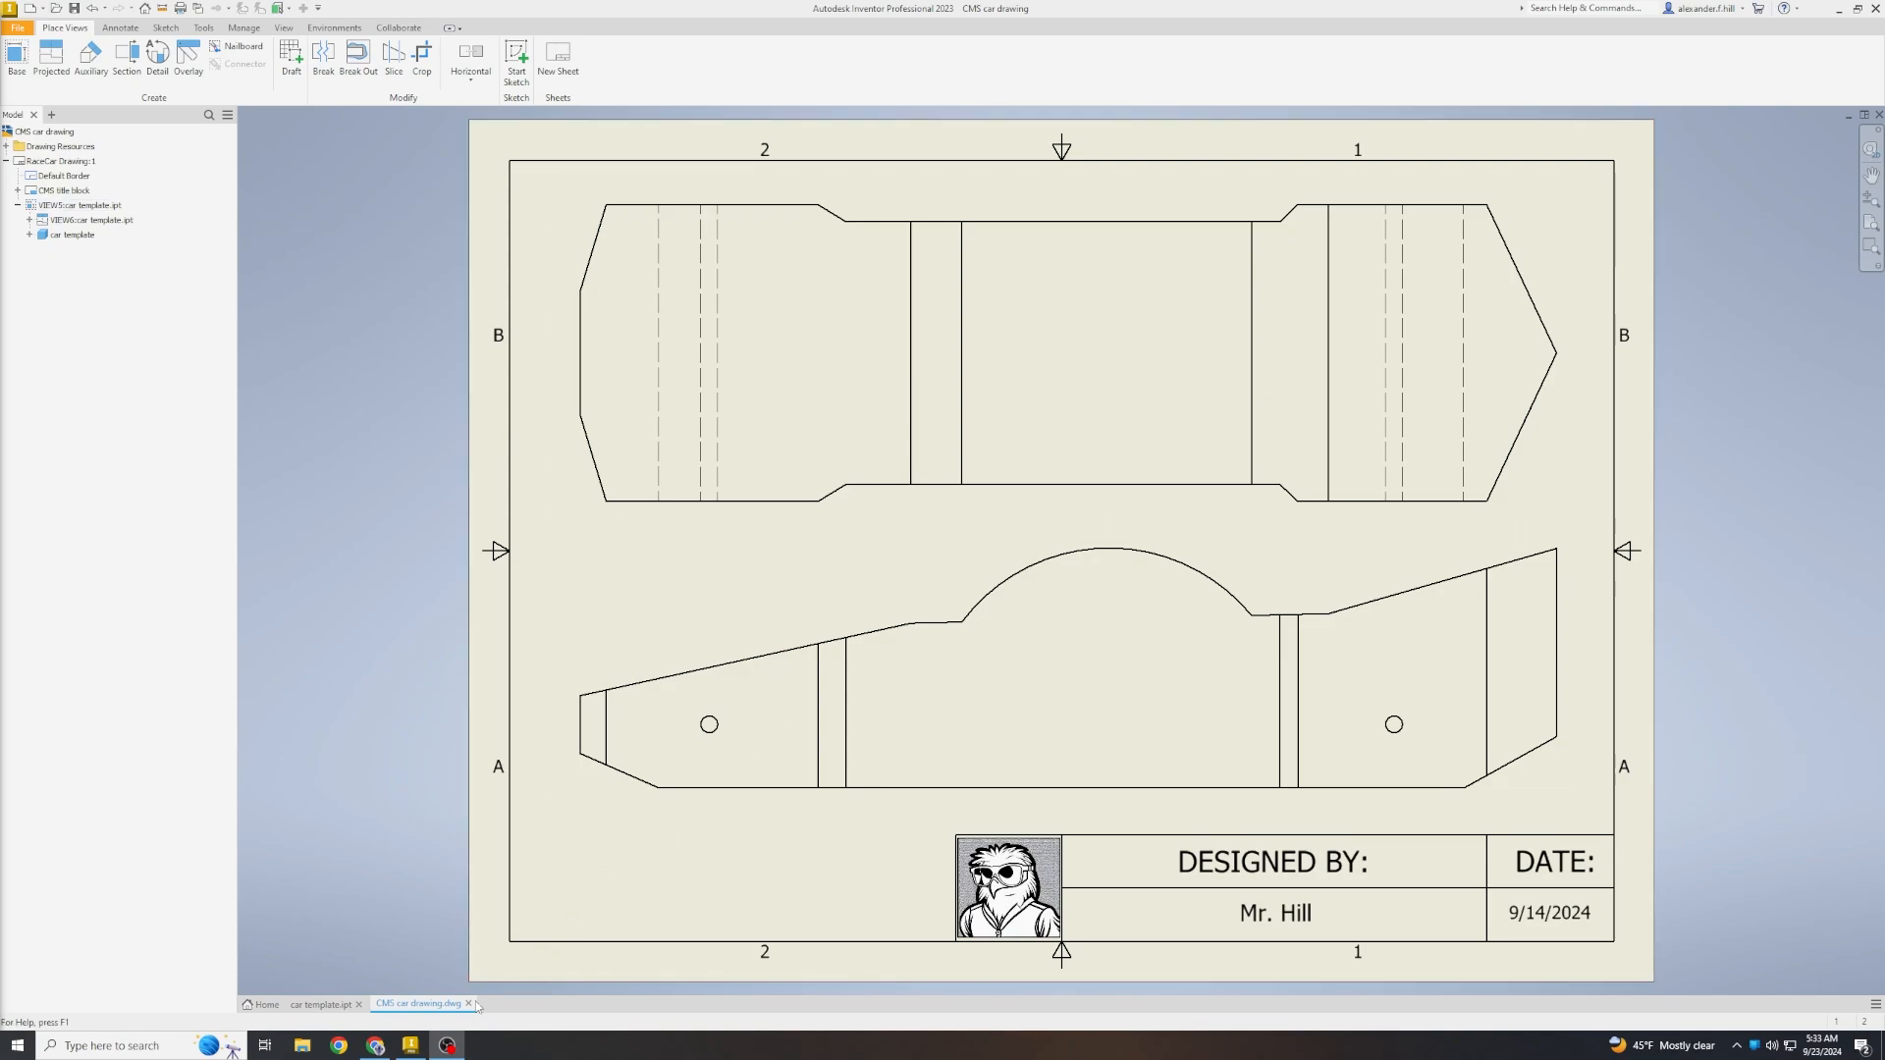
mouse_move(470, 1006)
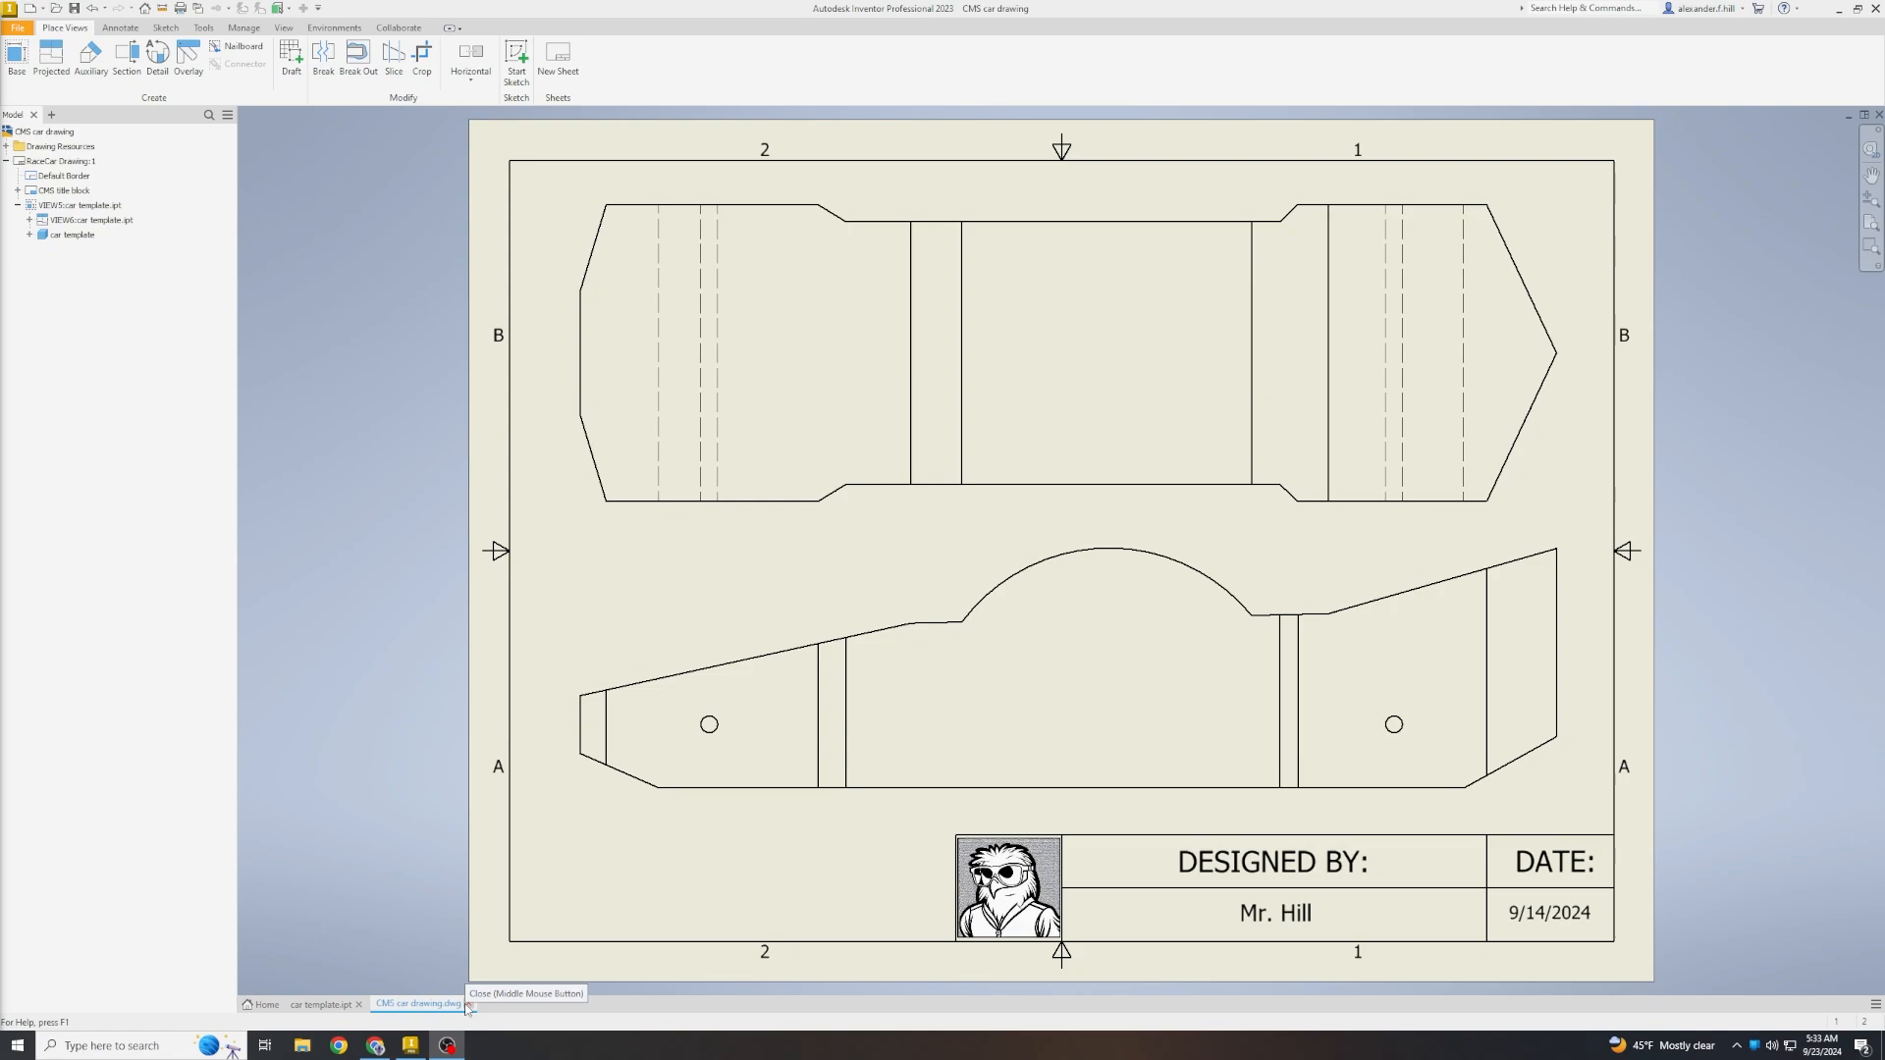
Close the CMS car drawing, discarding its unsaved changes.
left_click(471, 1004)
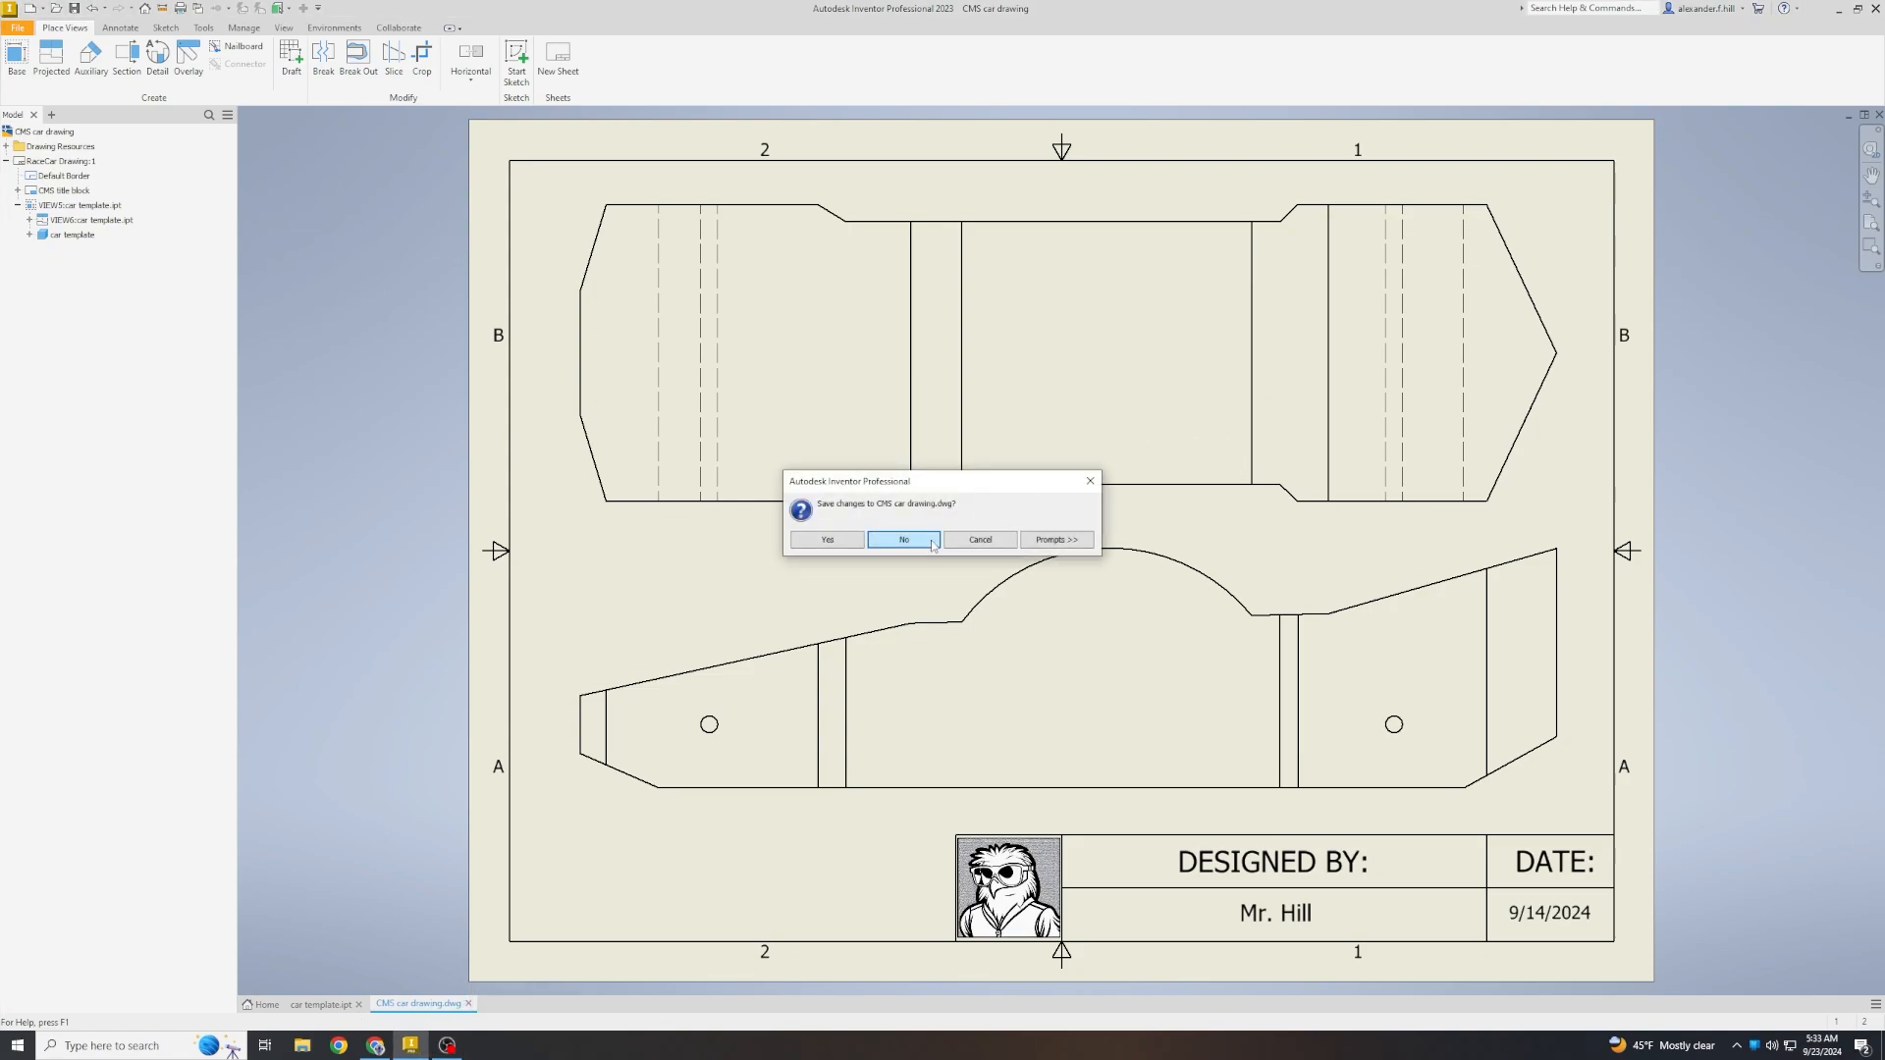
left_click(903, 539)
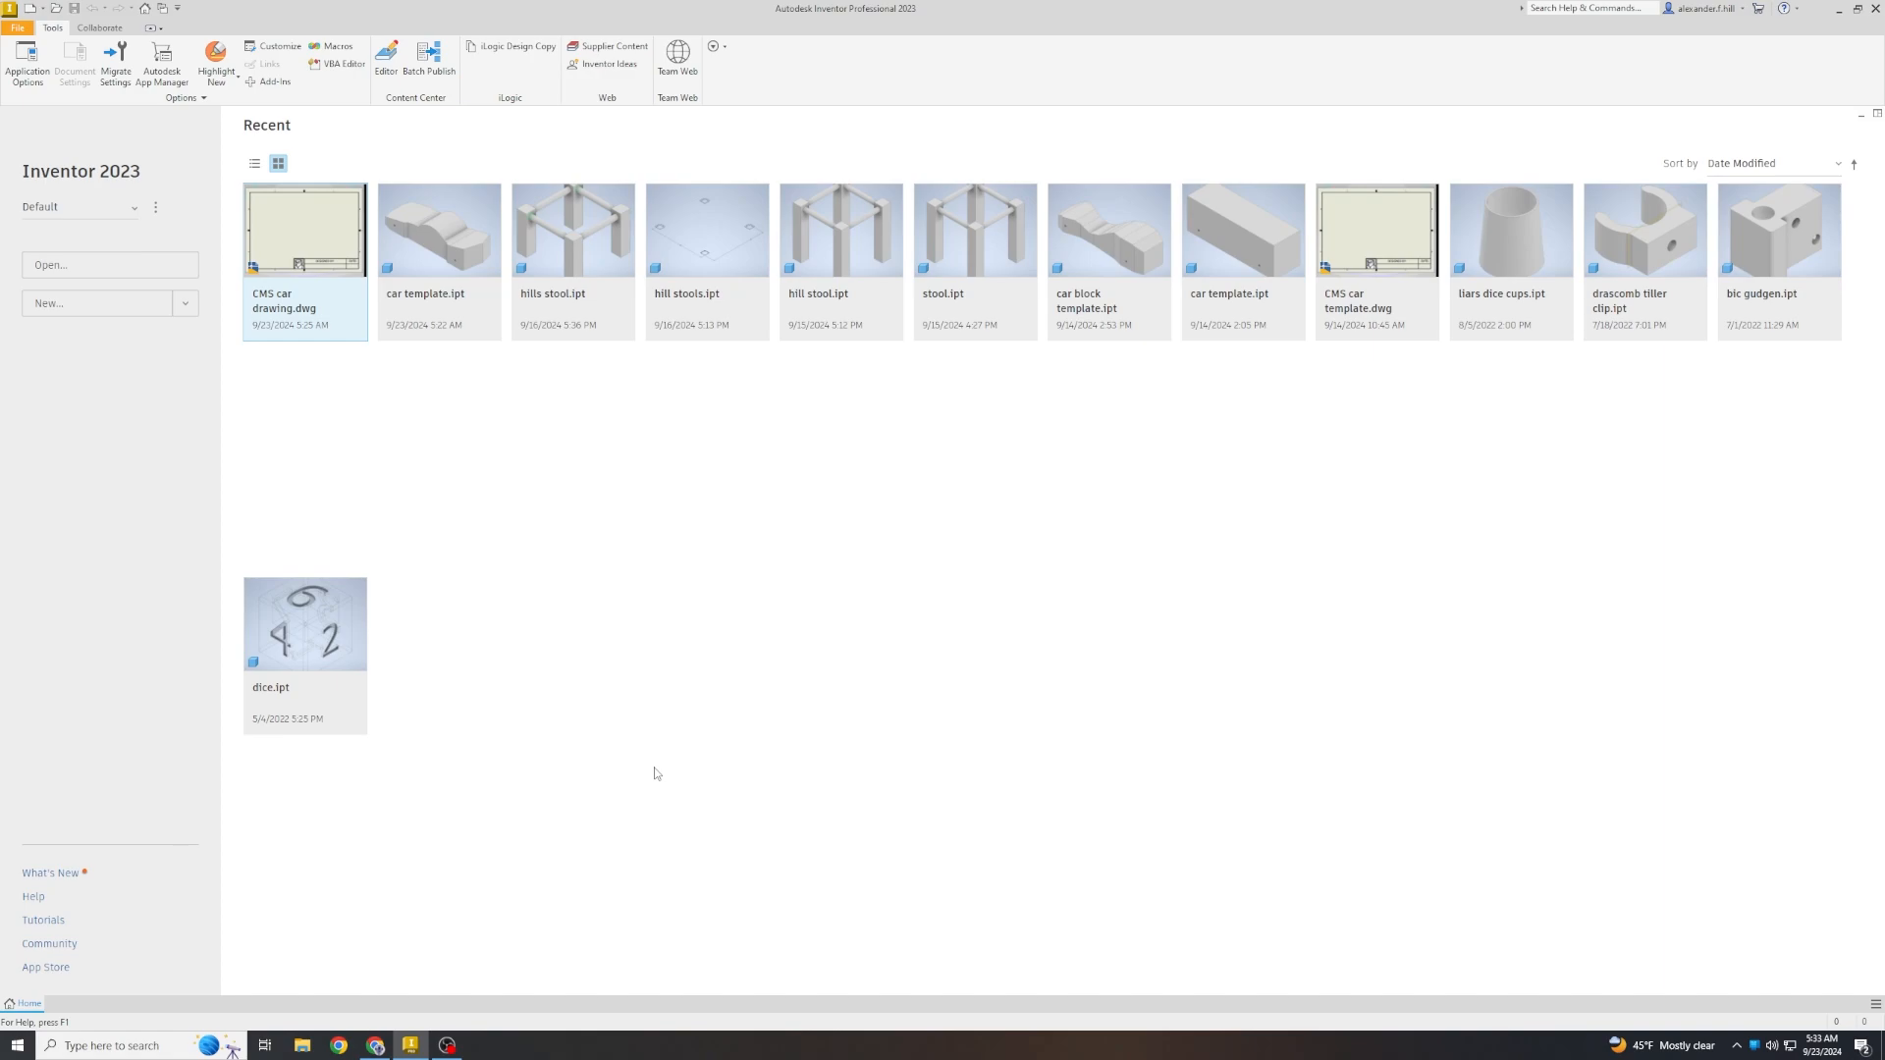
mouse_move(423, 234)
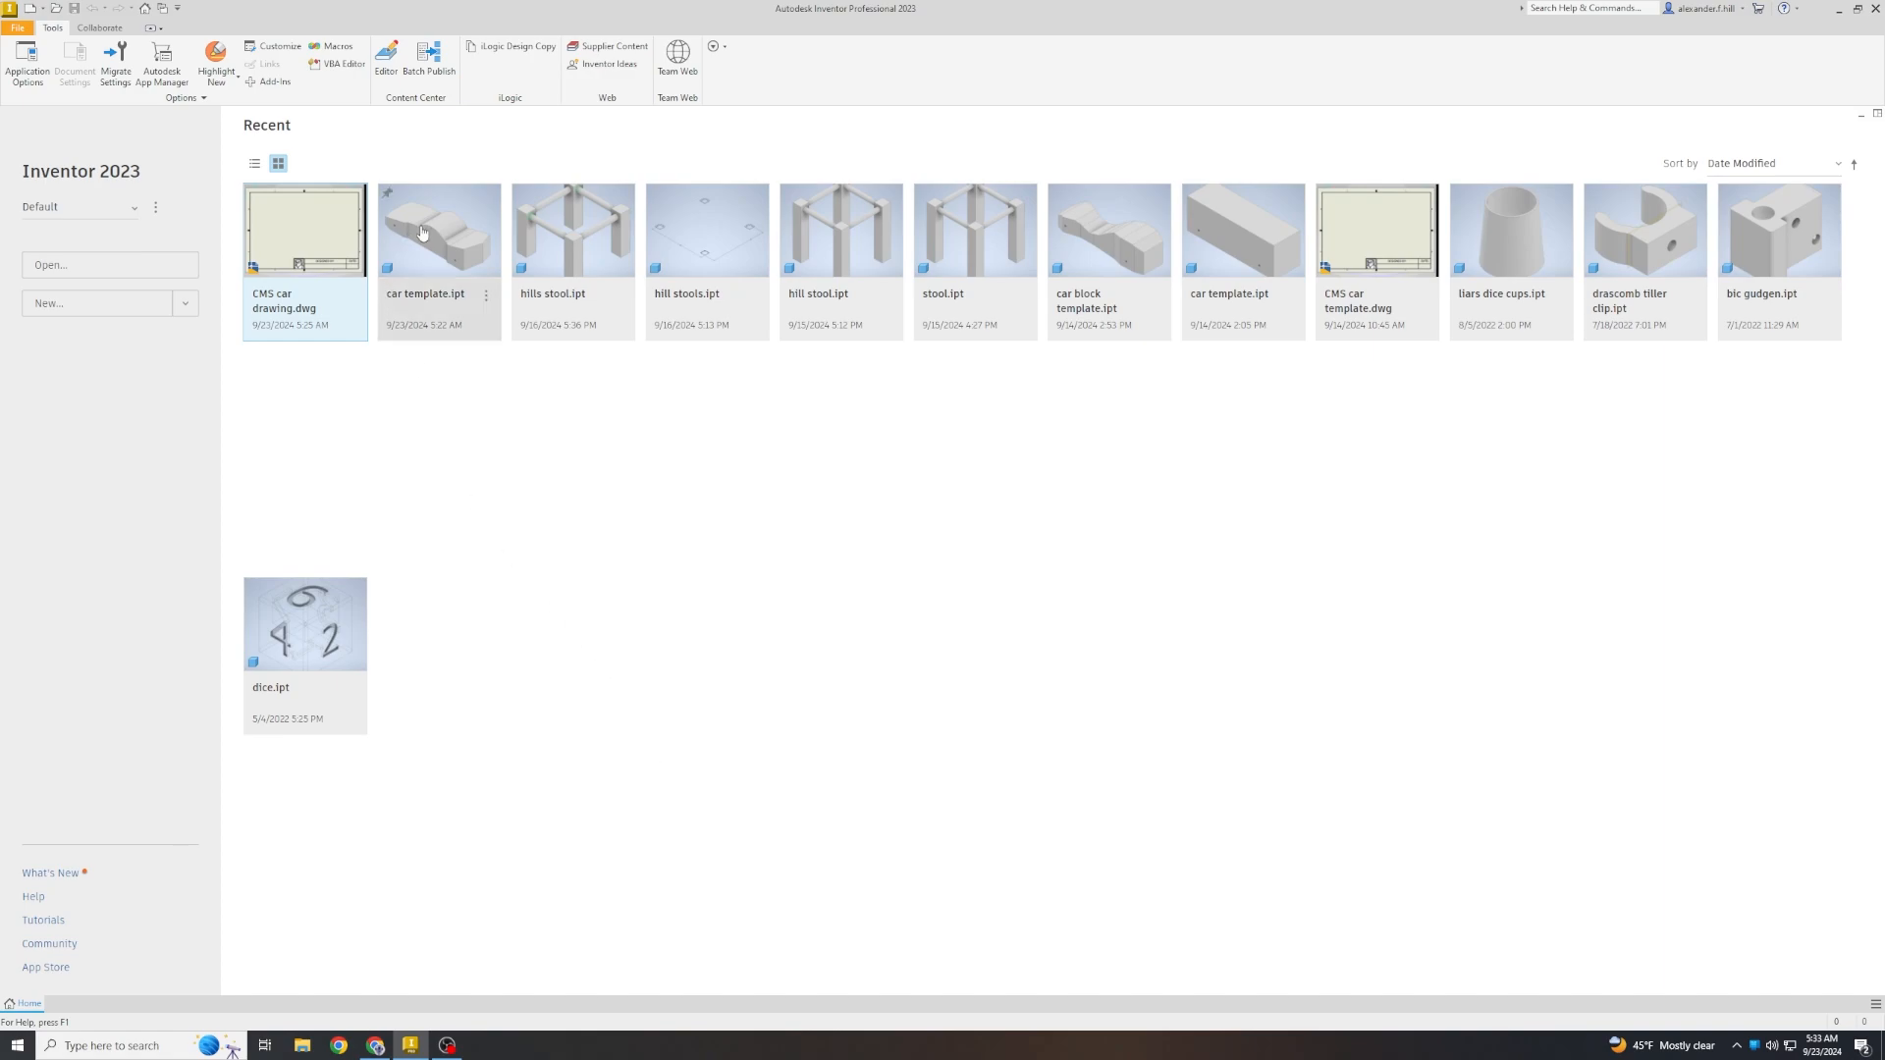
mouse_move(416, 242)
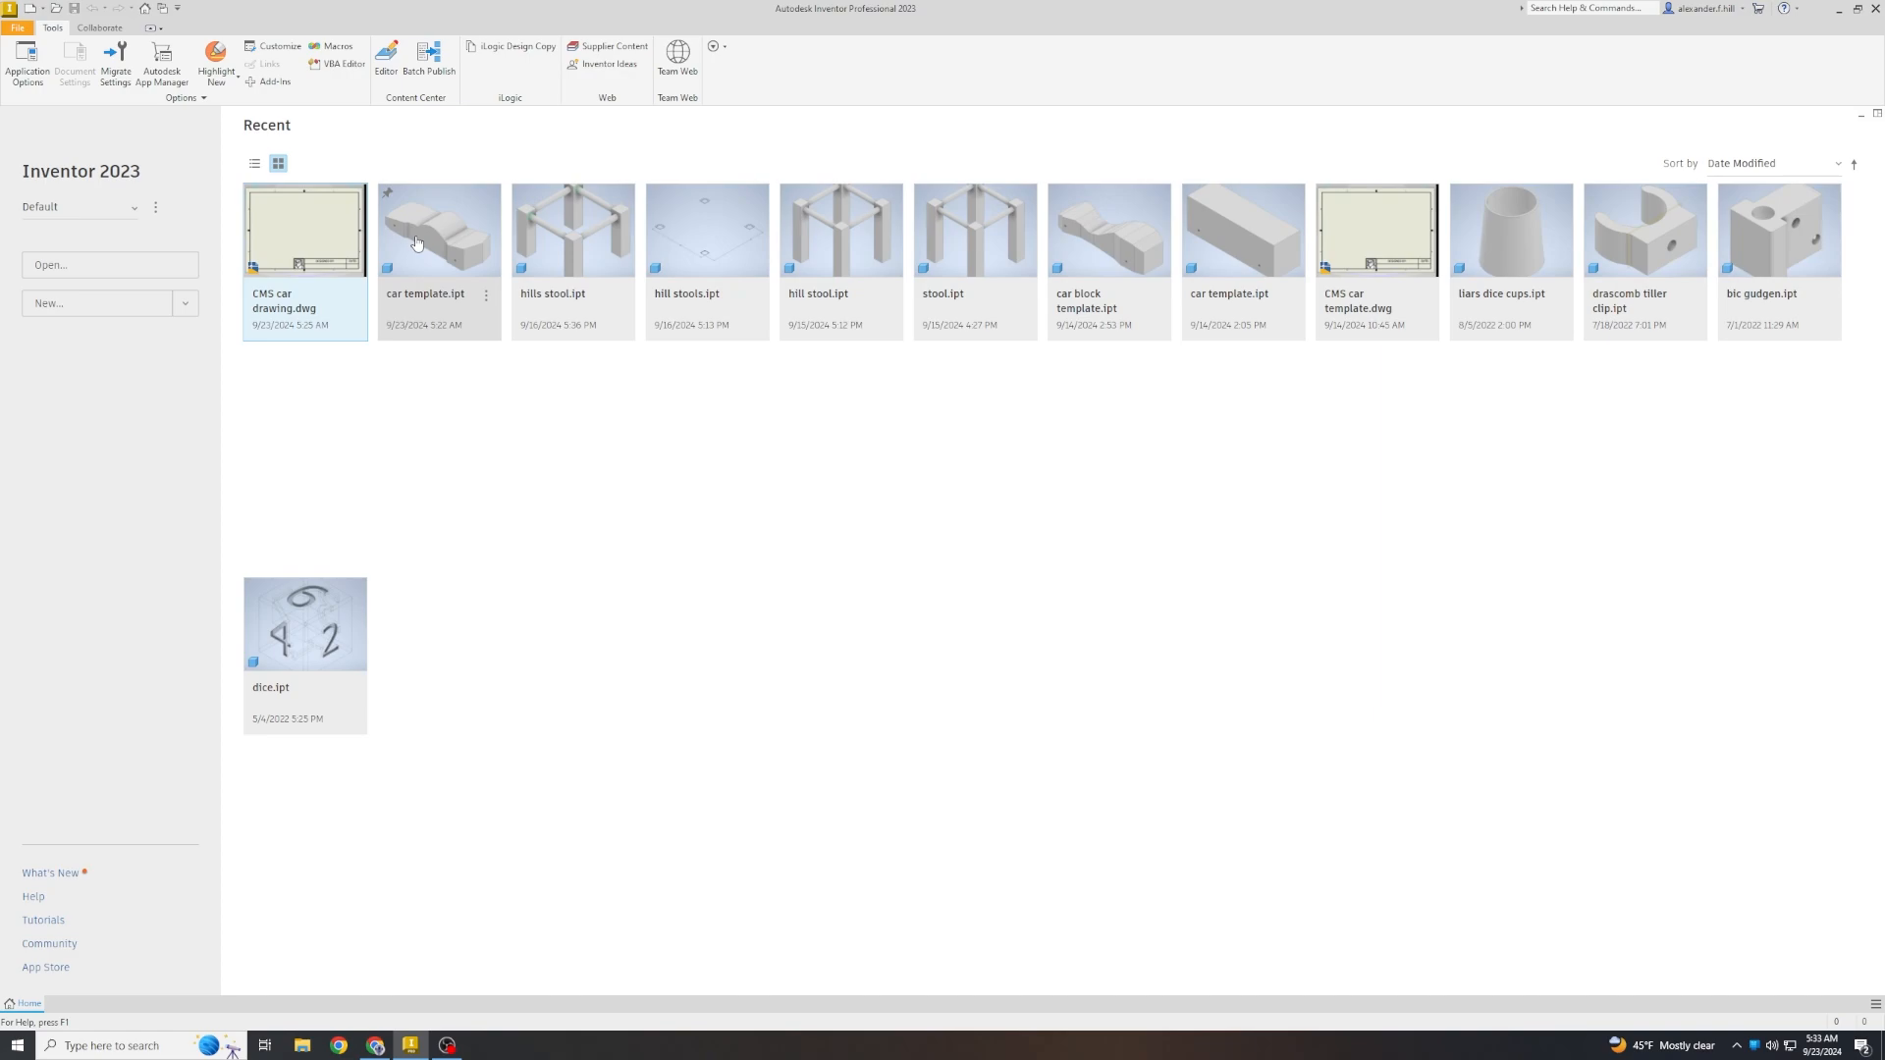
Reopen the car template part from the Recent Documents list.
left_click(16, 31)
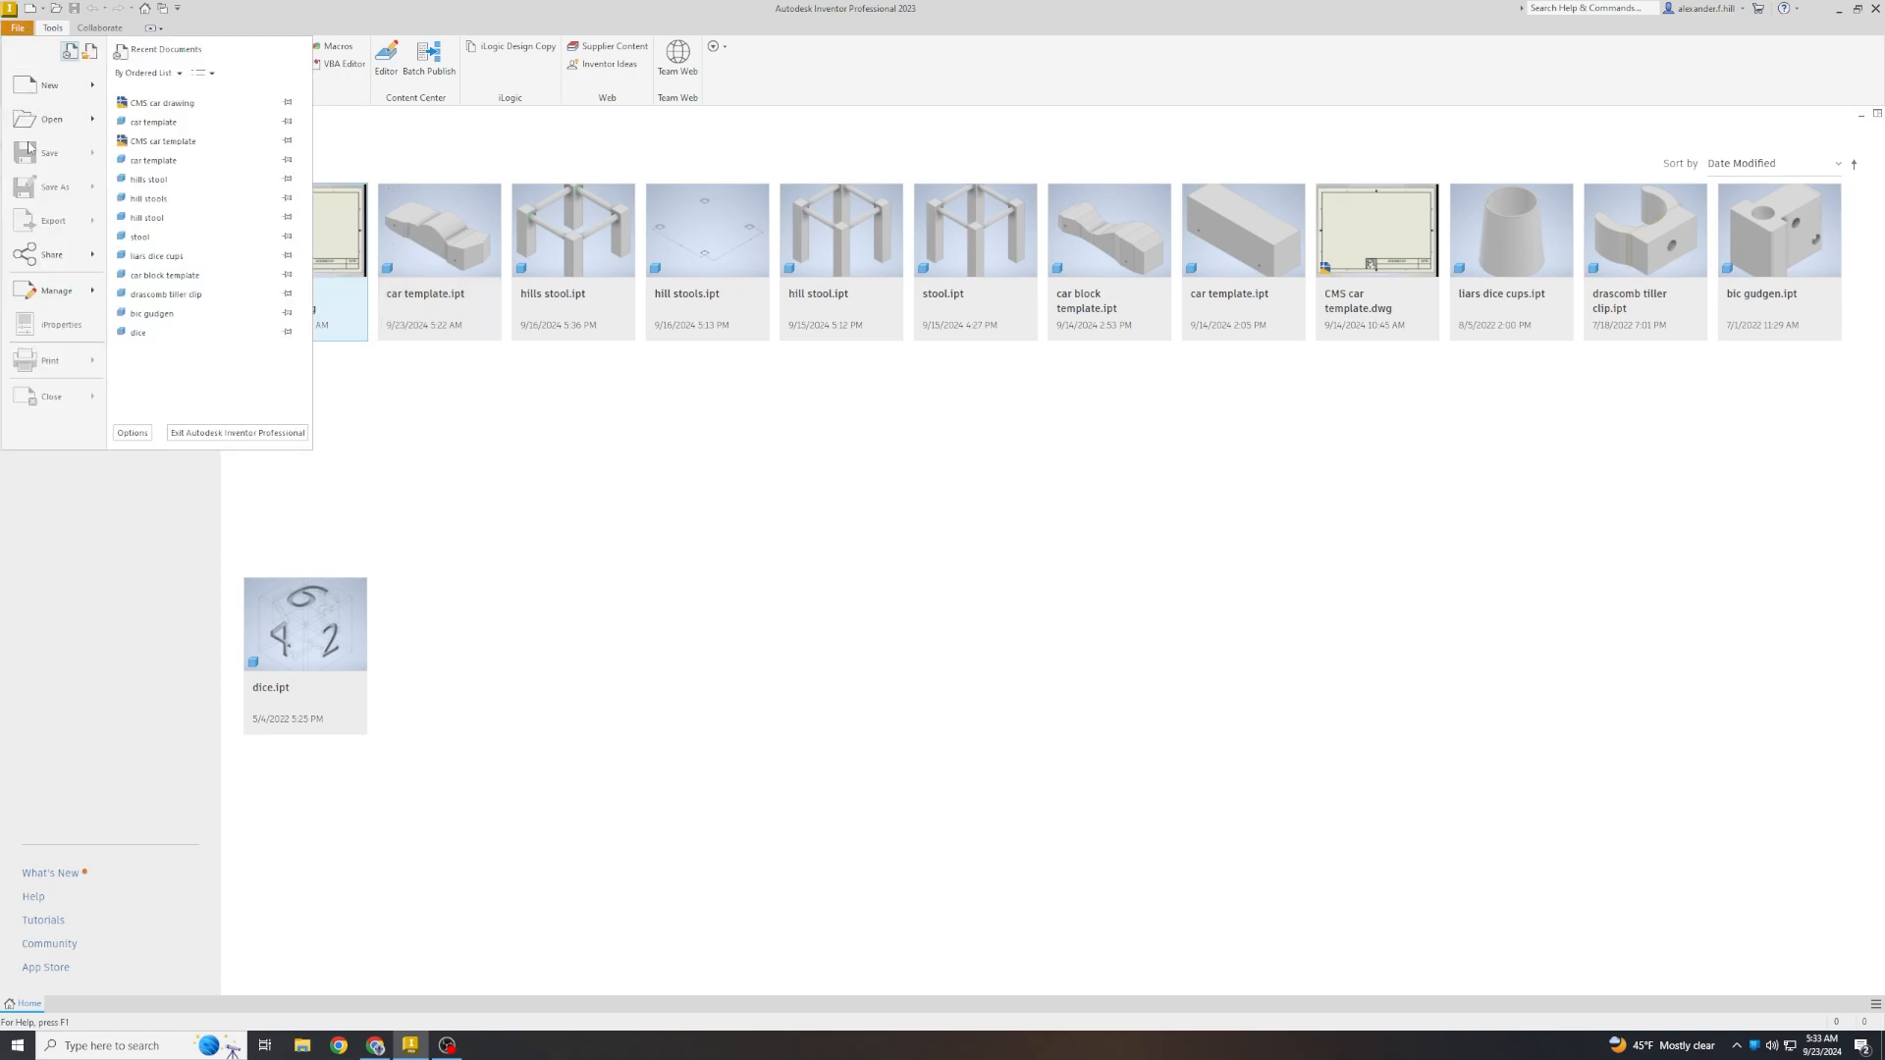
left_click(52, 119)
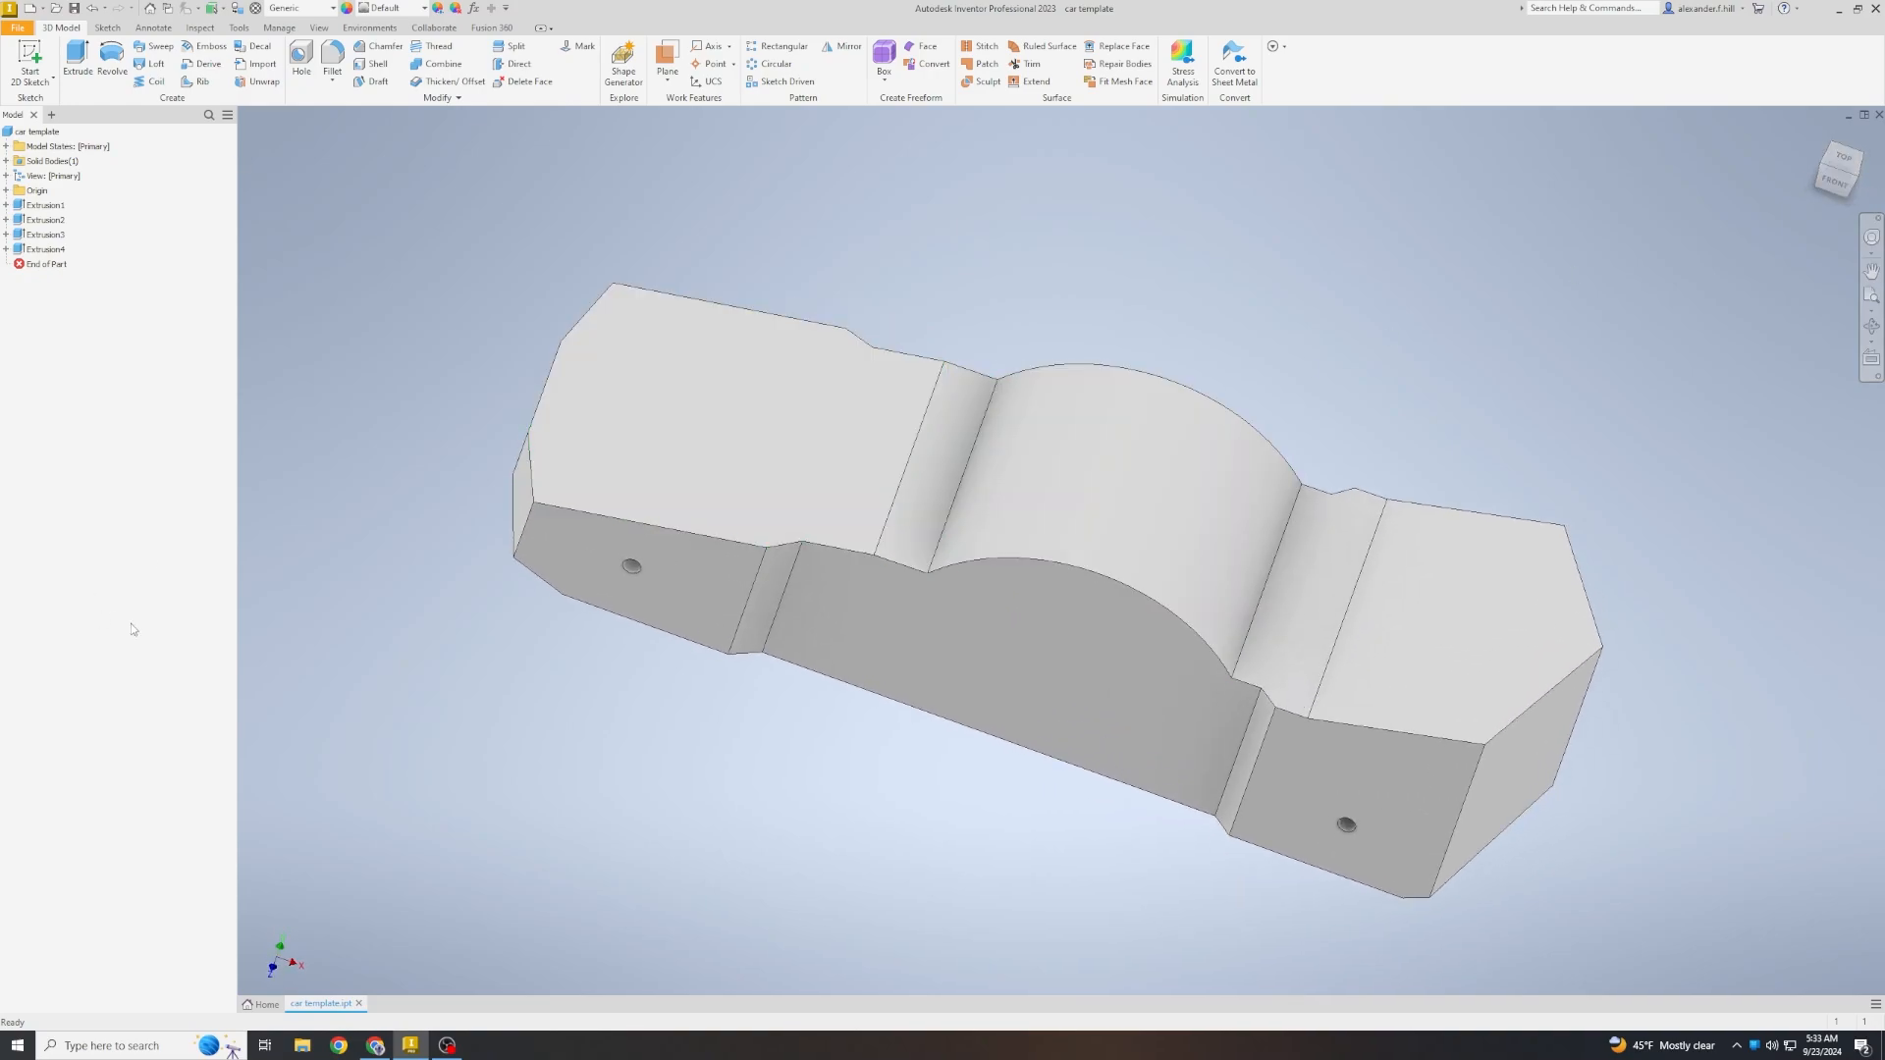
mouse_move(286, 847)
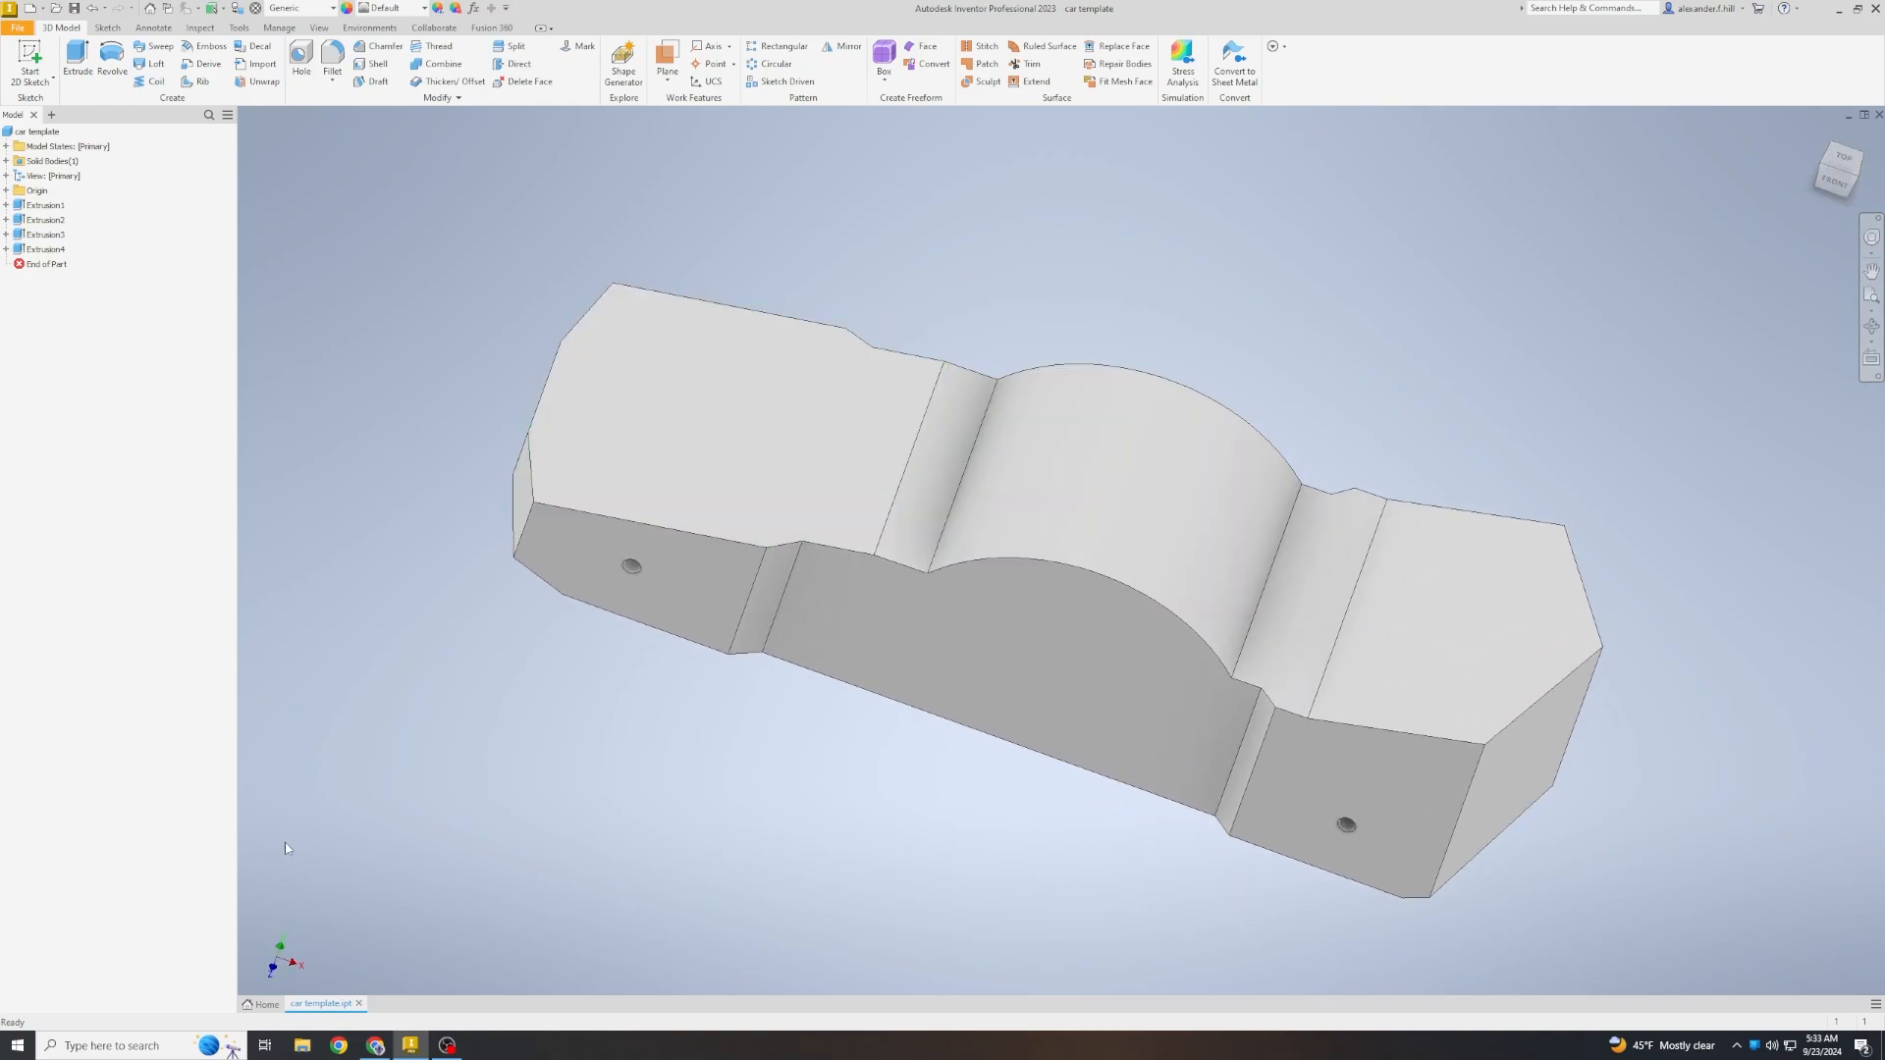
mouse_move(282, 875)
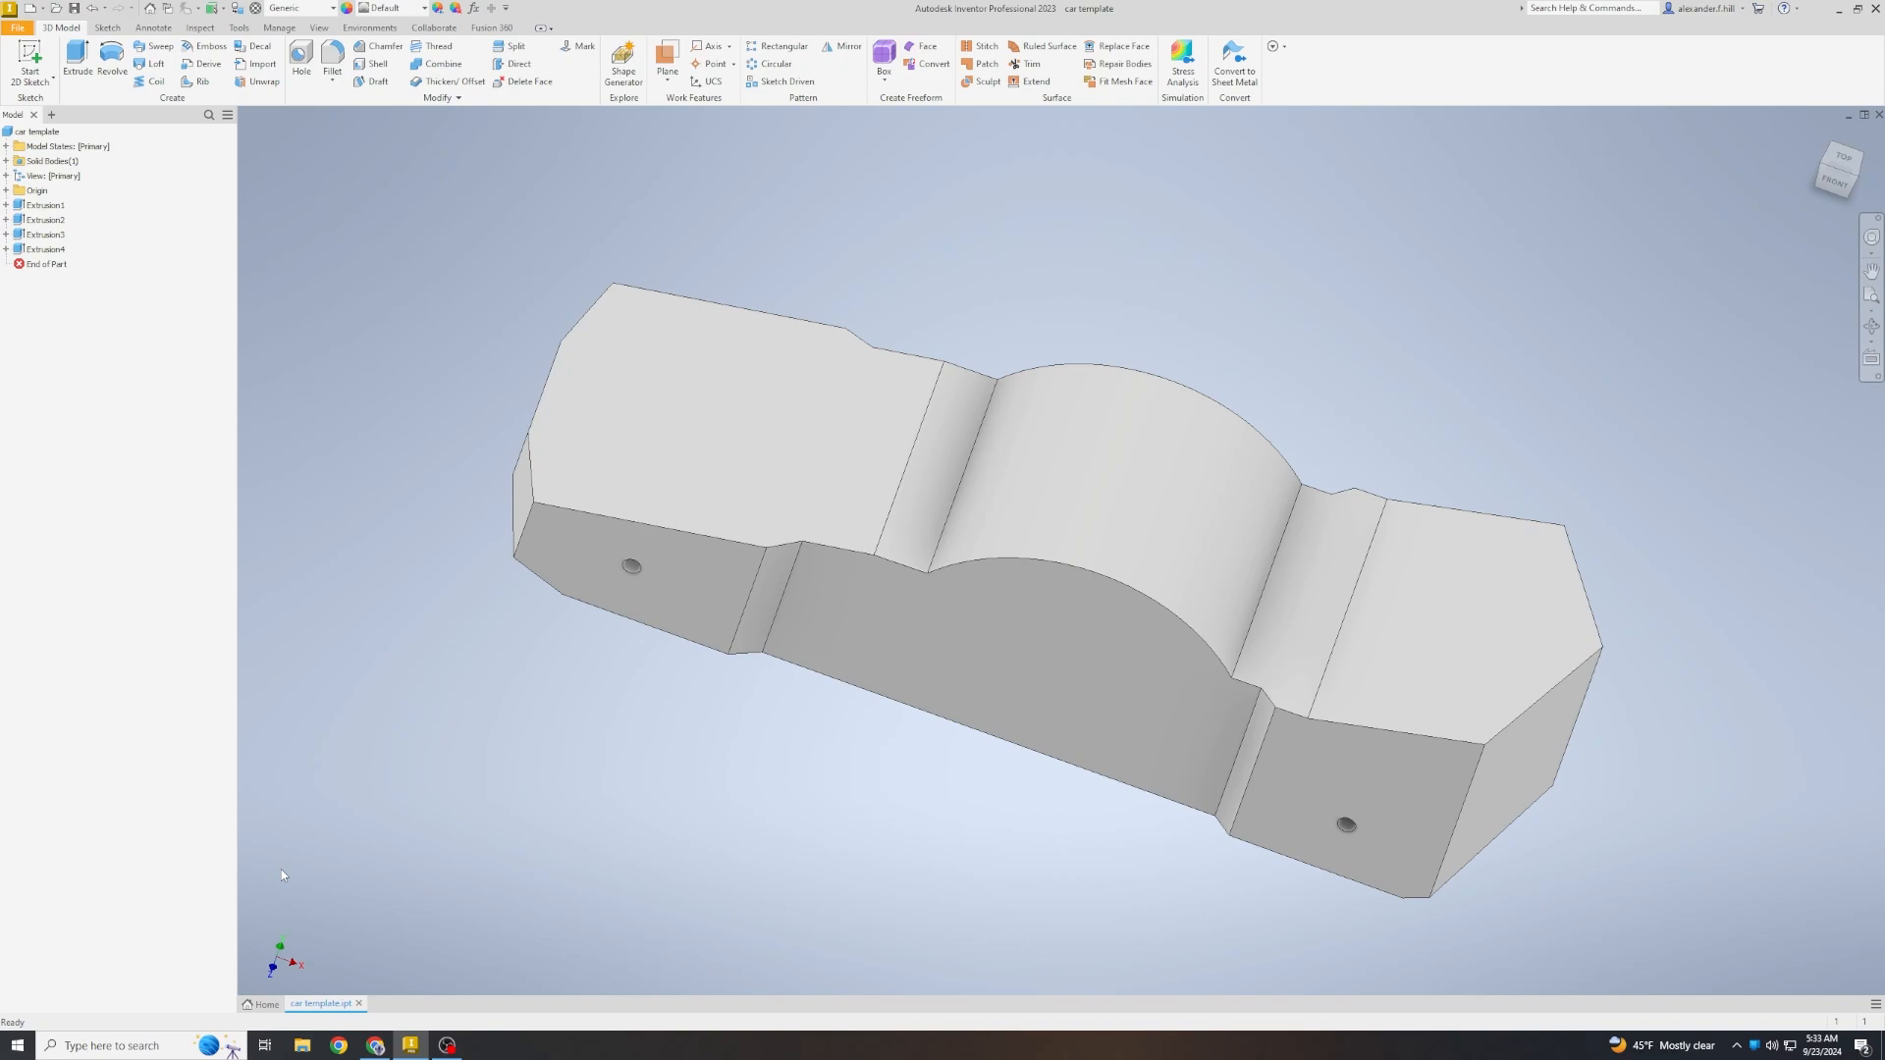
mouse_move(294, 906)
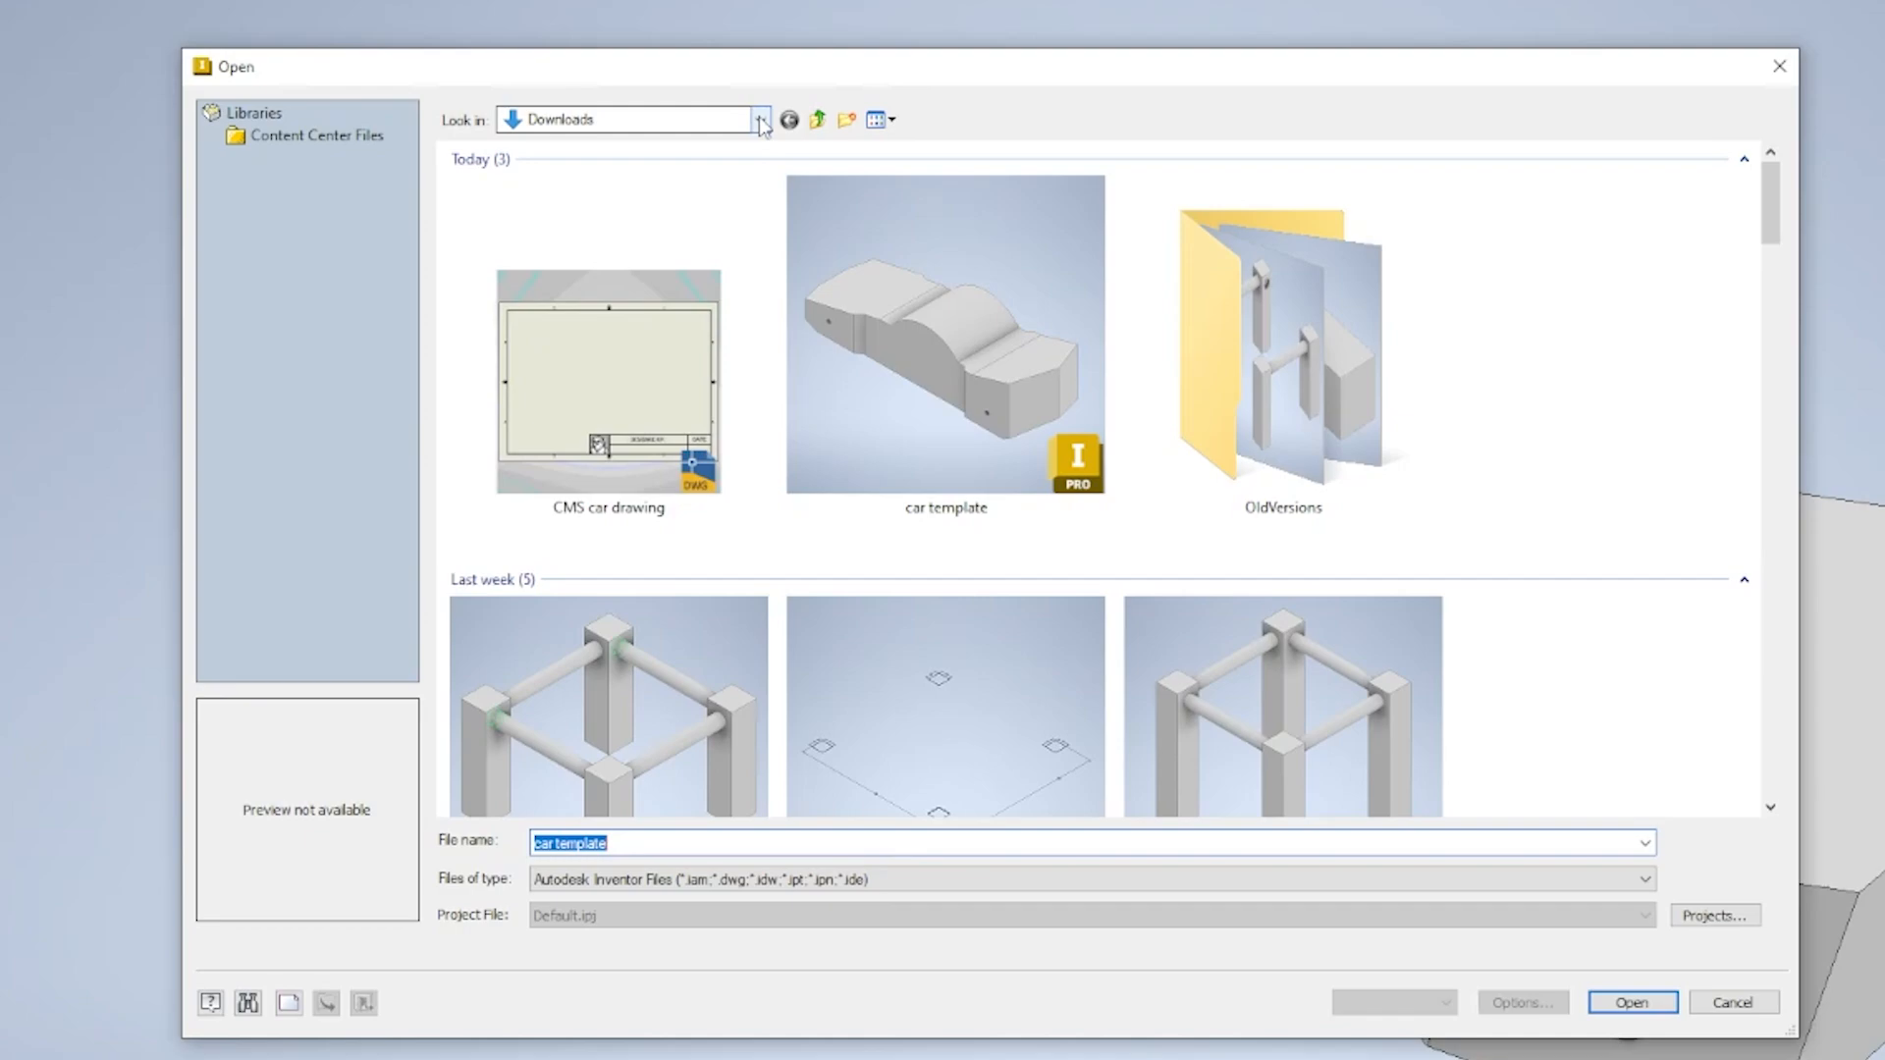
mouse_move(767, 126)
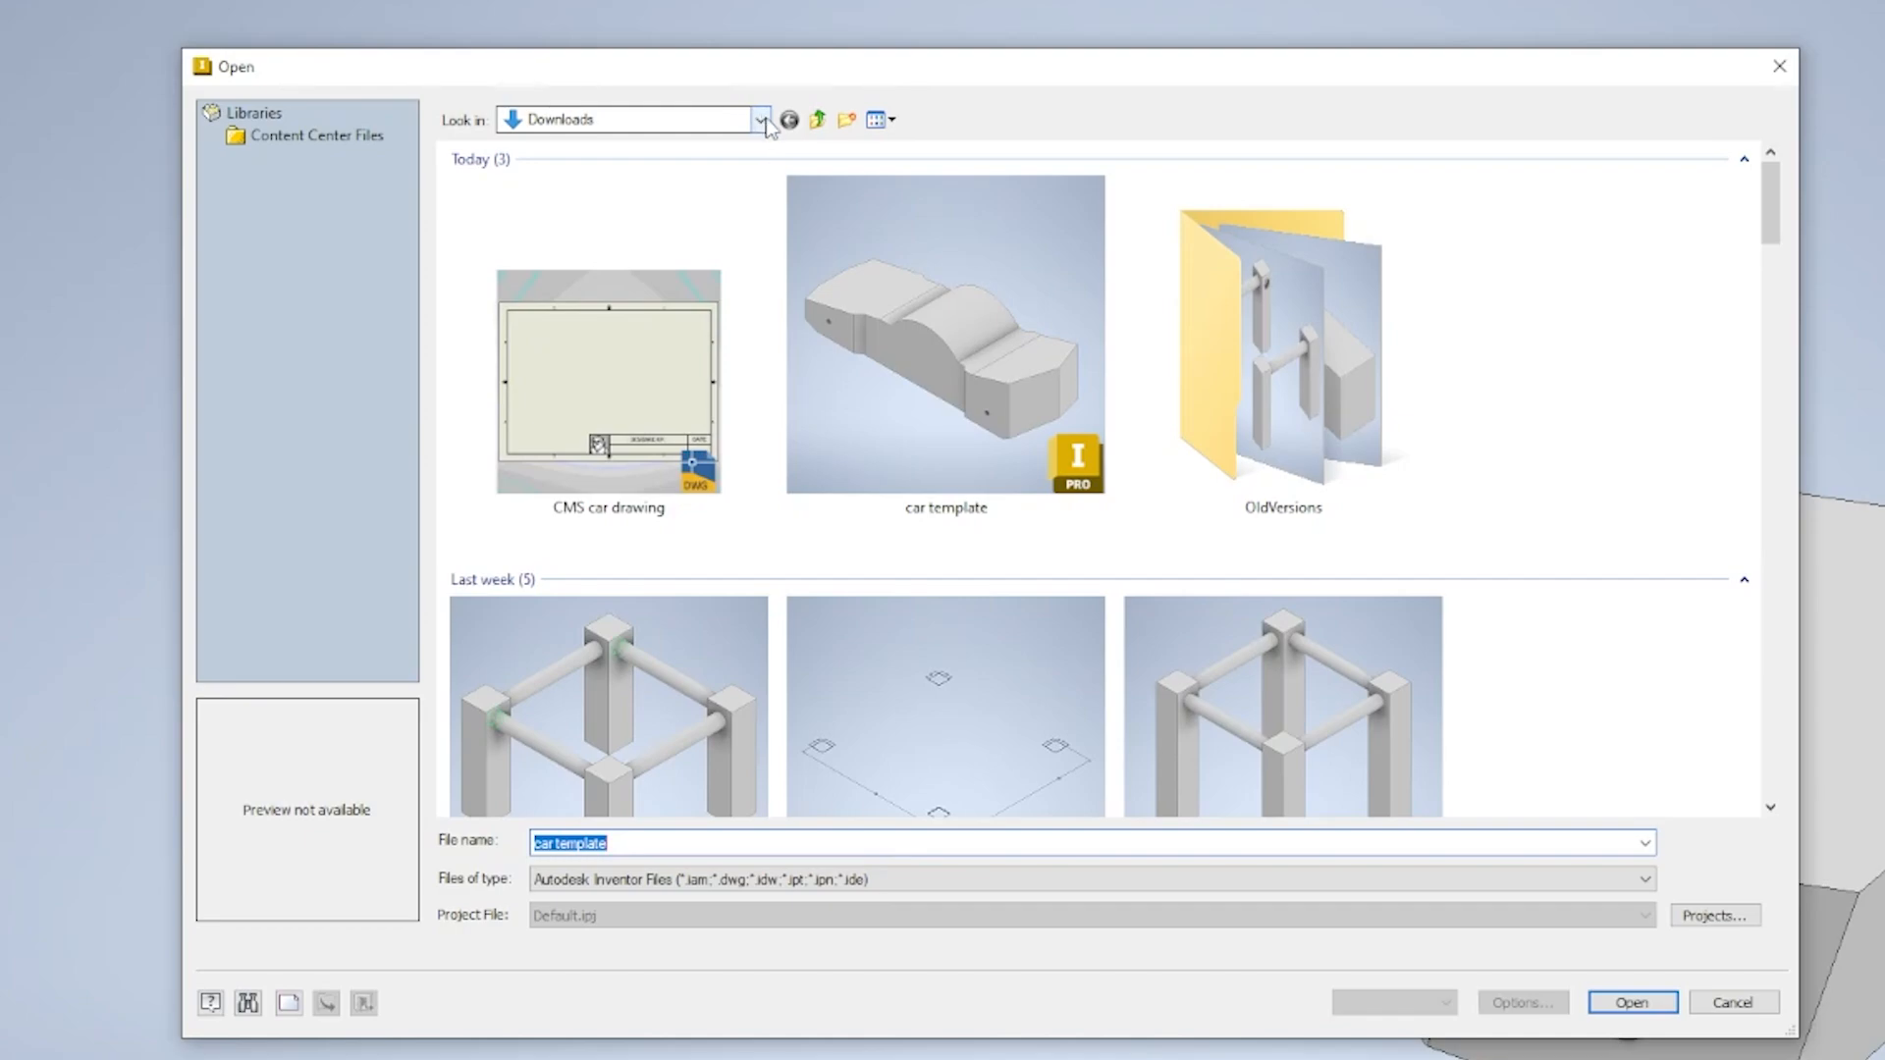
Browse Downloads, adjust thumbnail size, and open the CMS car drawing file.
left_click(758, 119)
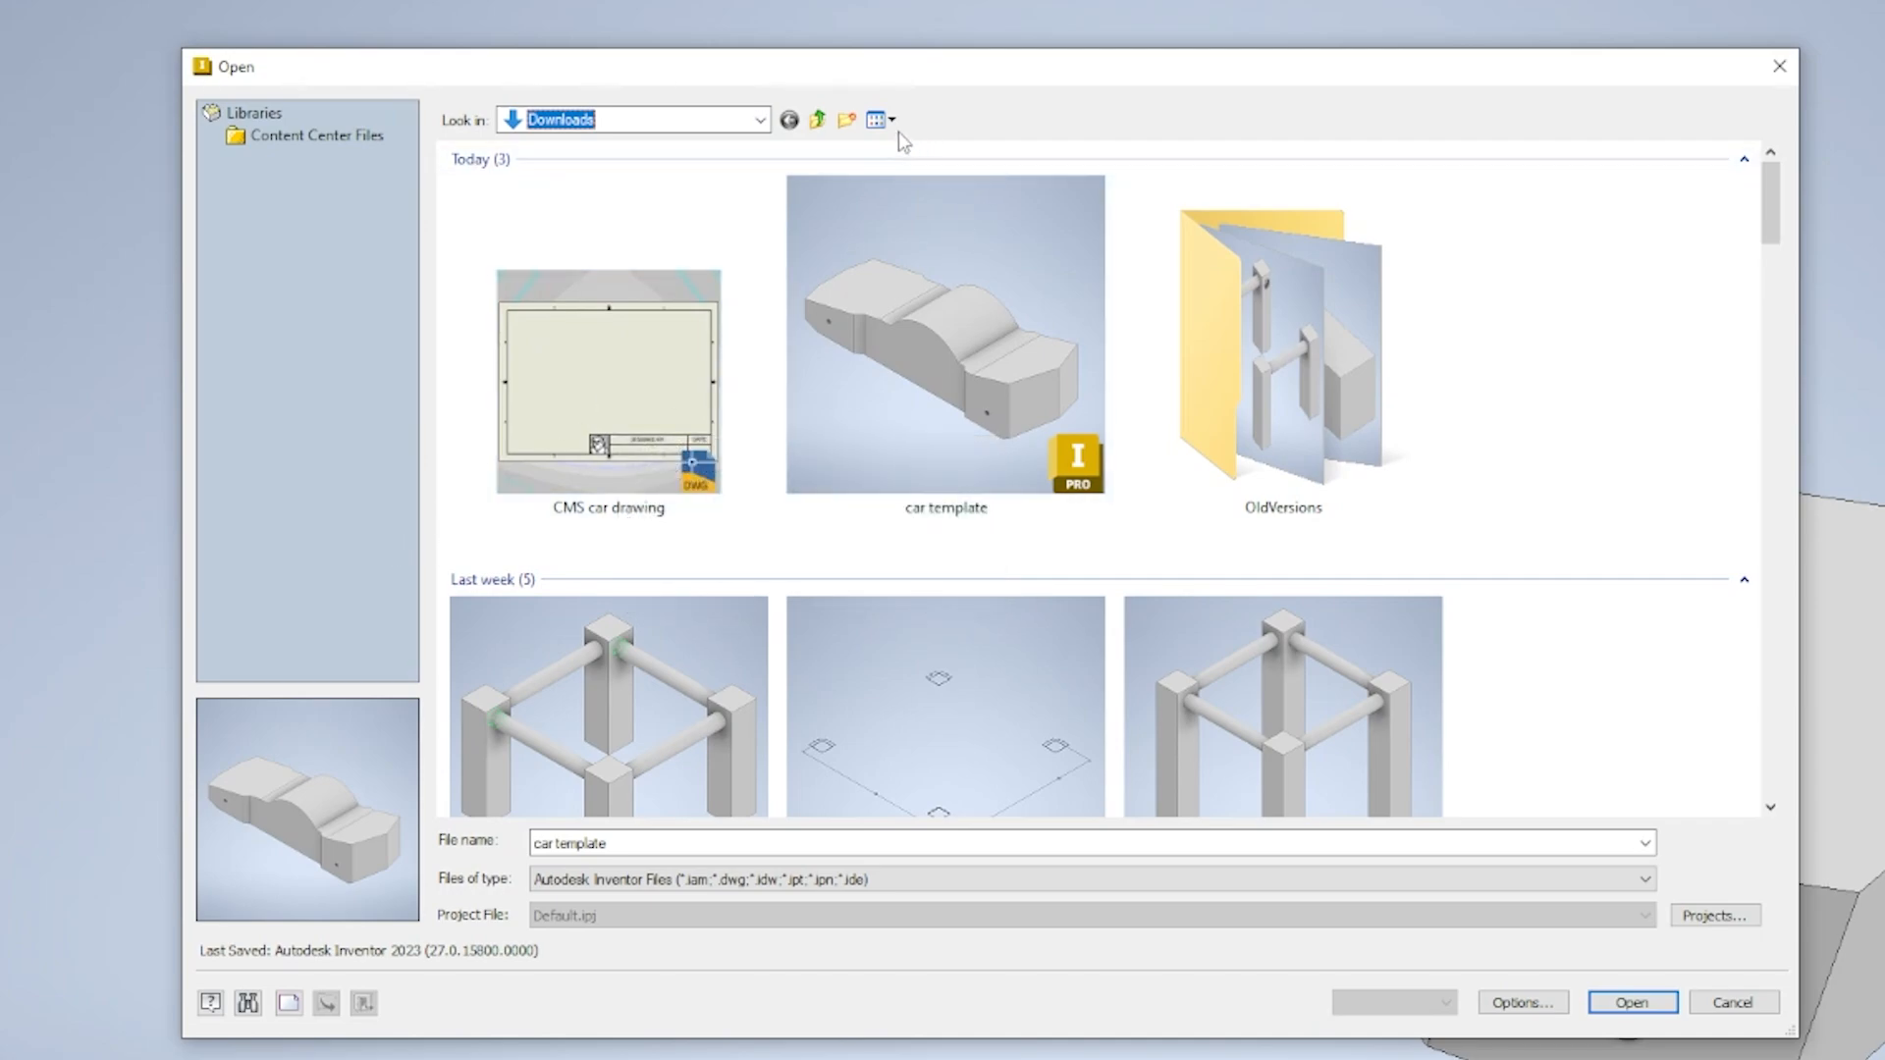
left_click(889, 120)
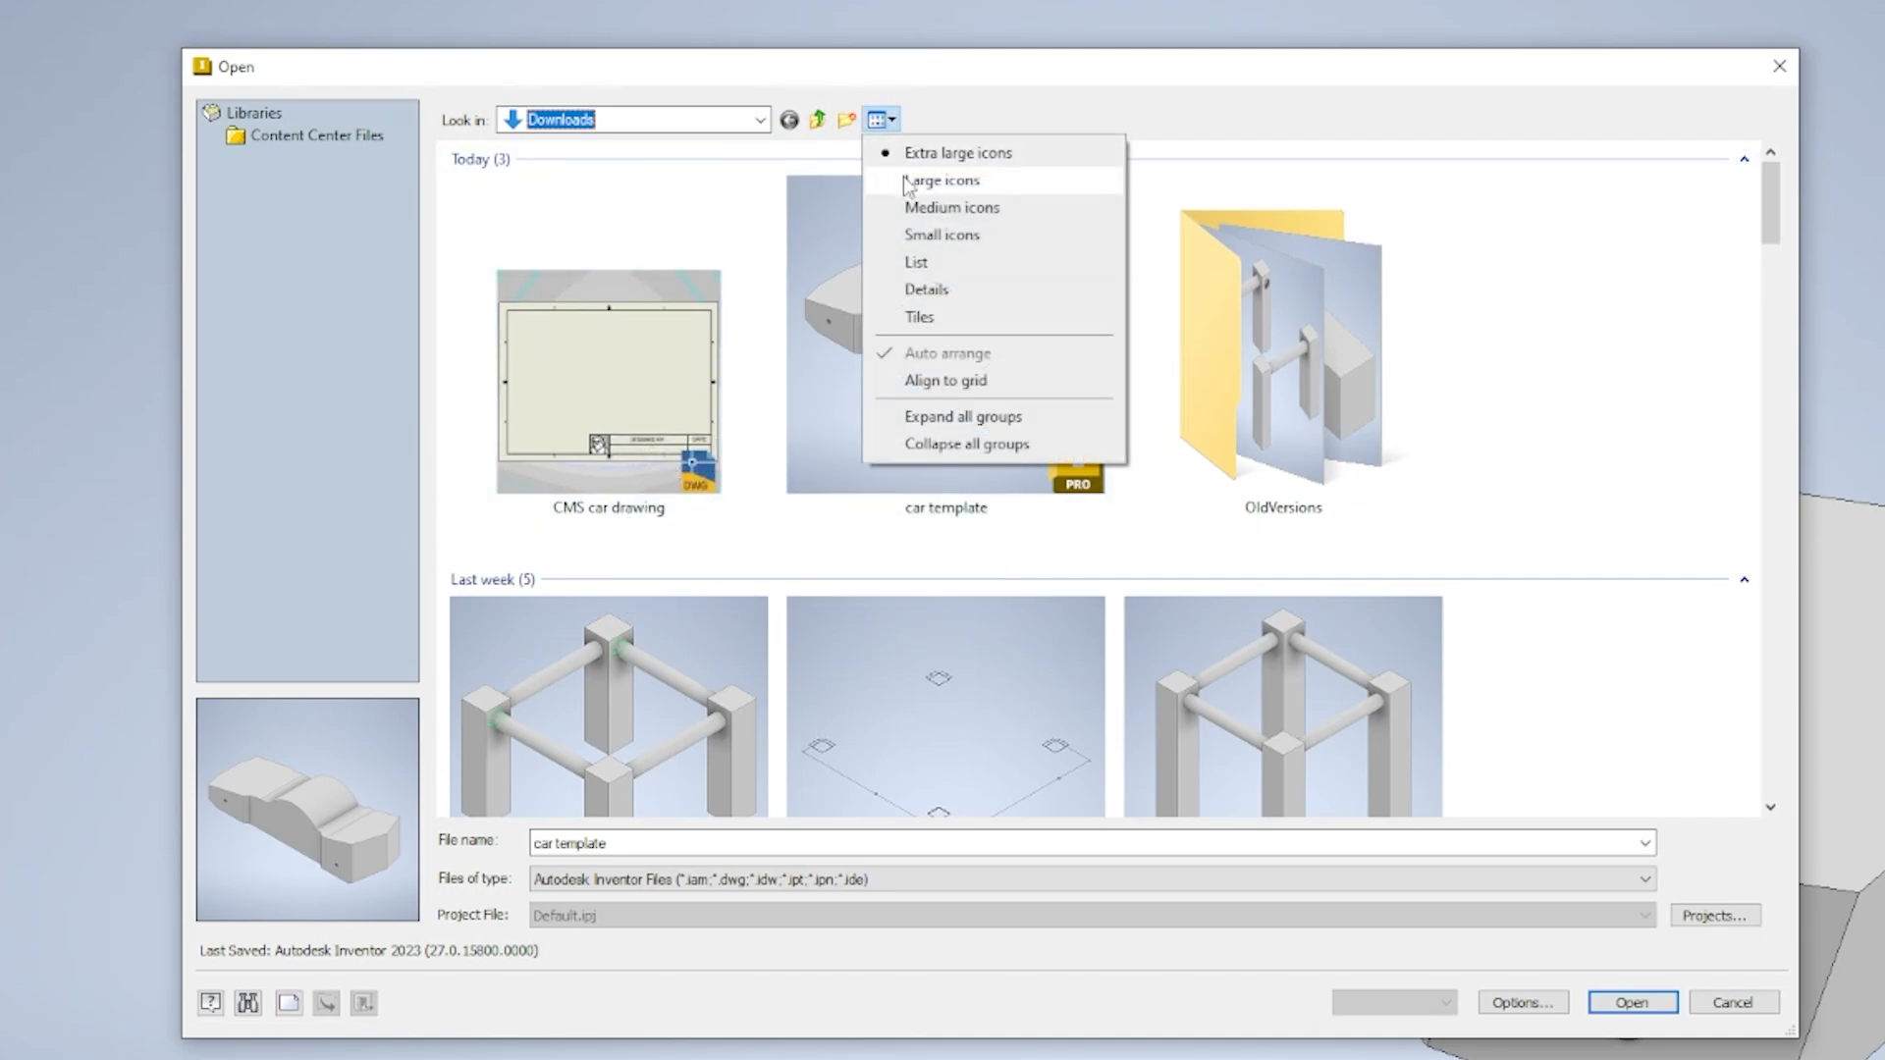
left_click(953, 208)
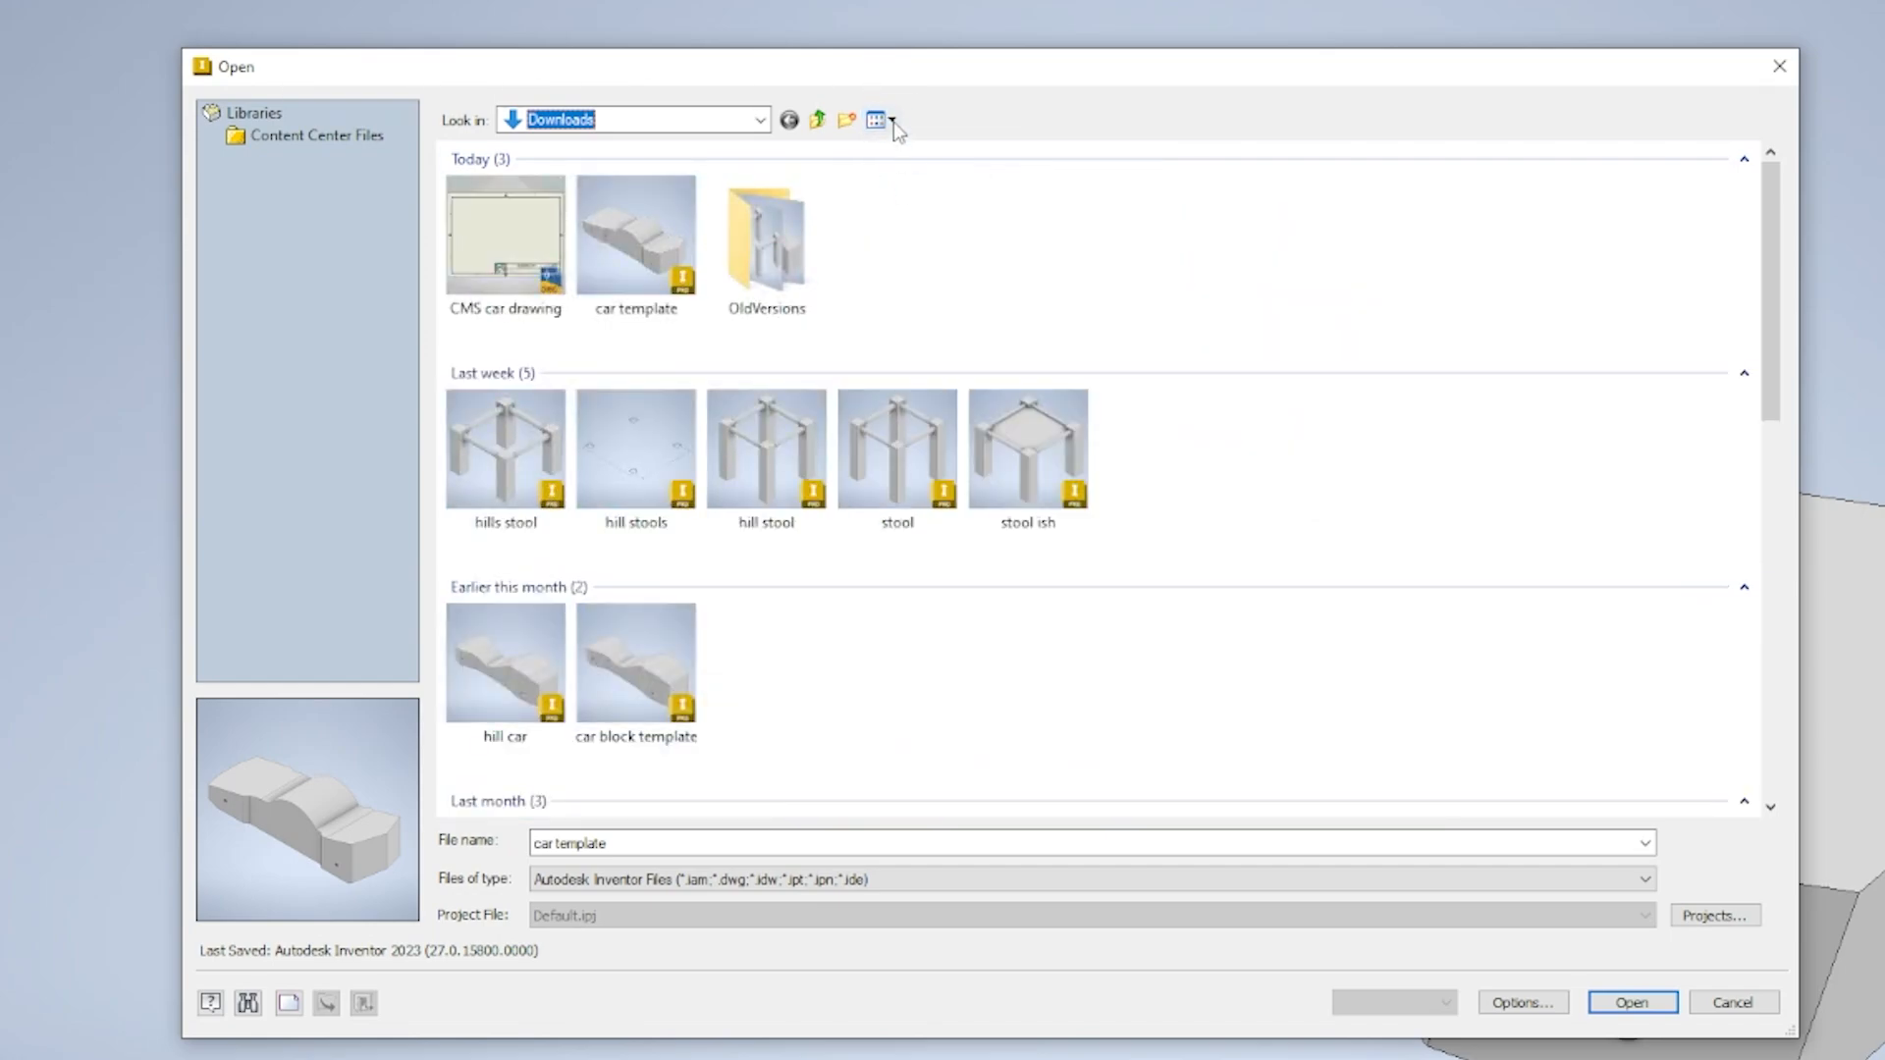
left_click(893, 120)
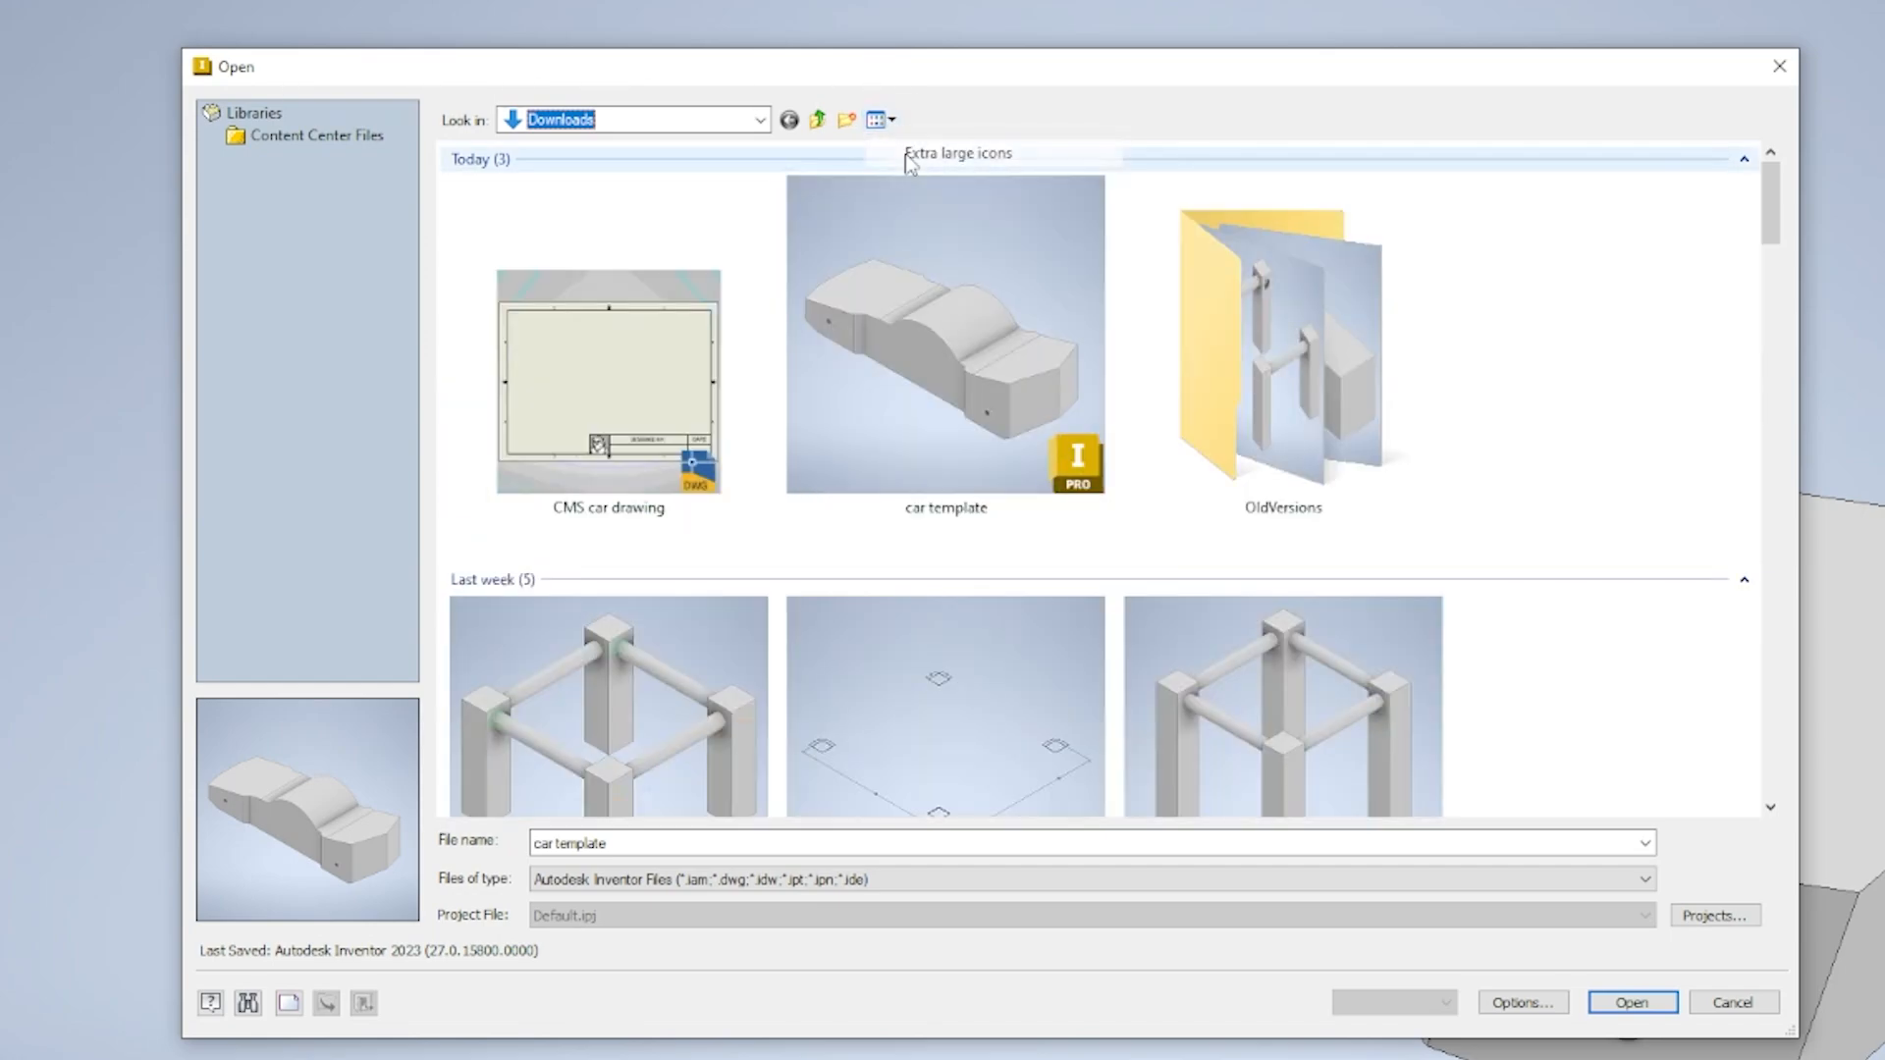
mouse_move(598, 536)
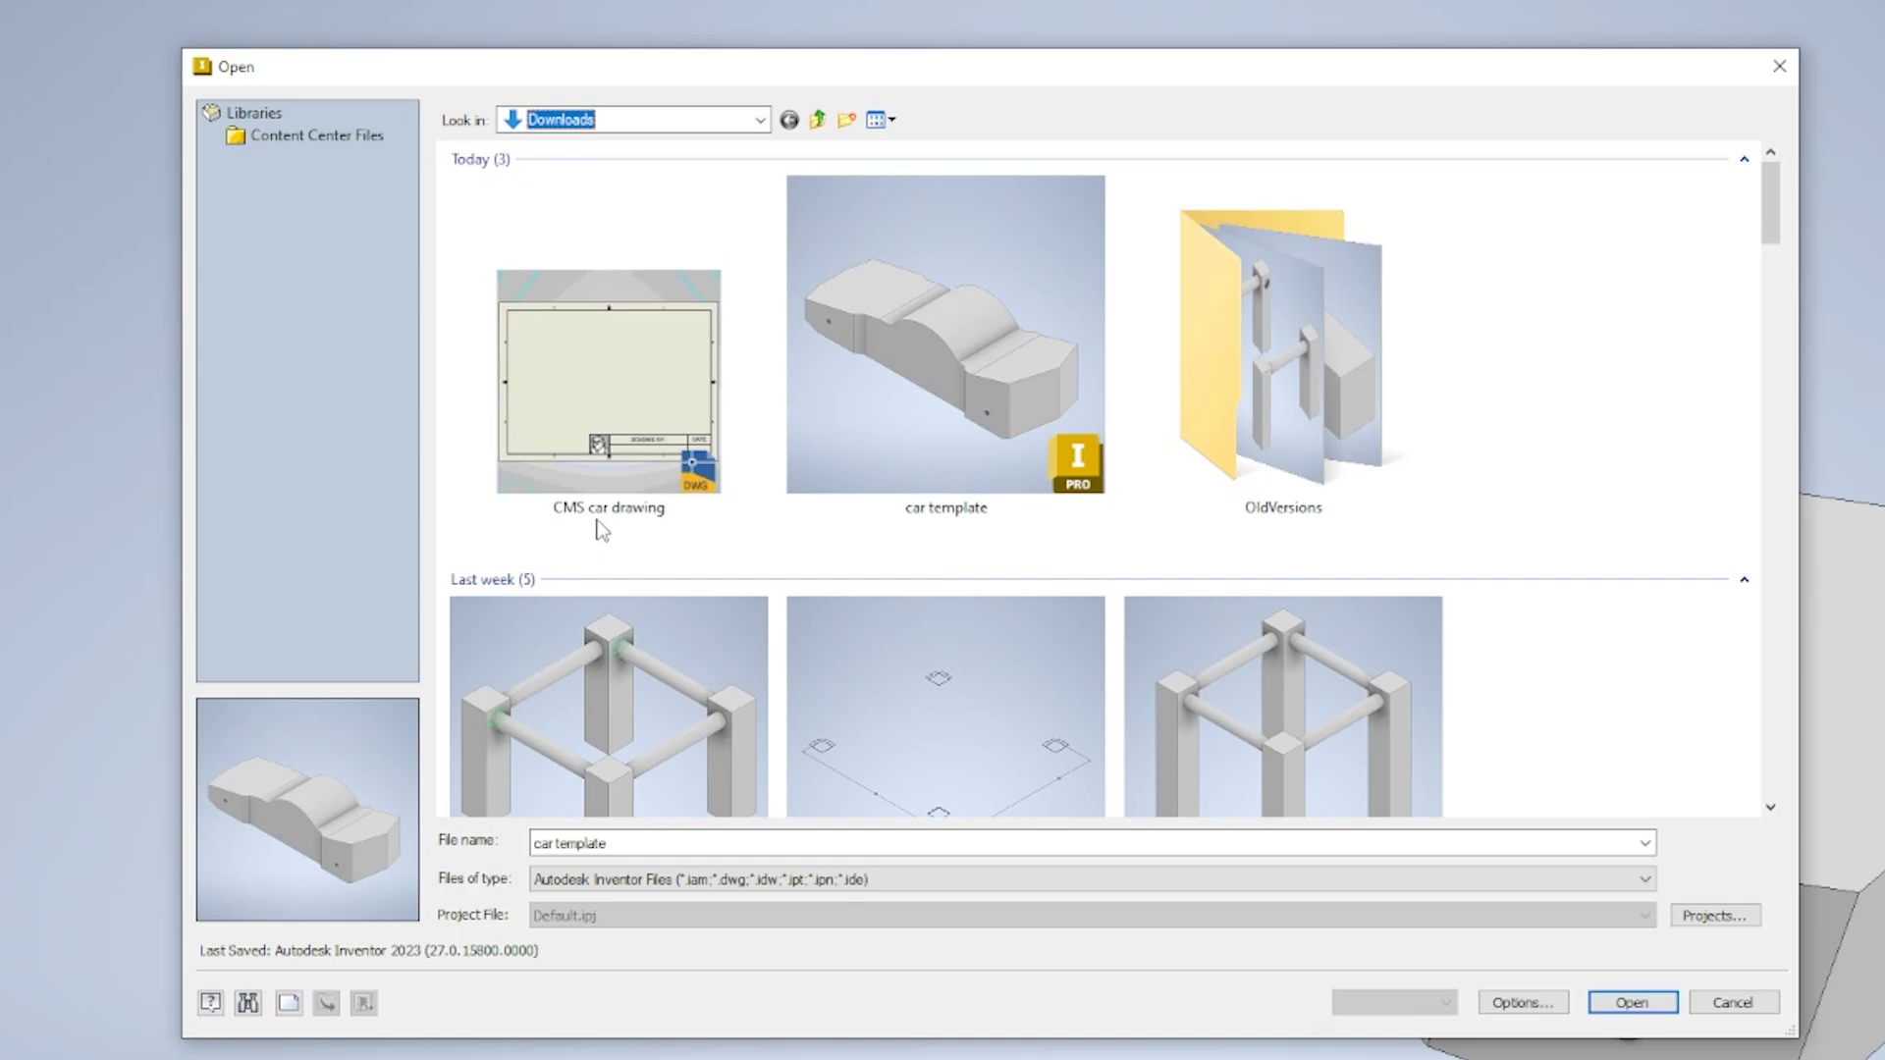
left_click(607, 381)
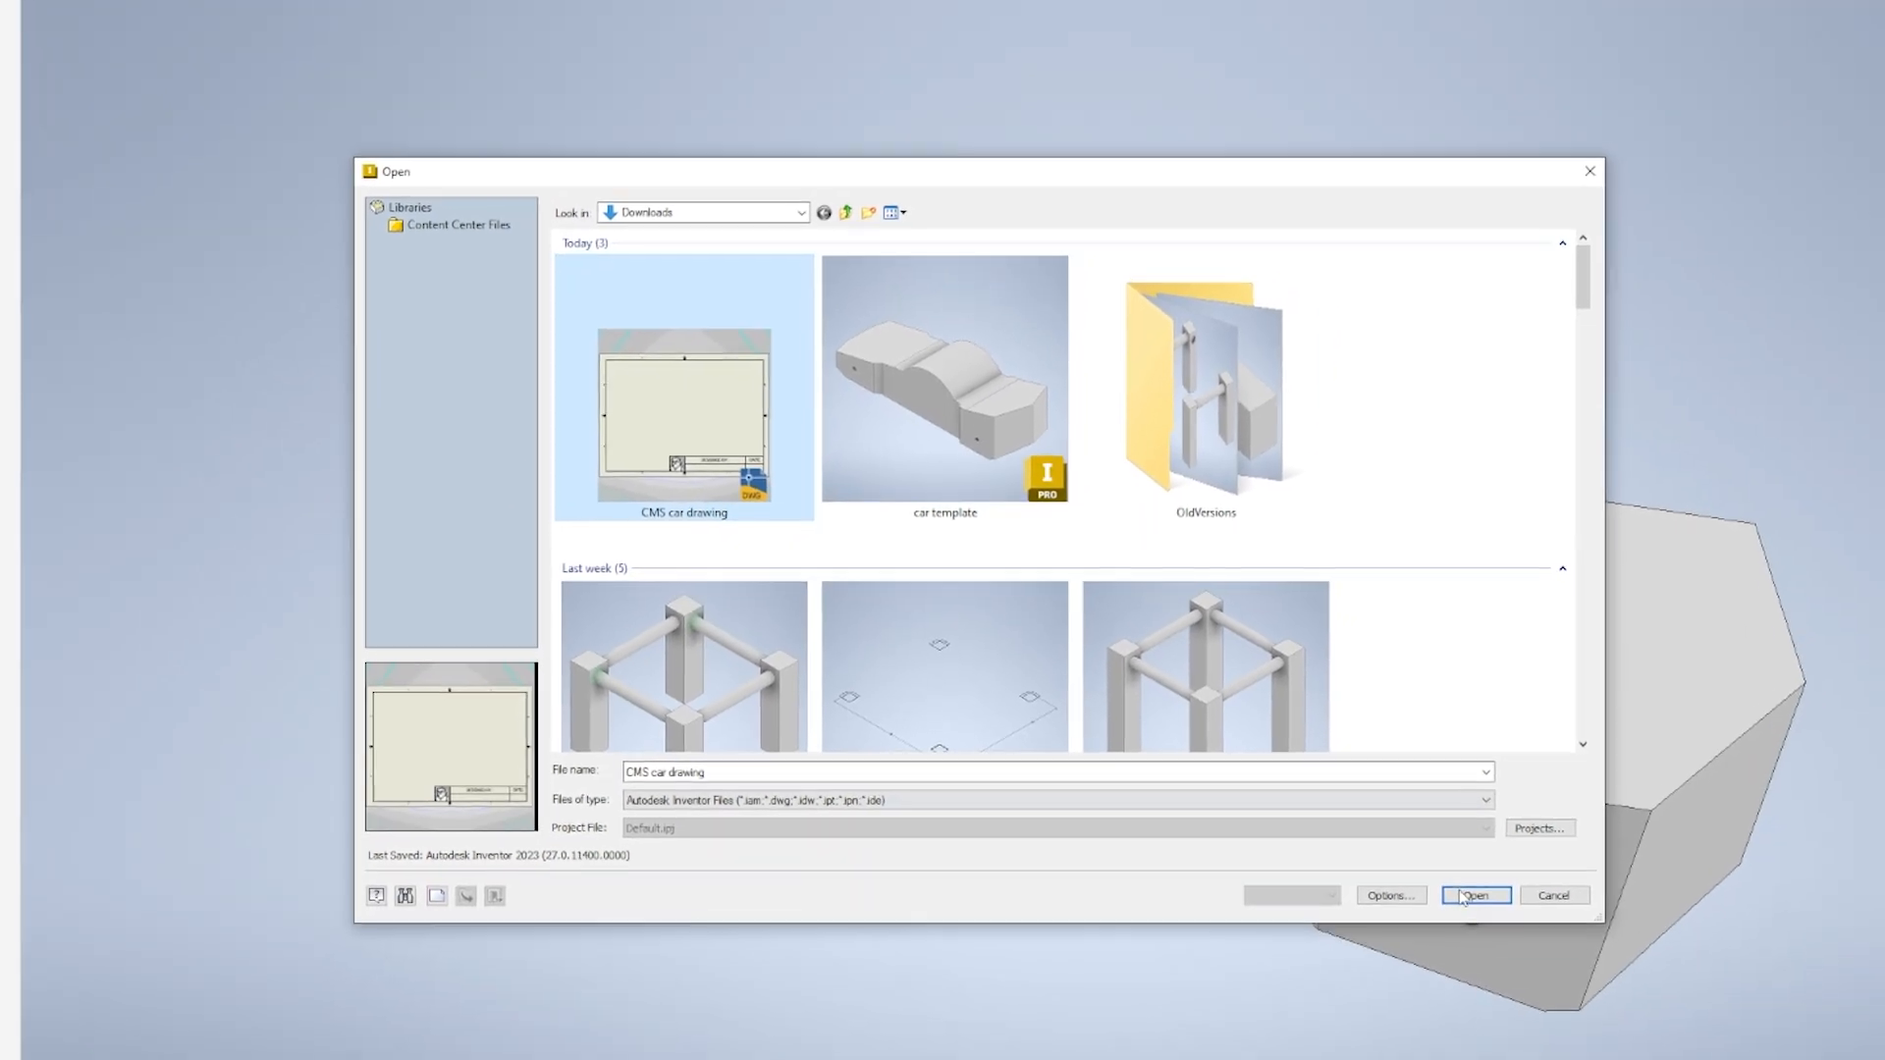
left_click(1476, 894)
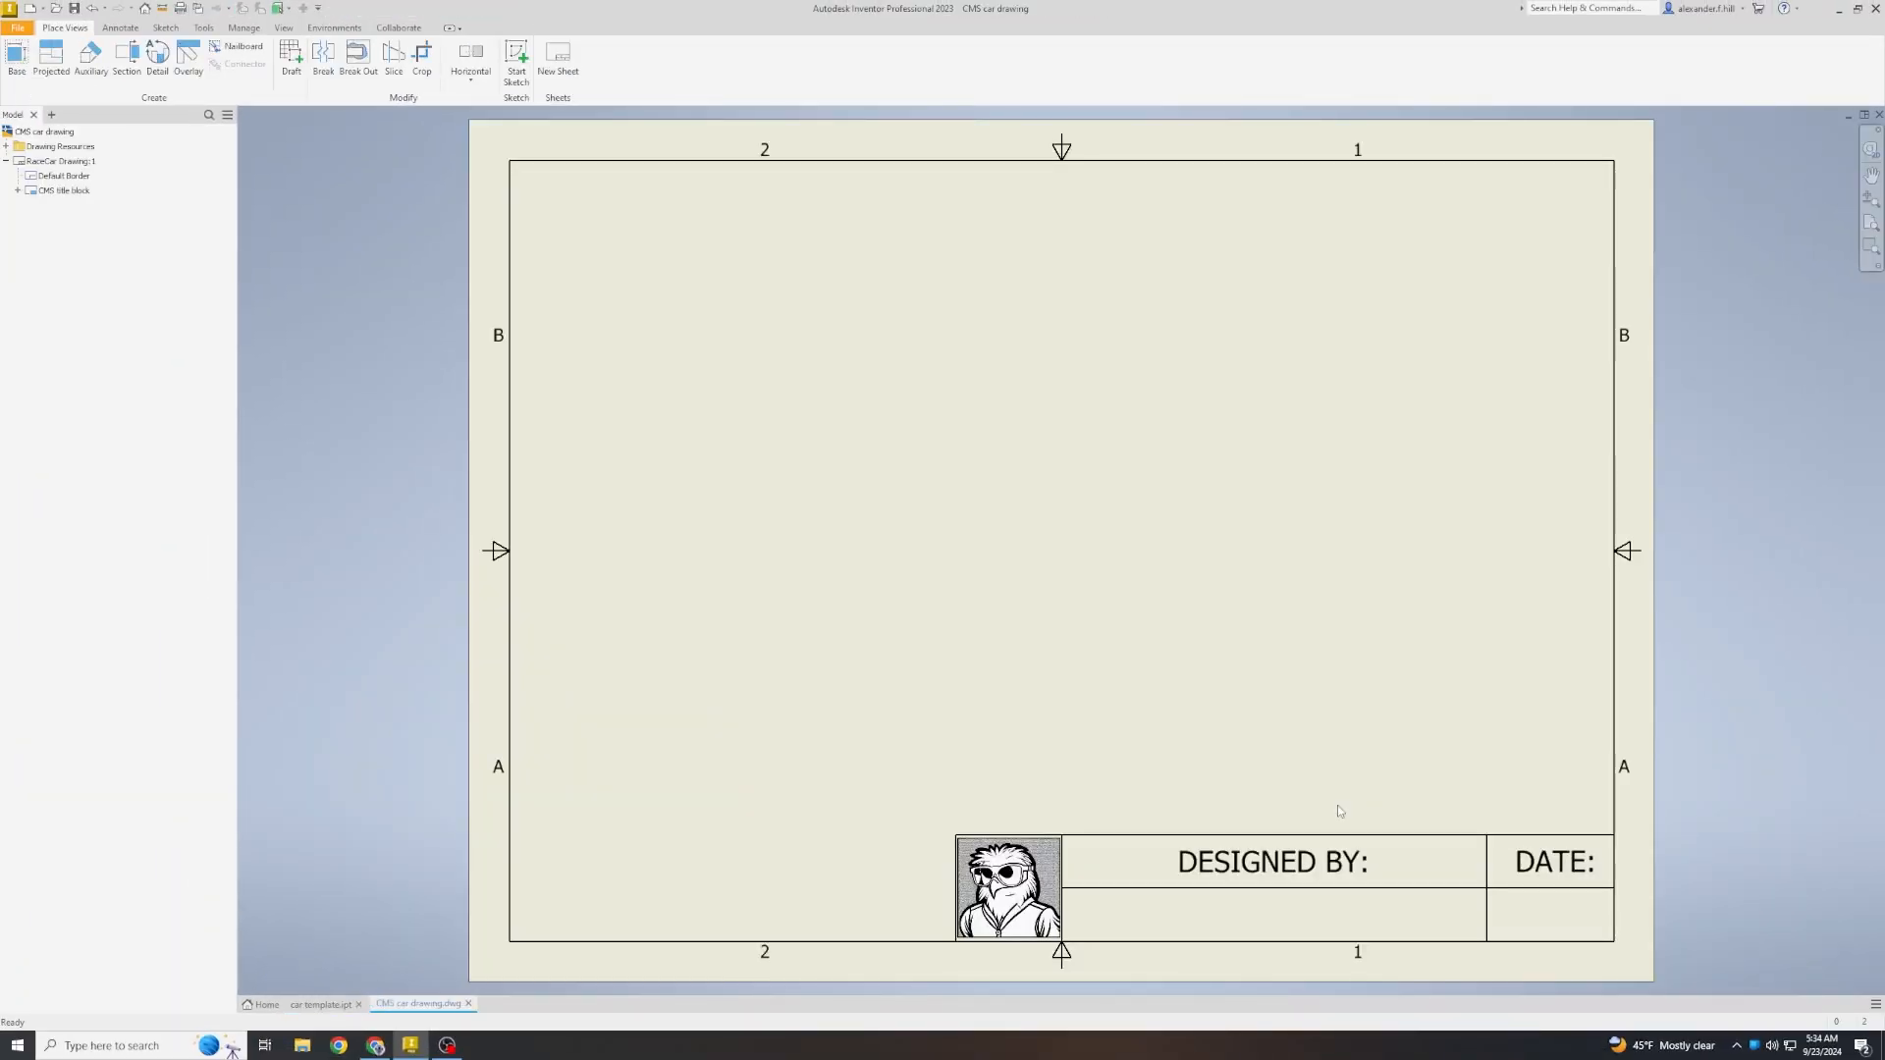
mouse_move(633, 921)
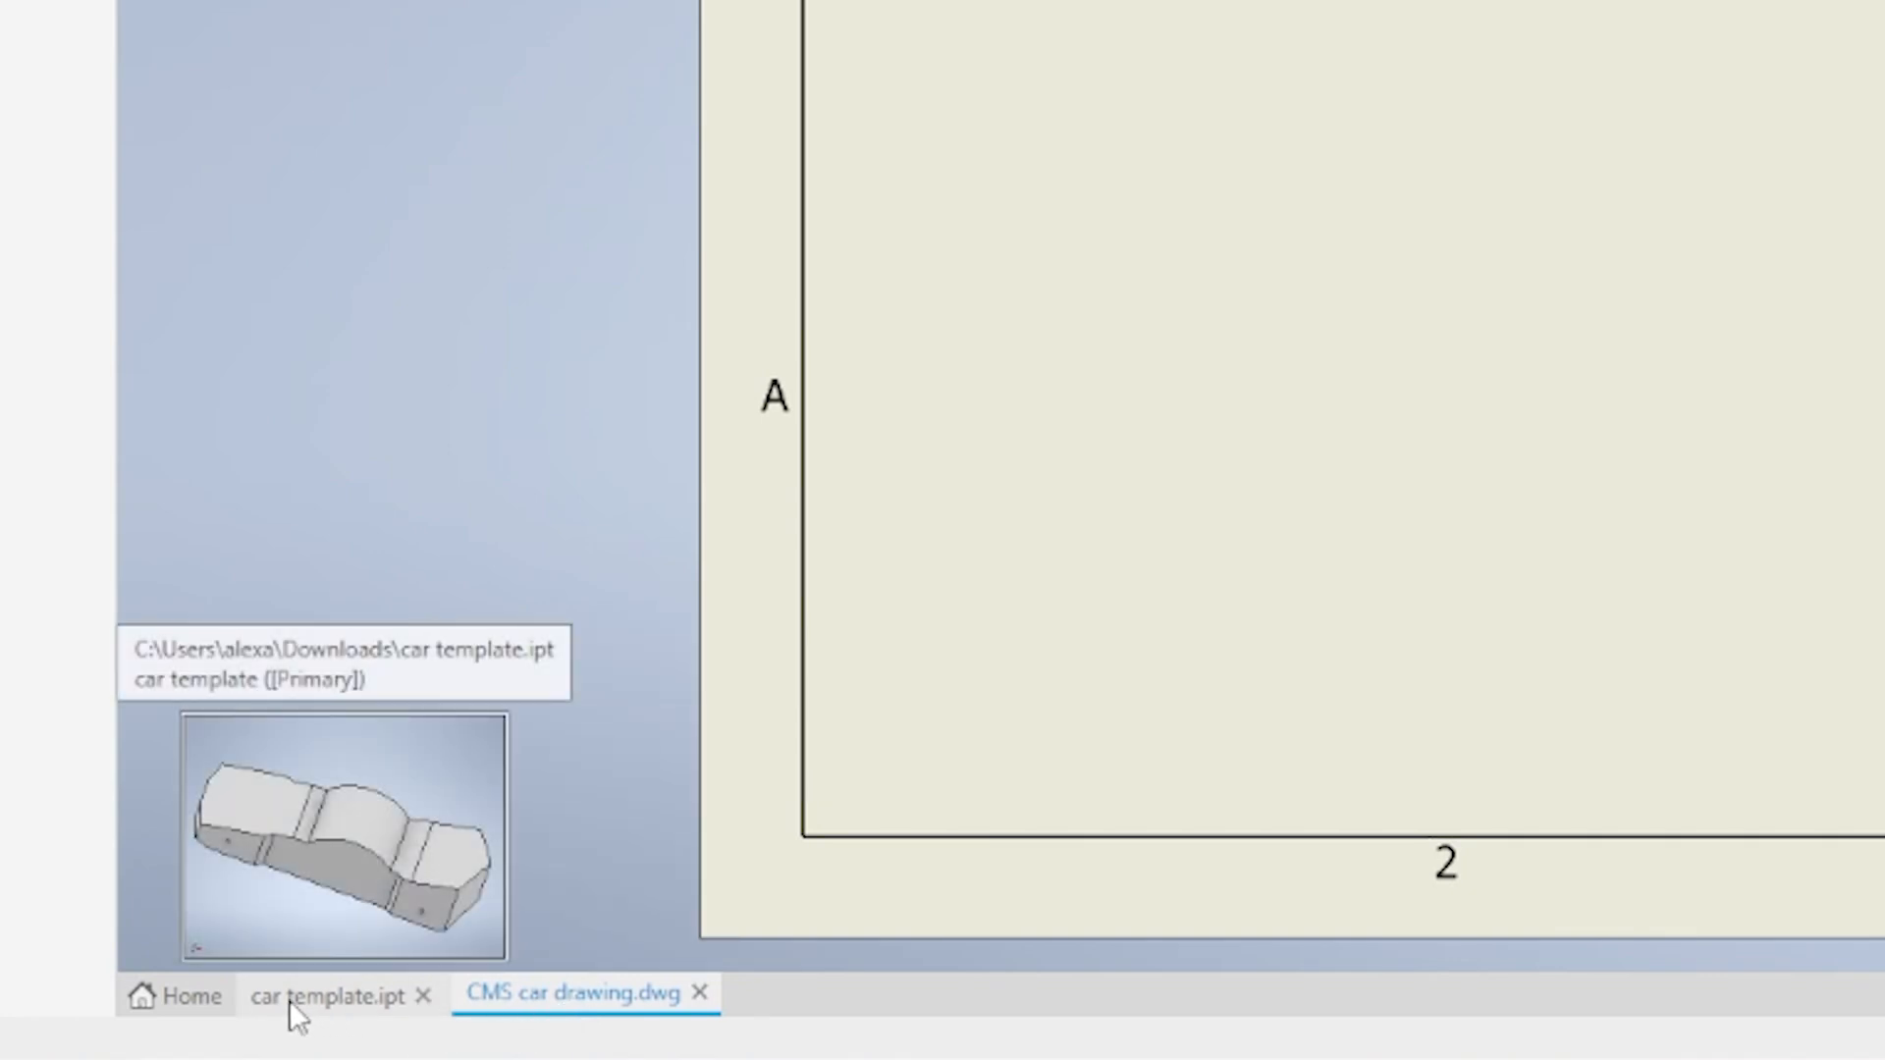
left_click(339, 1022)
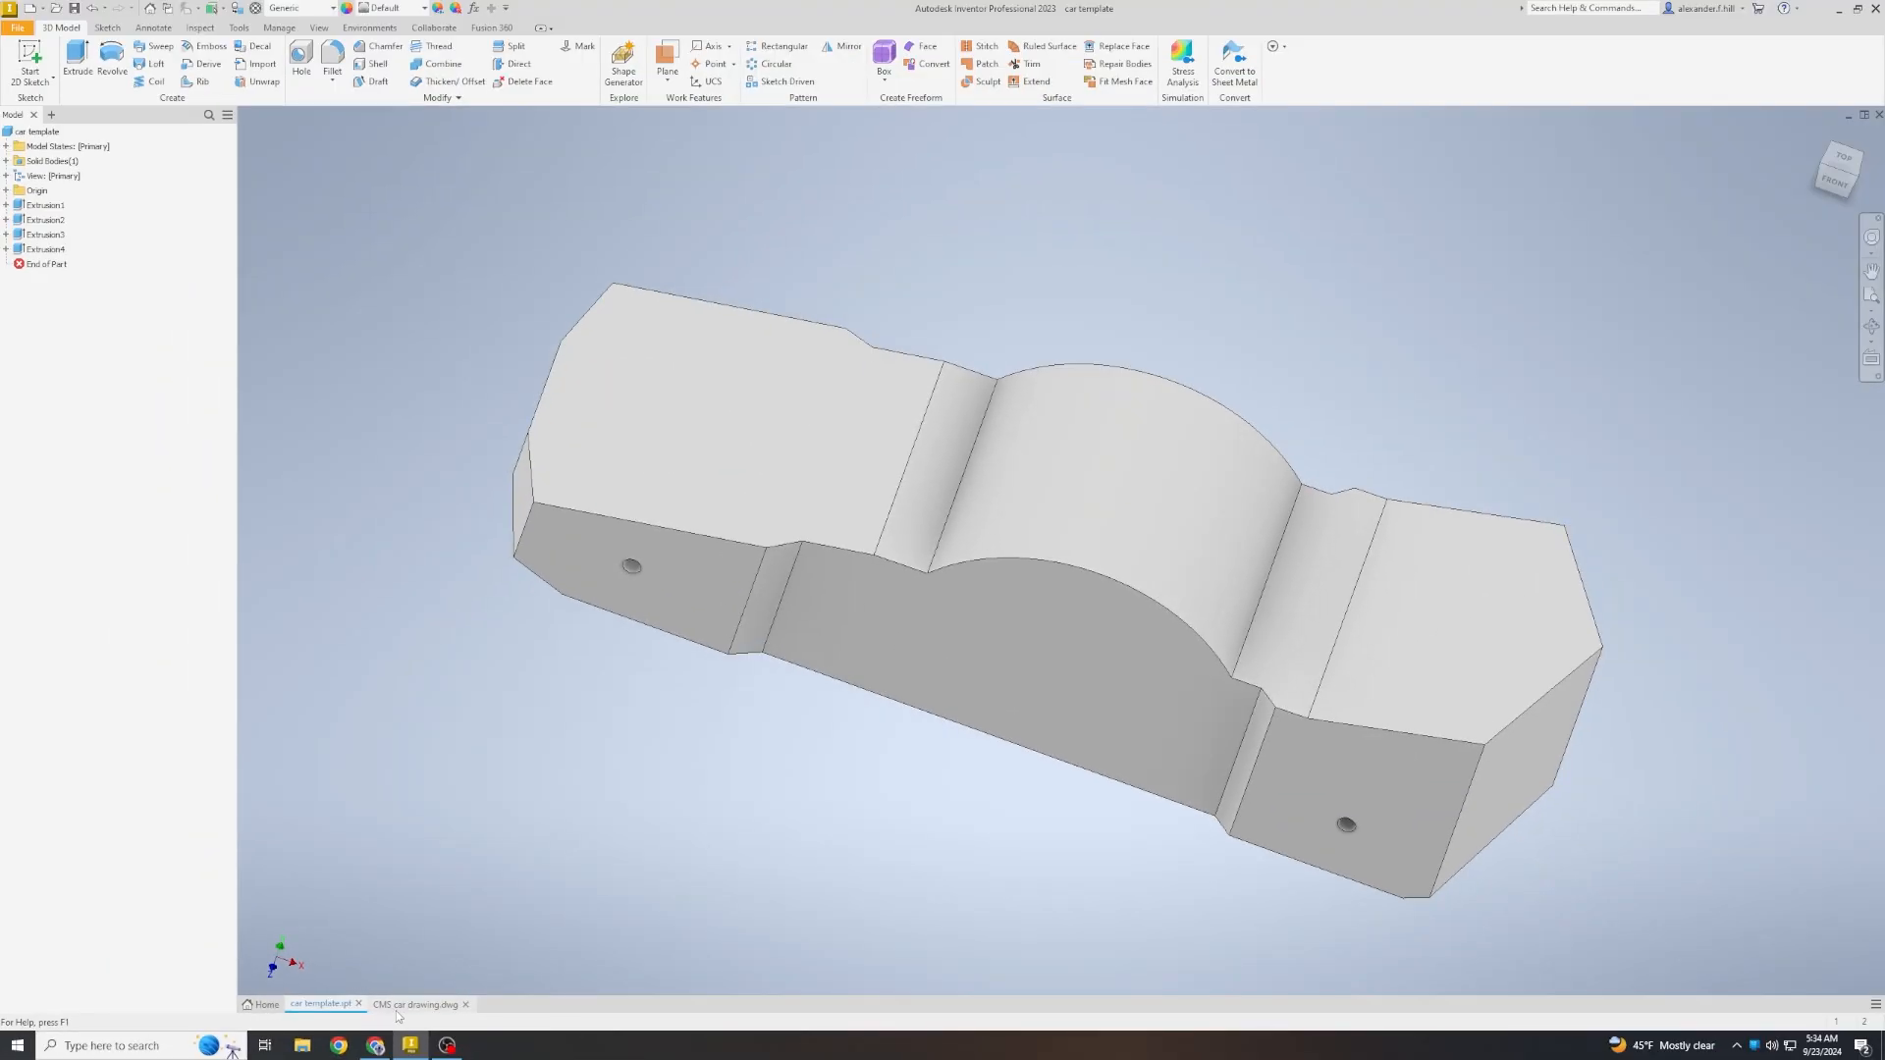
left_click(416, 1005)
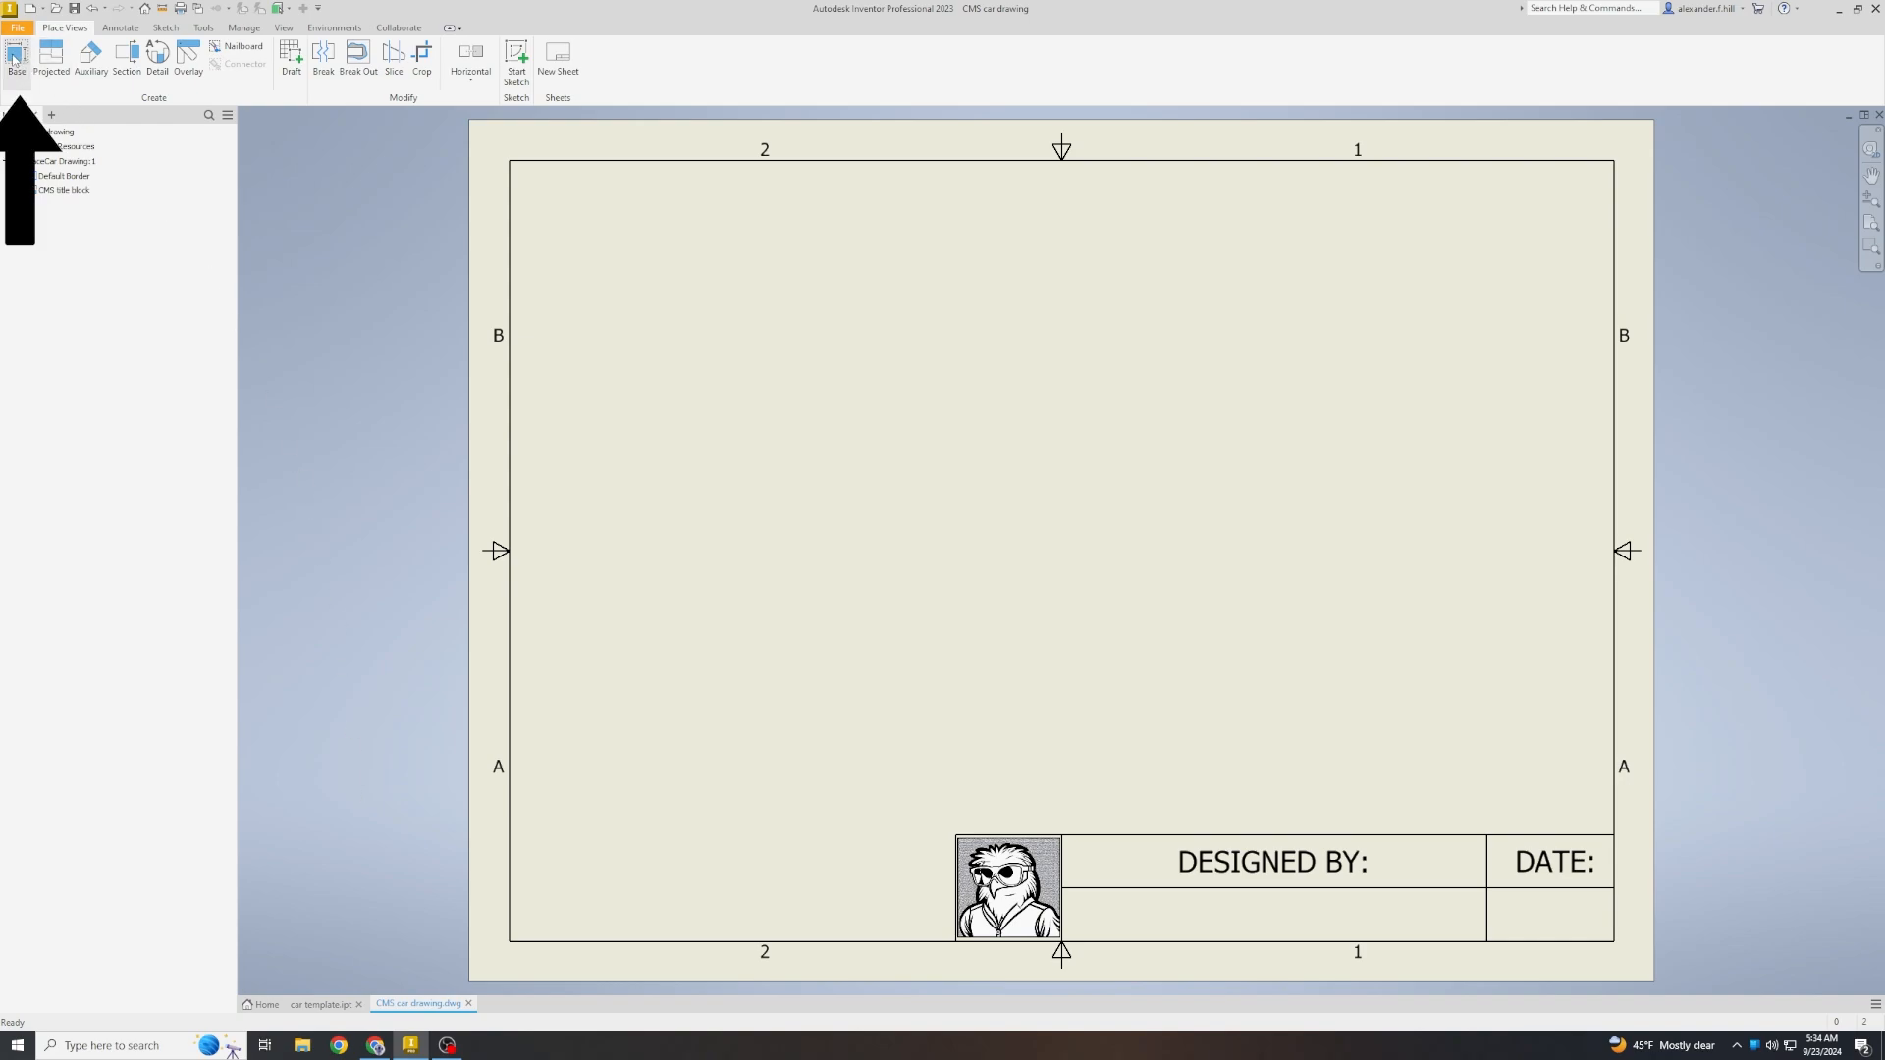
Start a base view of the car template with the scale set to 1:1.
left_click(15, 57)
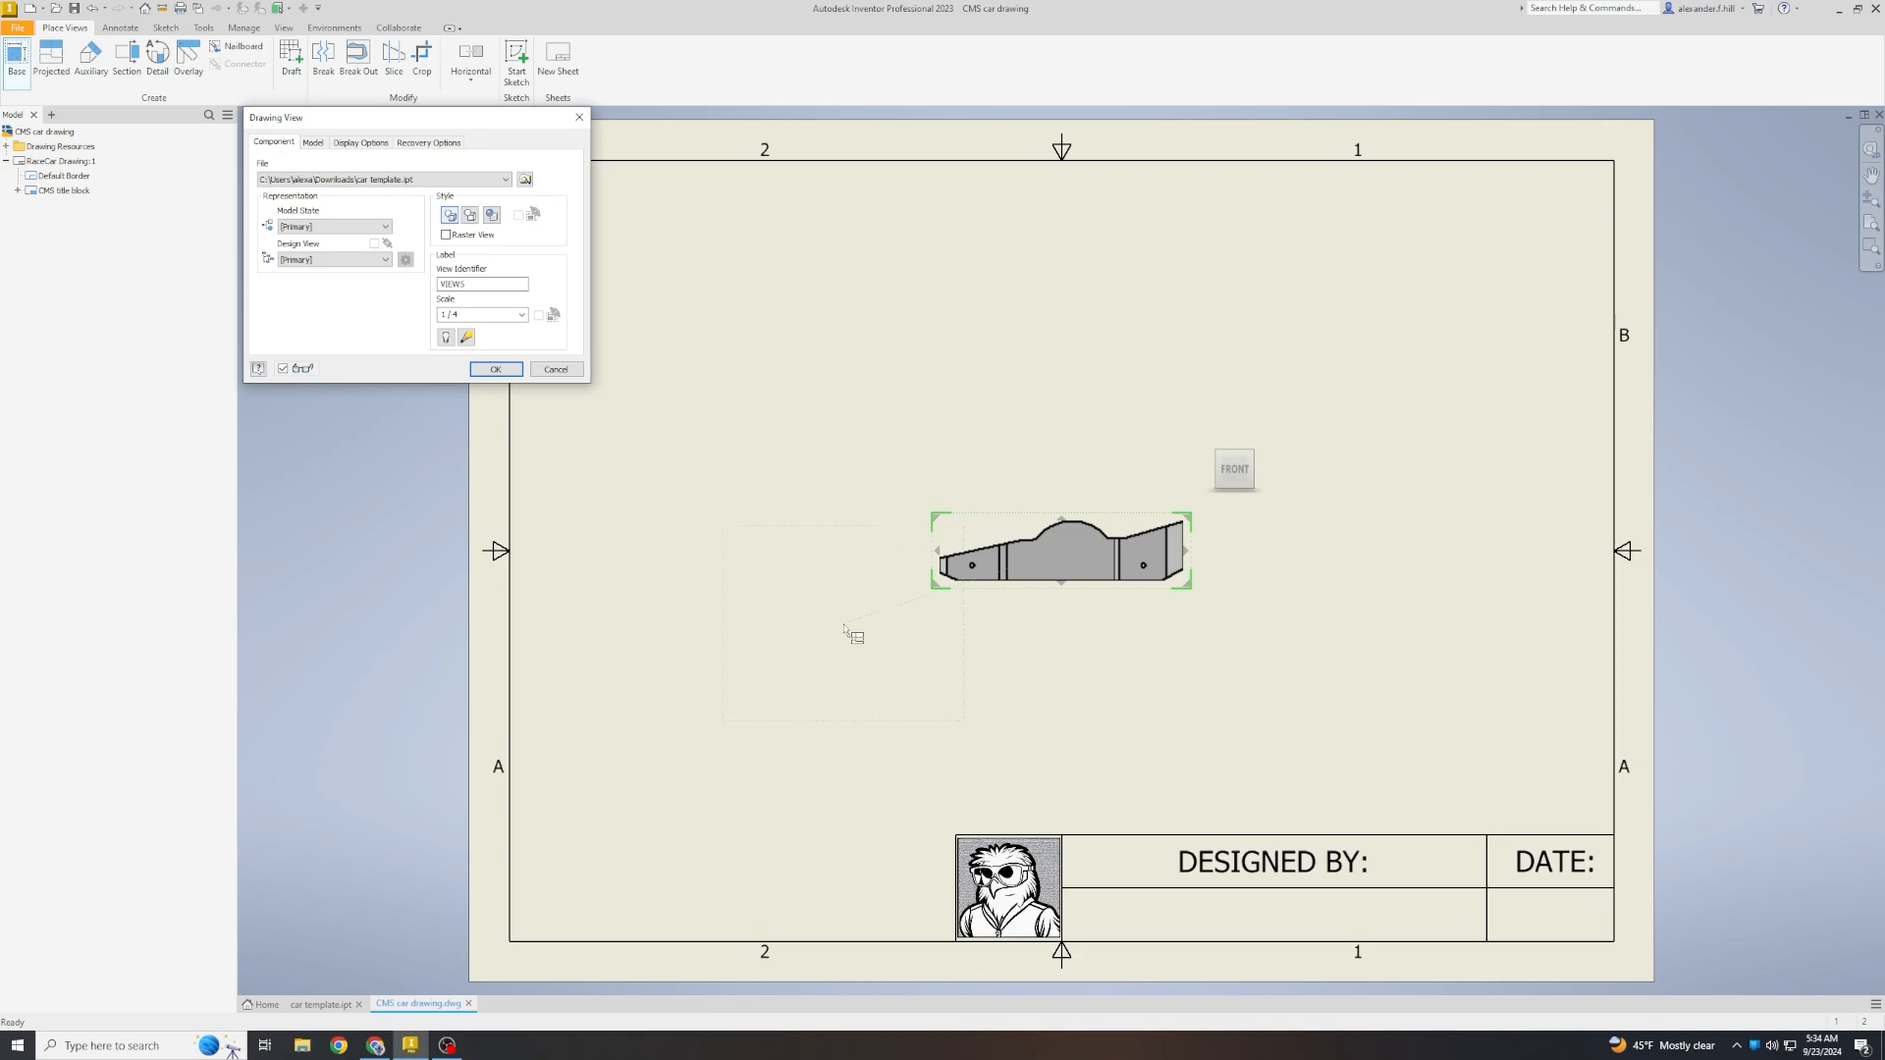
mouse_move(815, 684)
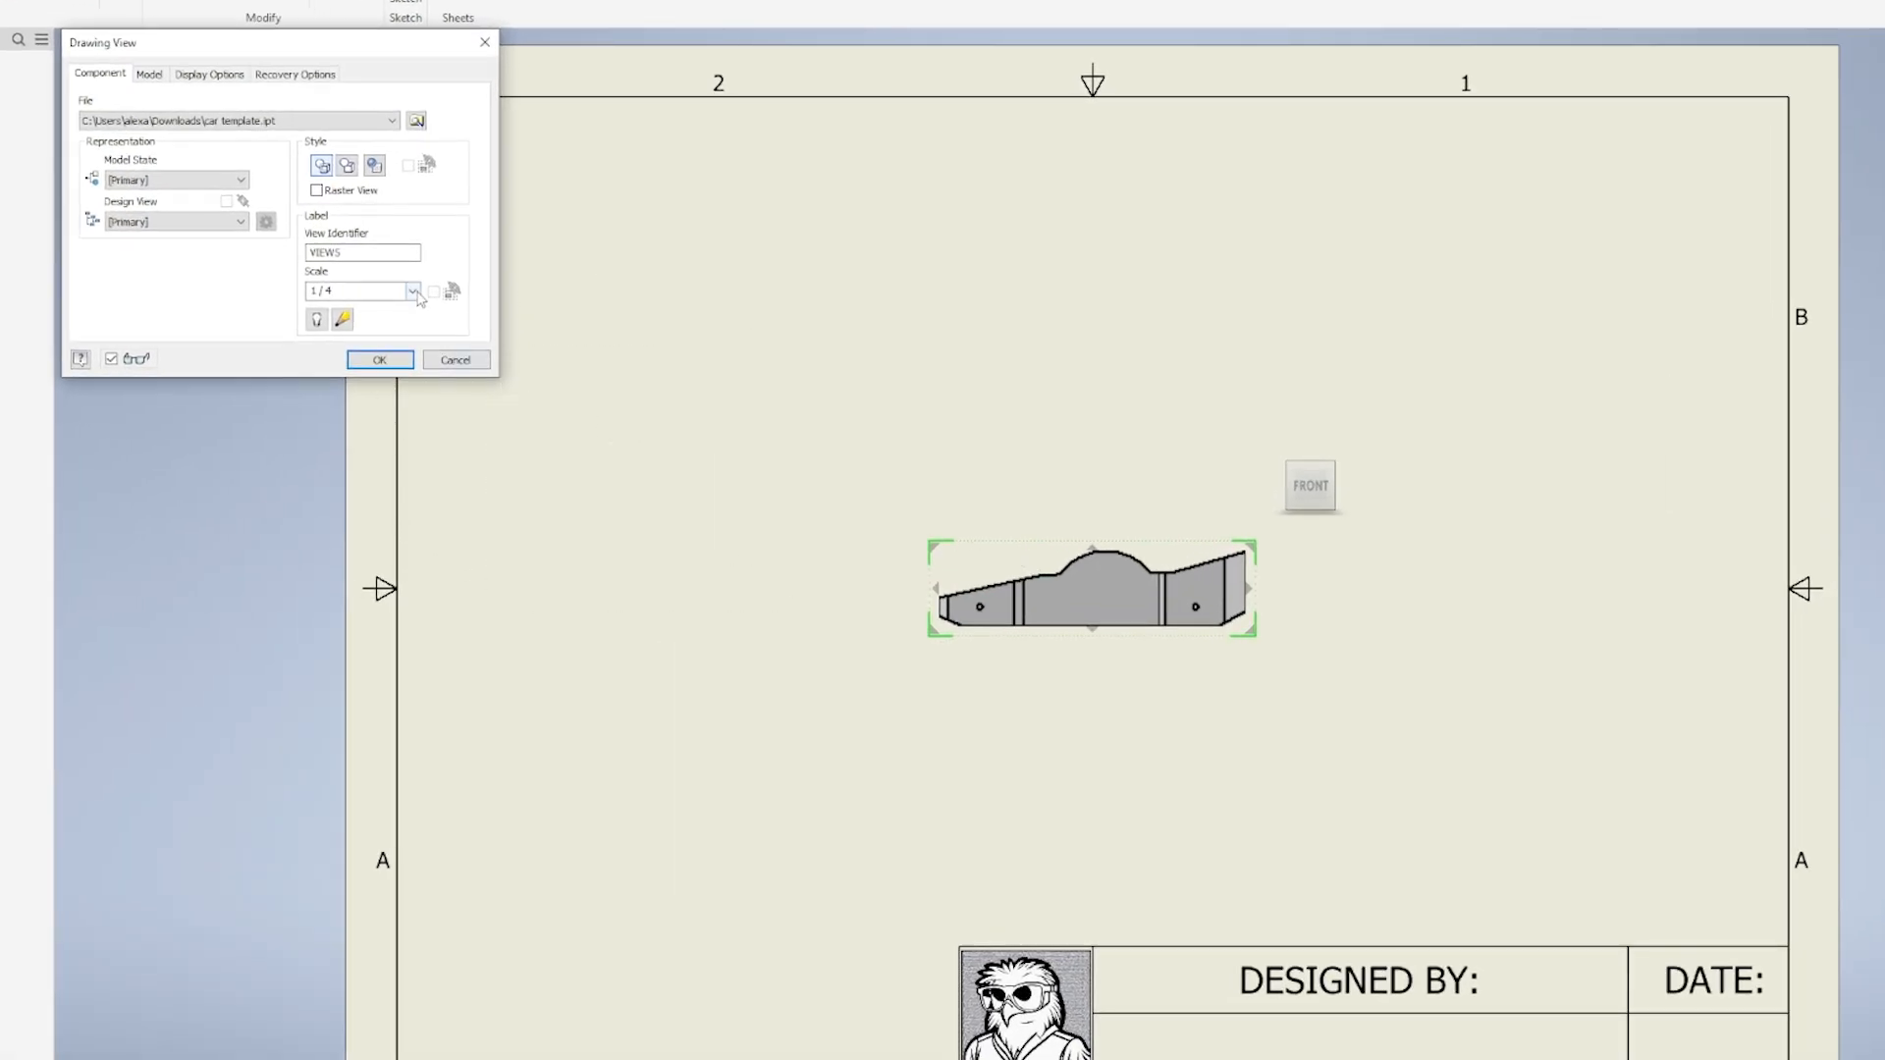
left_click(412, 292)
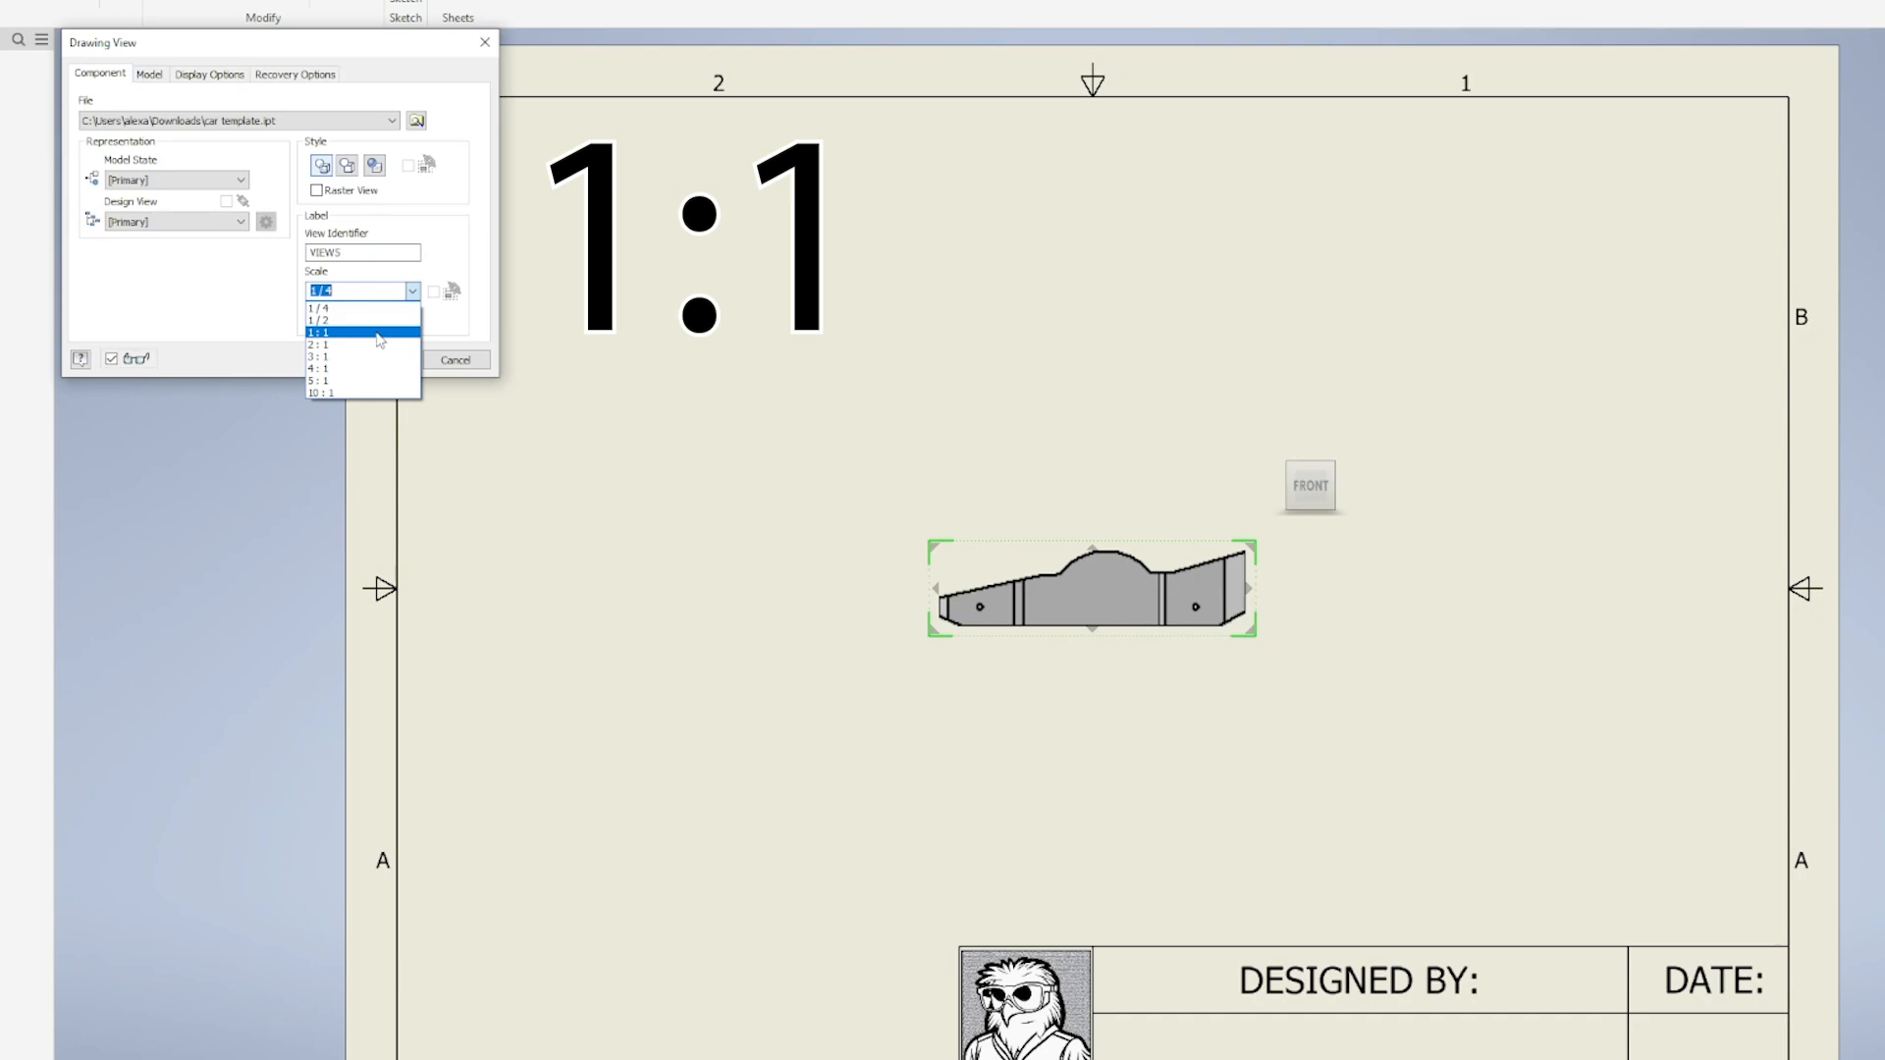
left_click(324, 334)
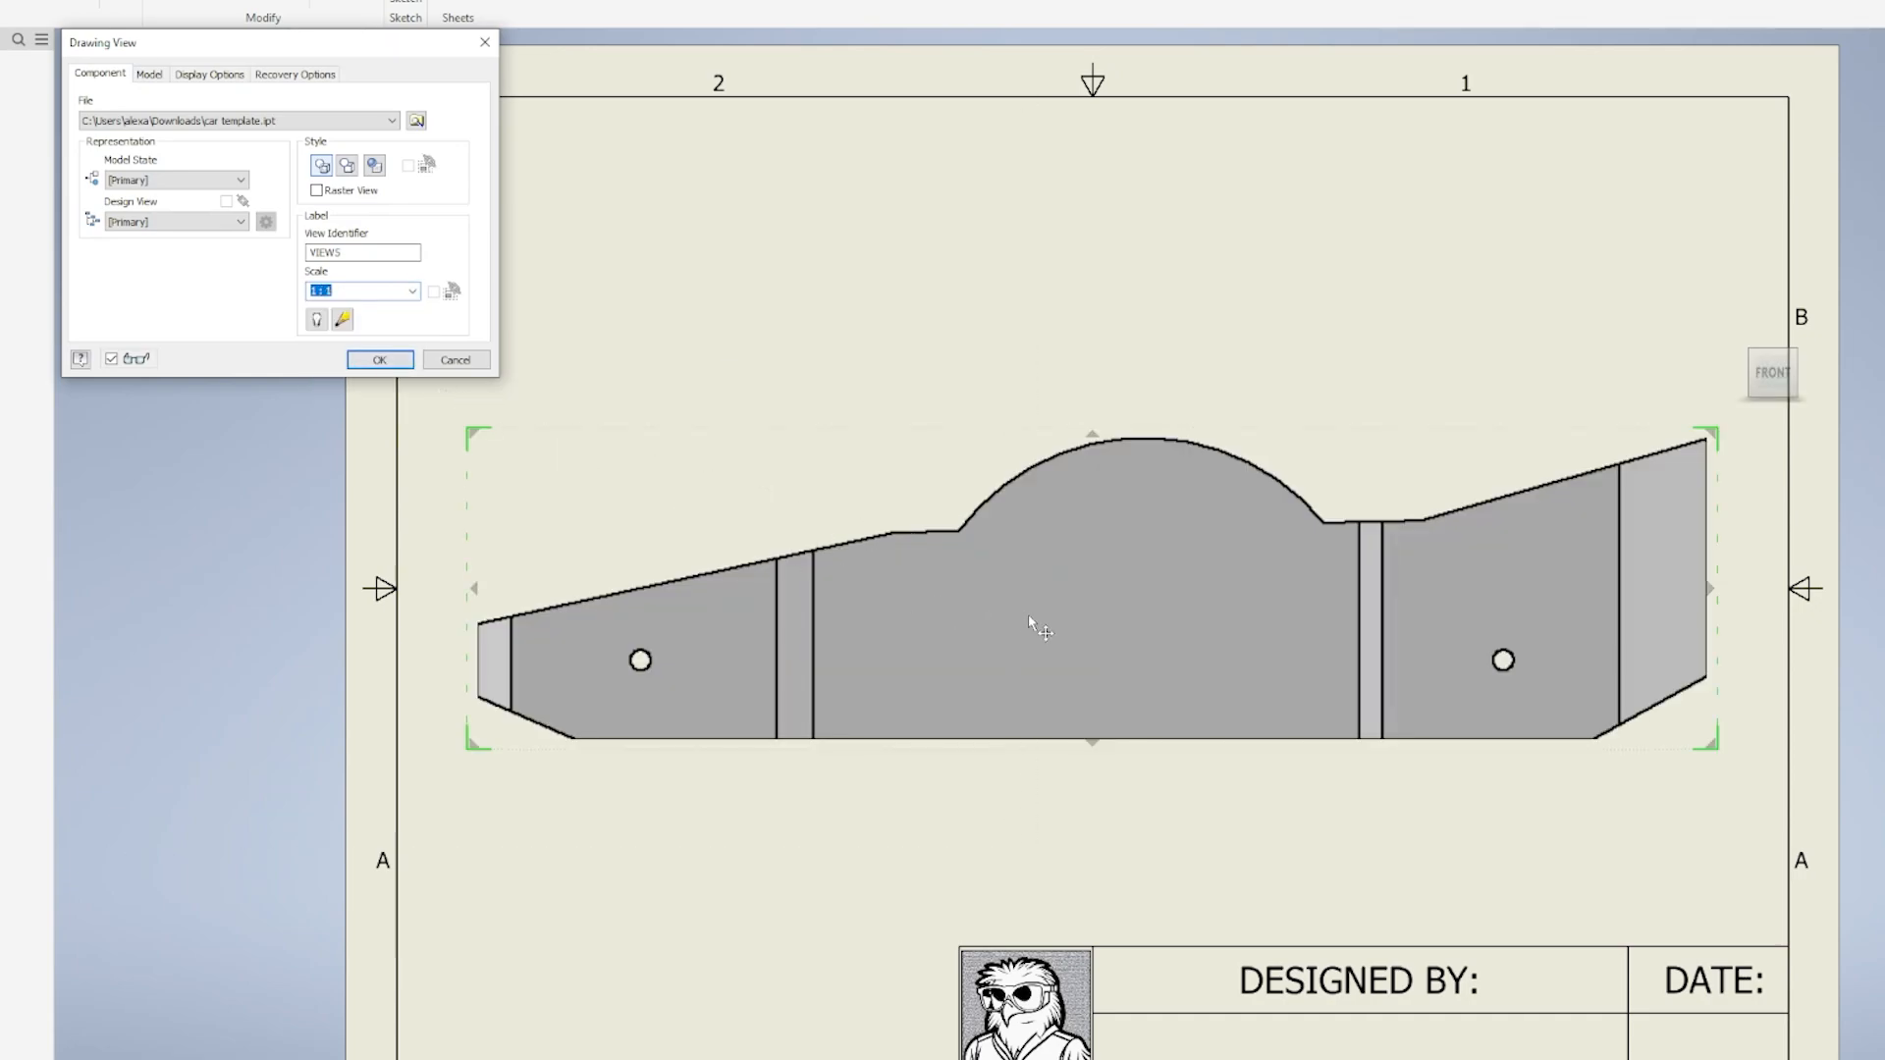
mouse_move(1097, 656)
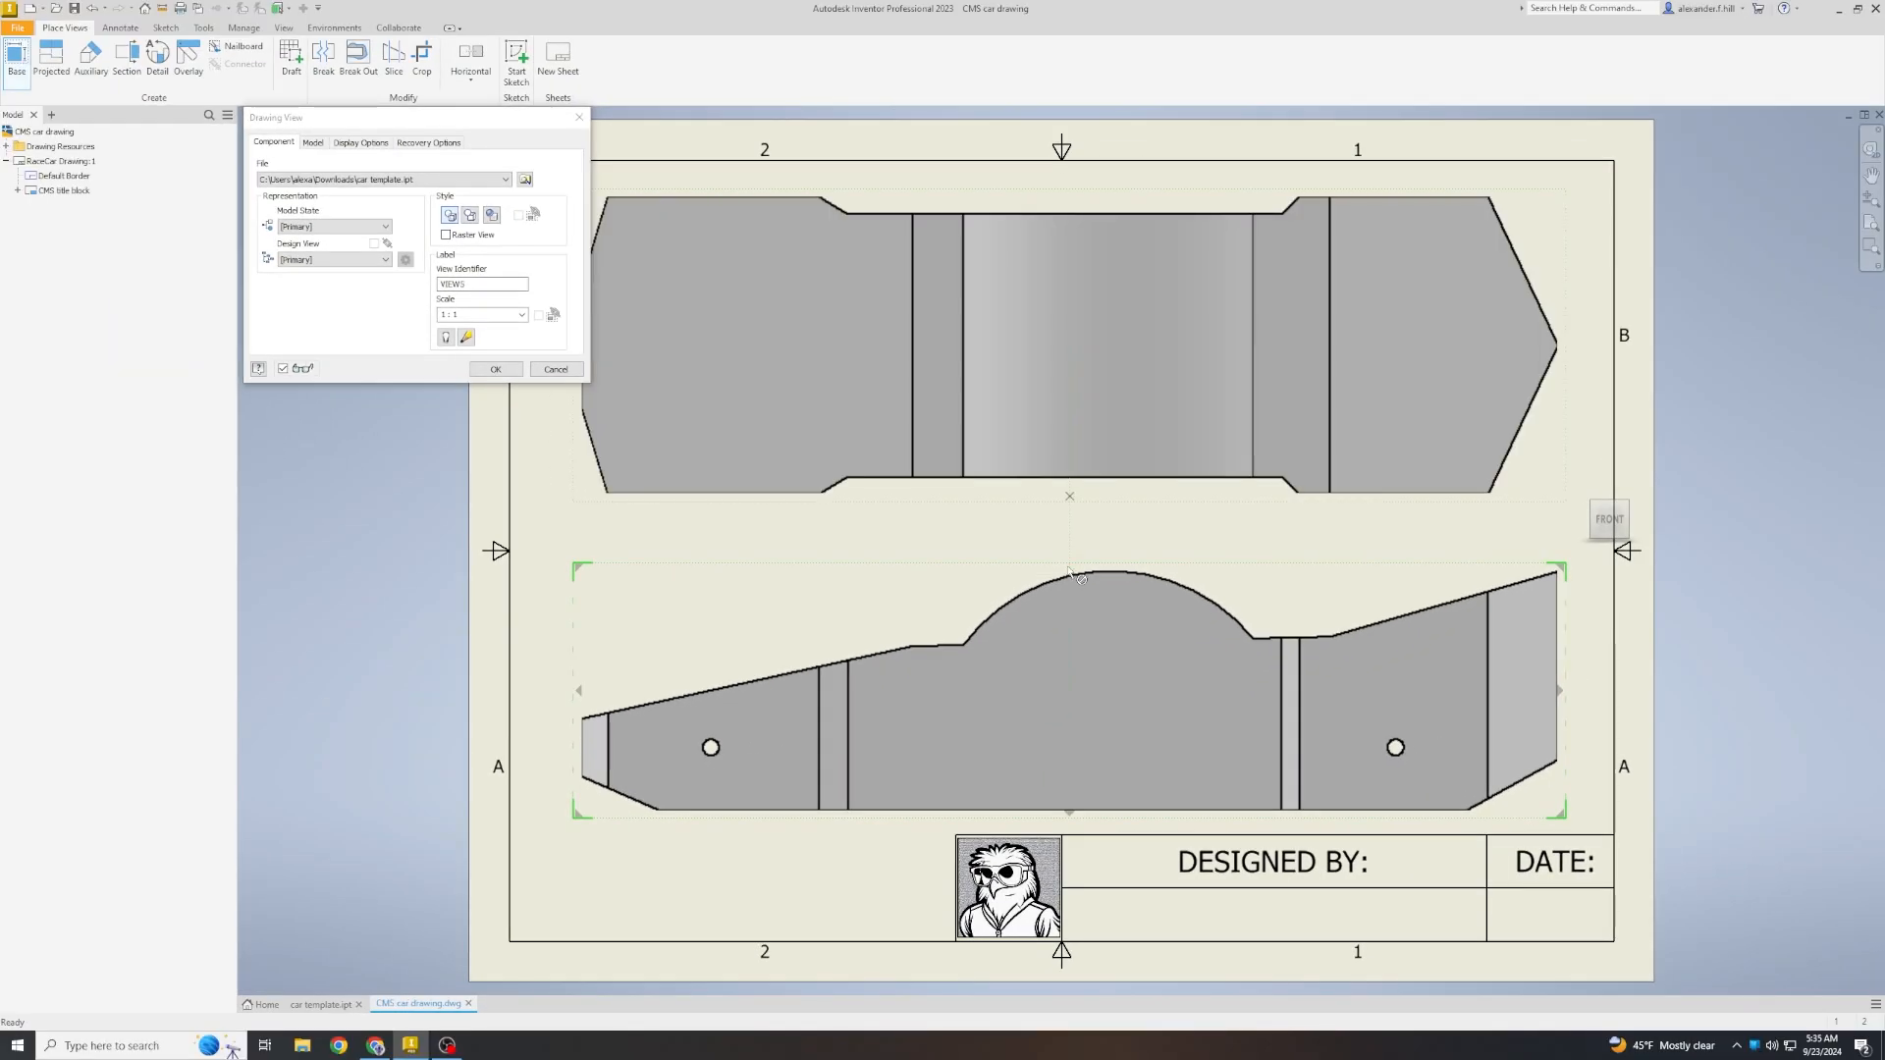
mouse_move(991, 538)
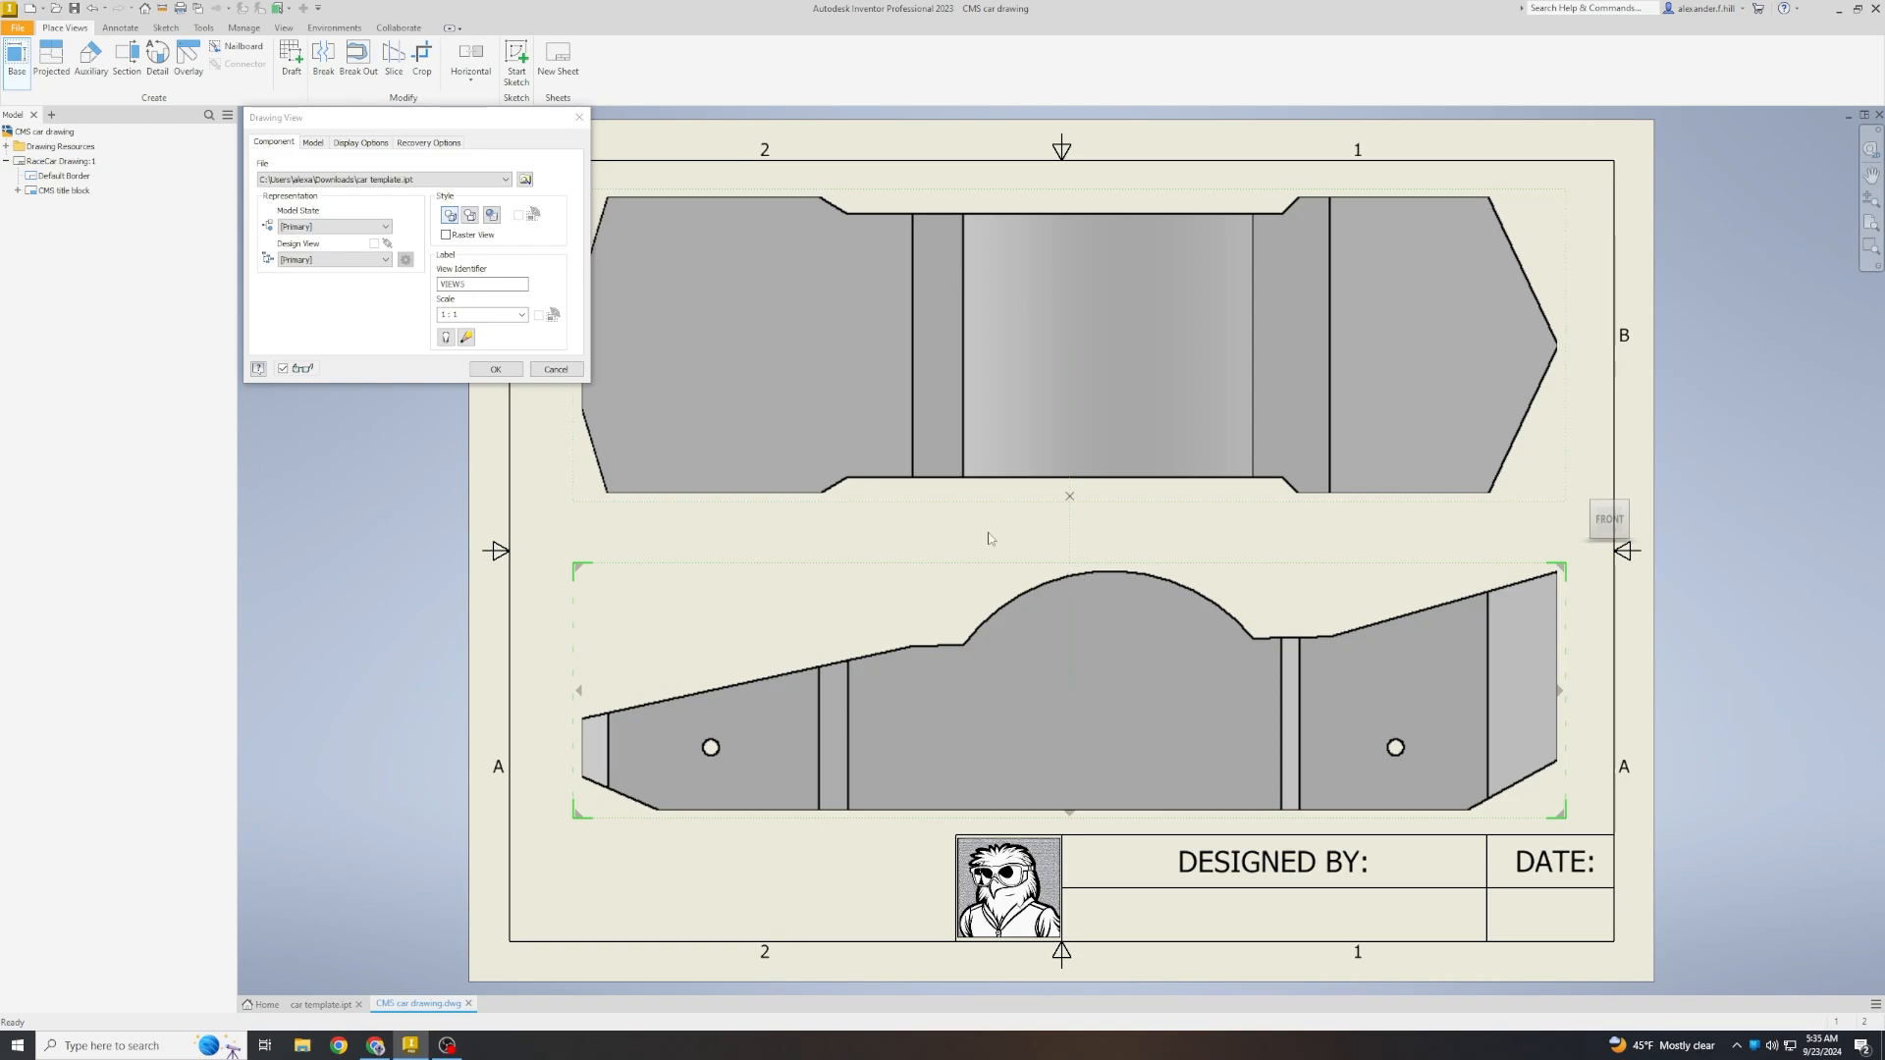
mouse_move(487, 802)
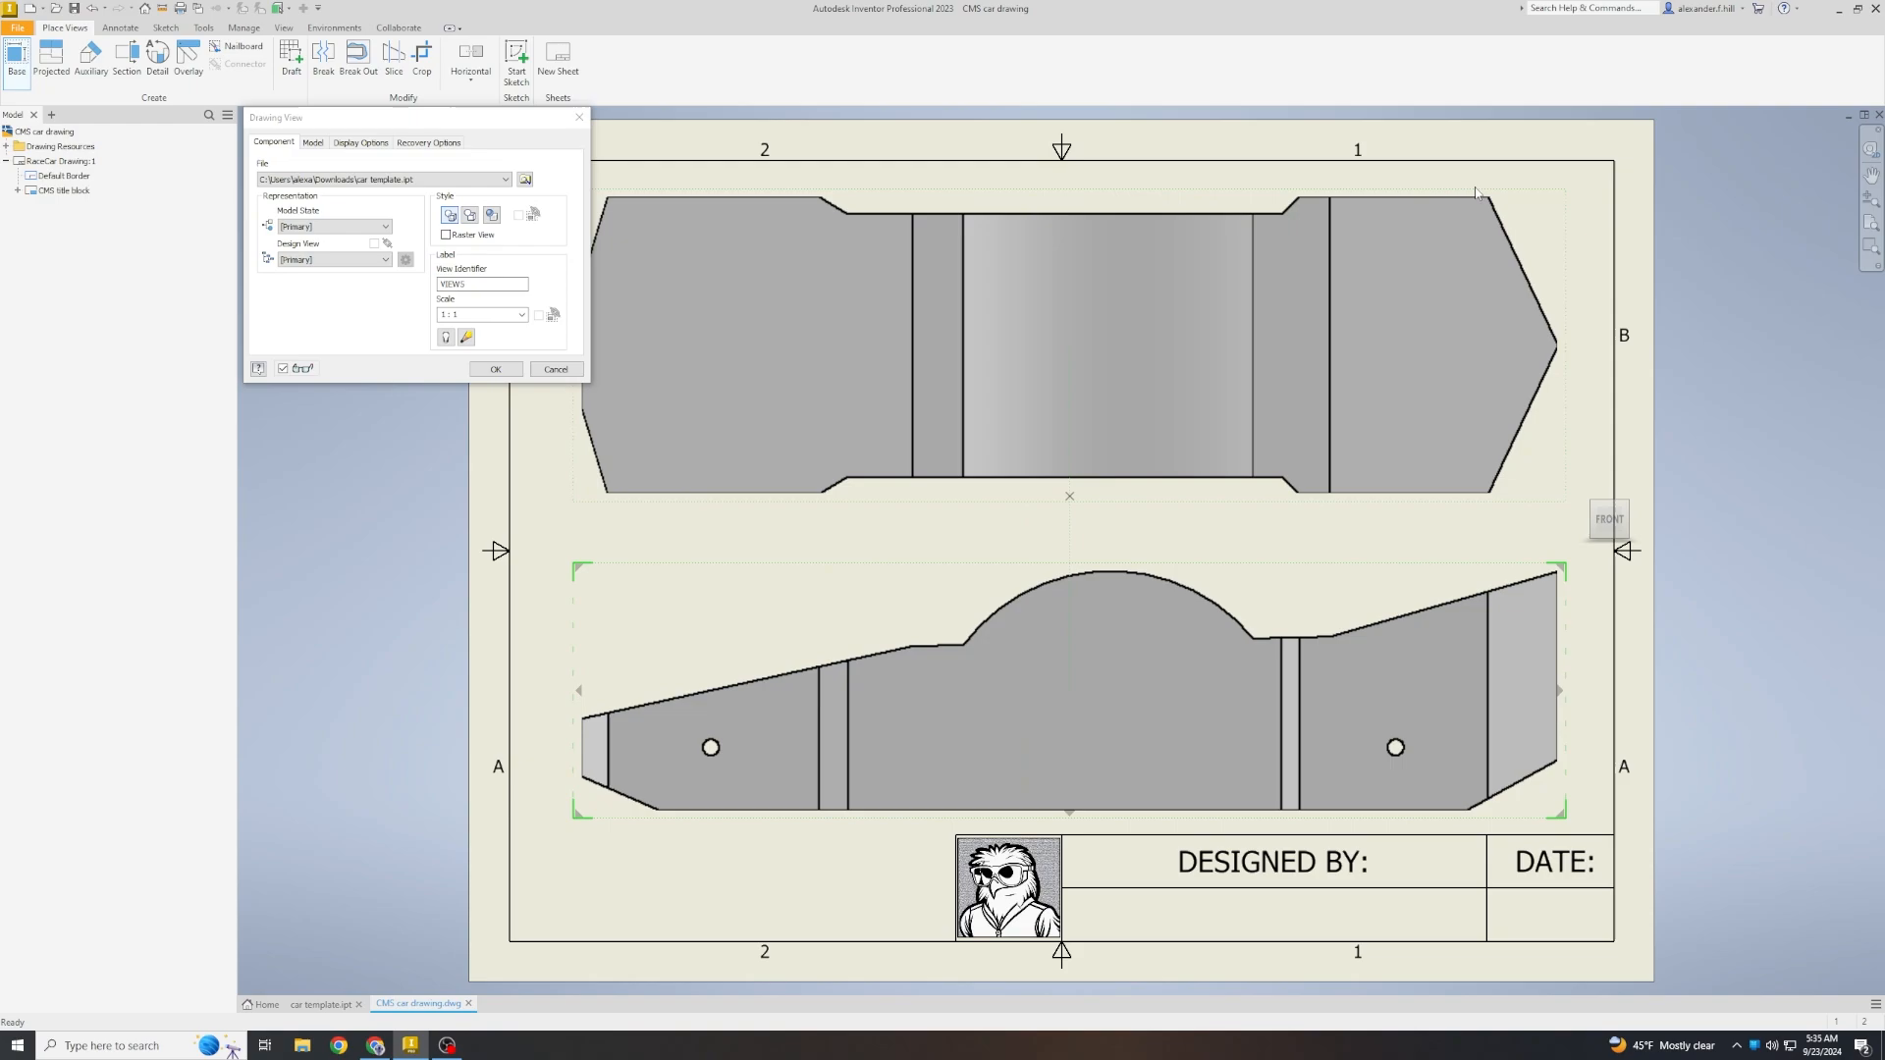
mouse_move(1051, 377)
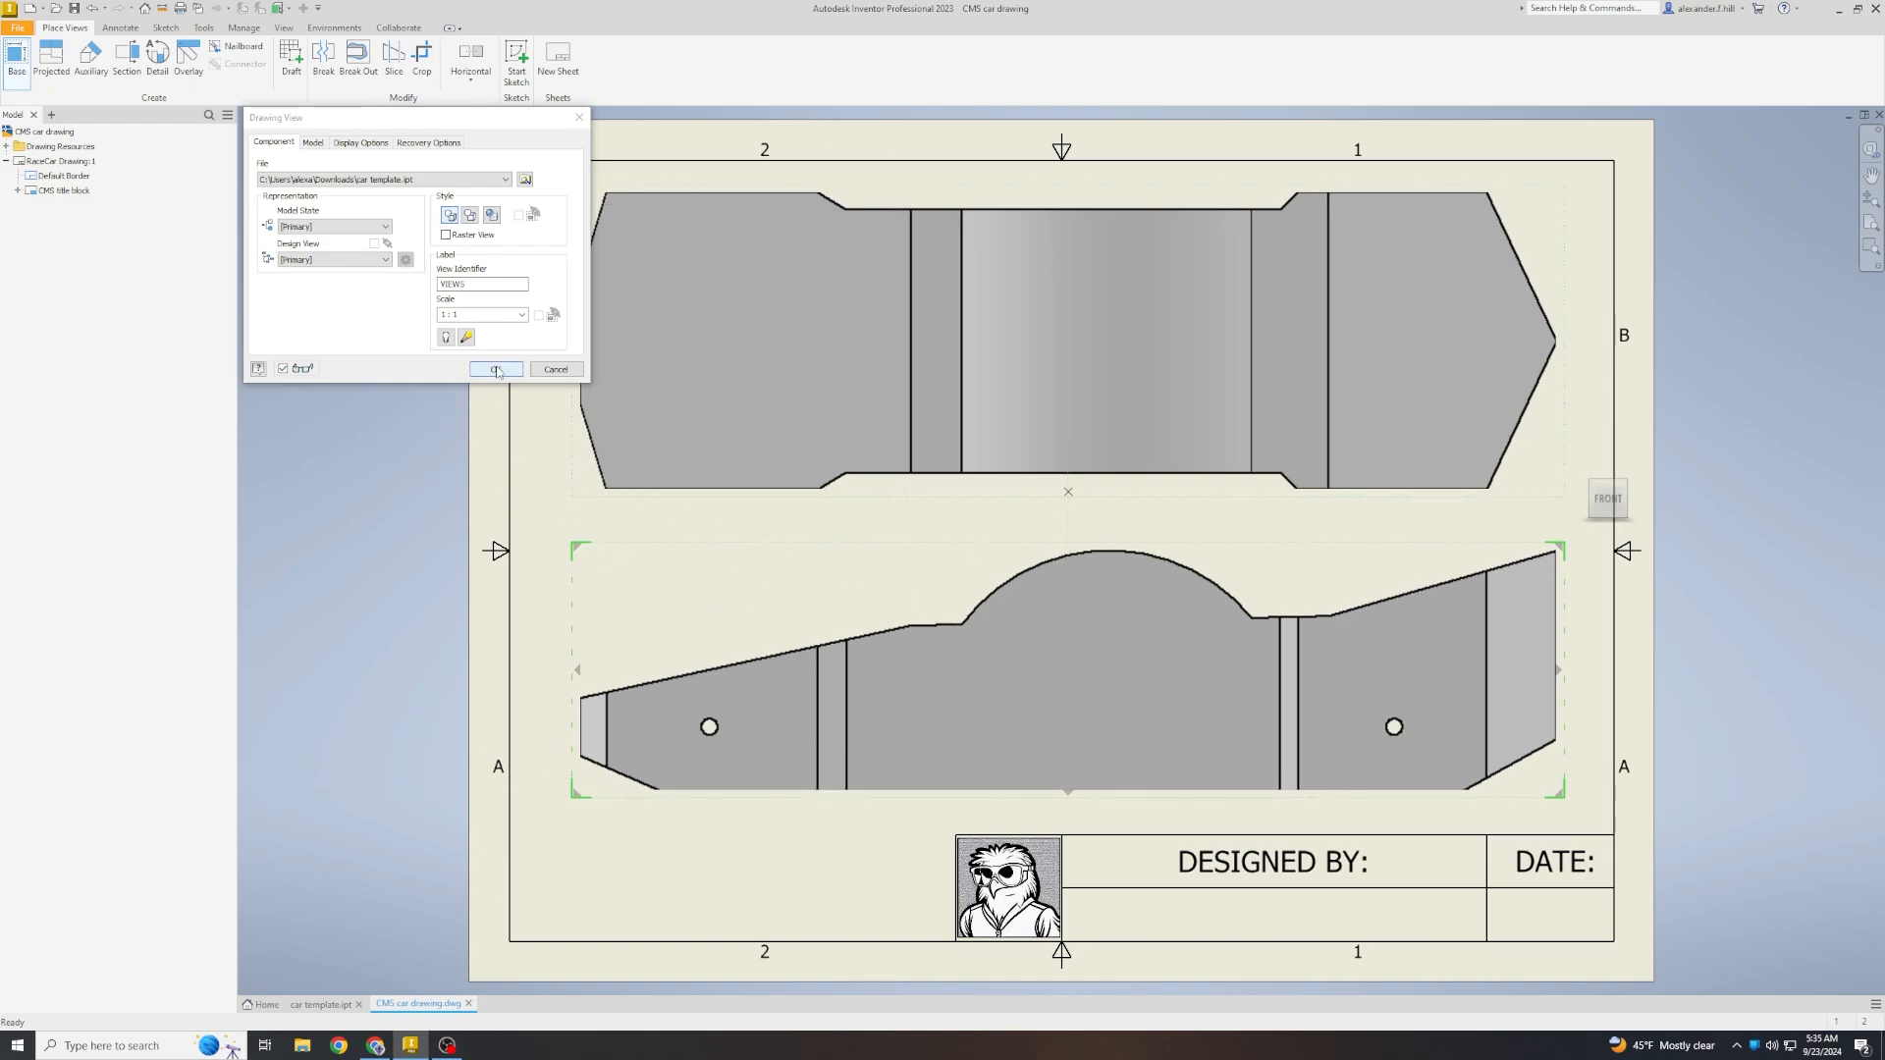
Confirm the Drawing View dialog to create the 1:1 side and top views.
left_click(495, 369)
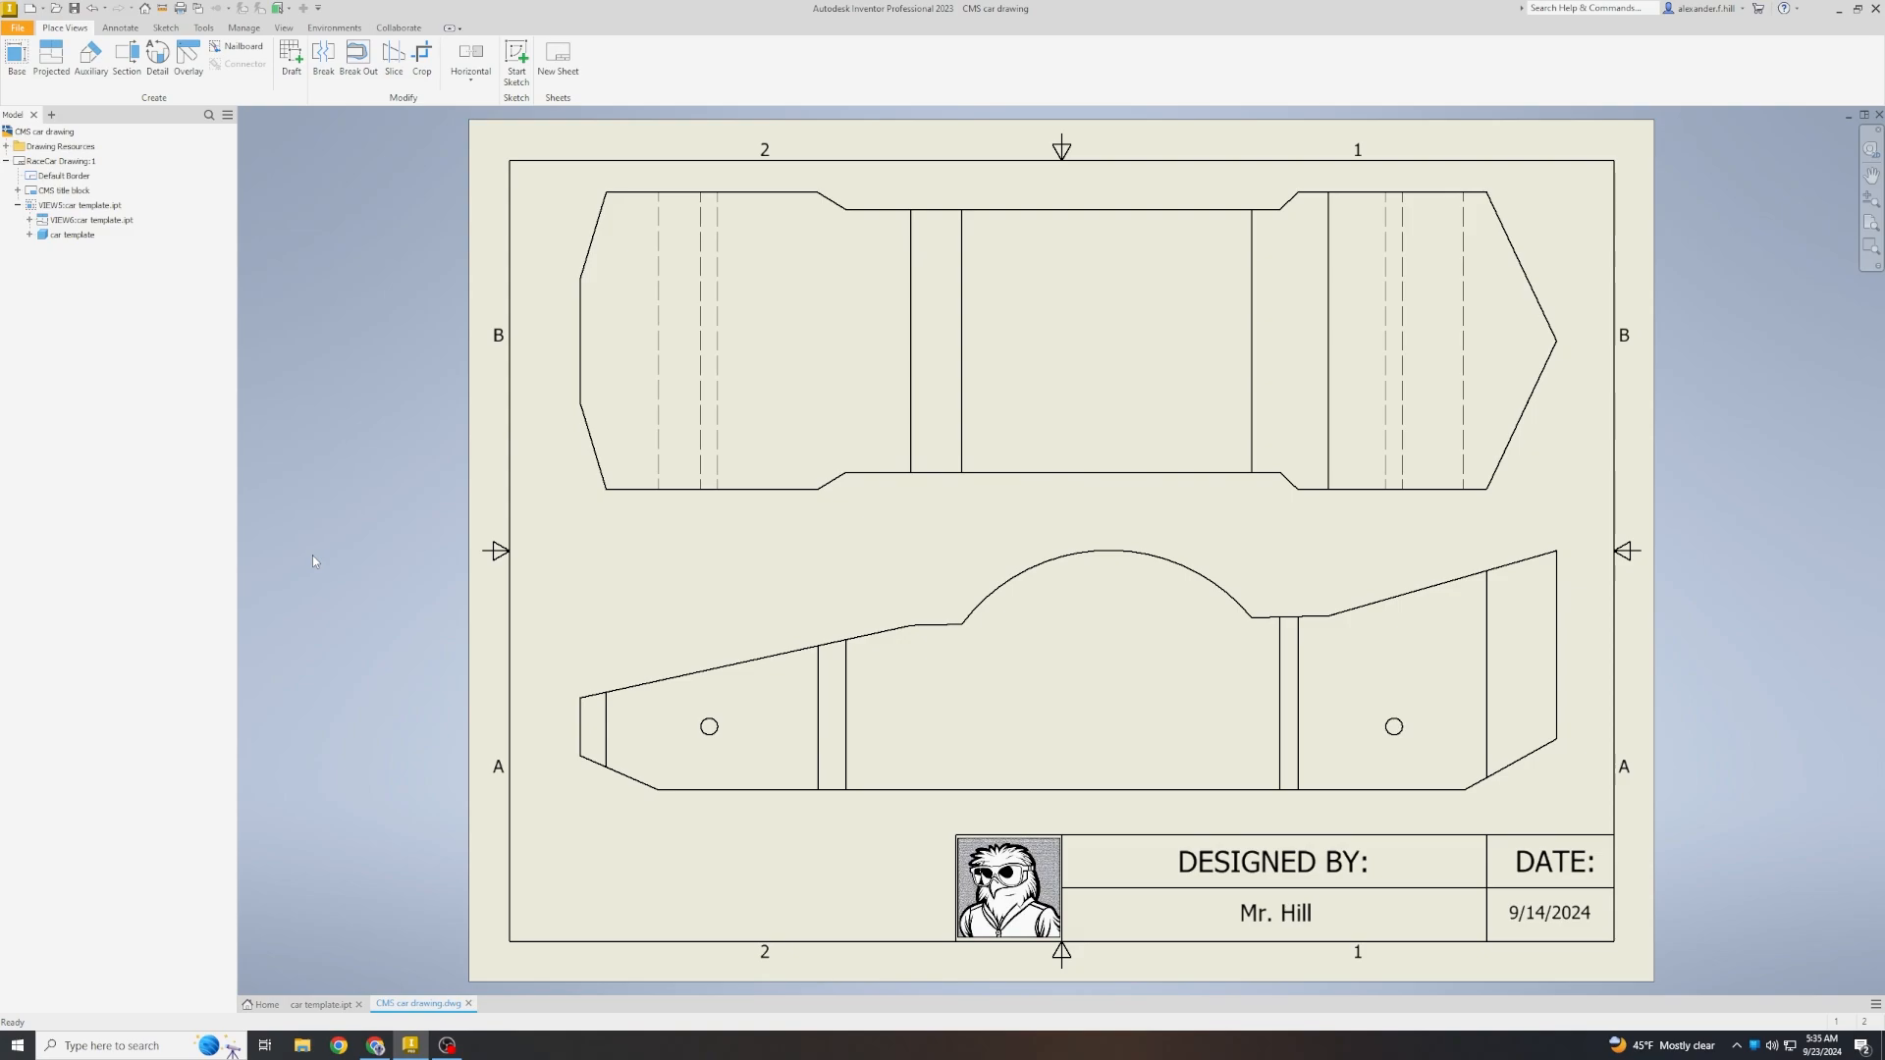
Export the drawing via File > Export > PDF.
left_click(15, 28)
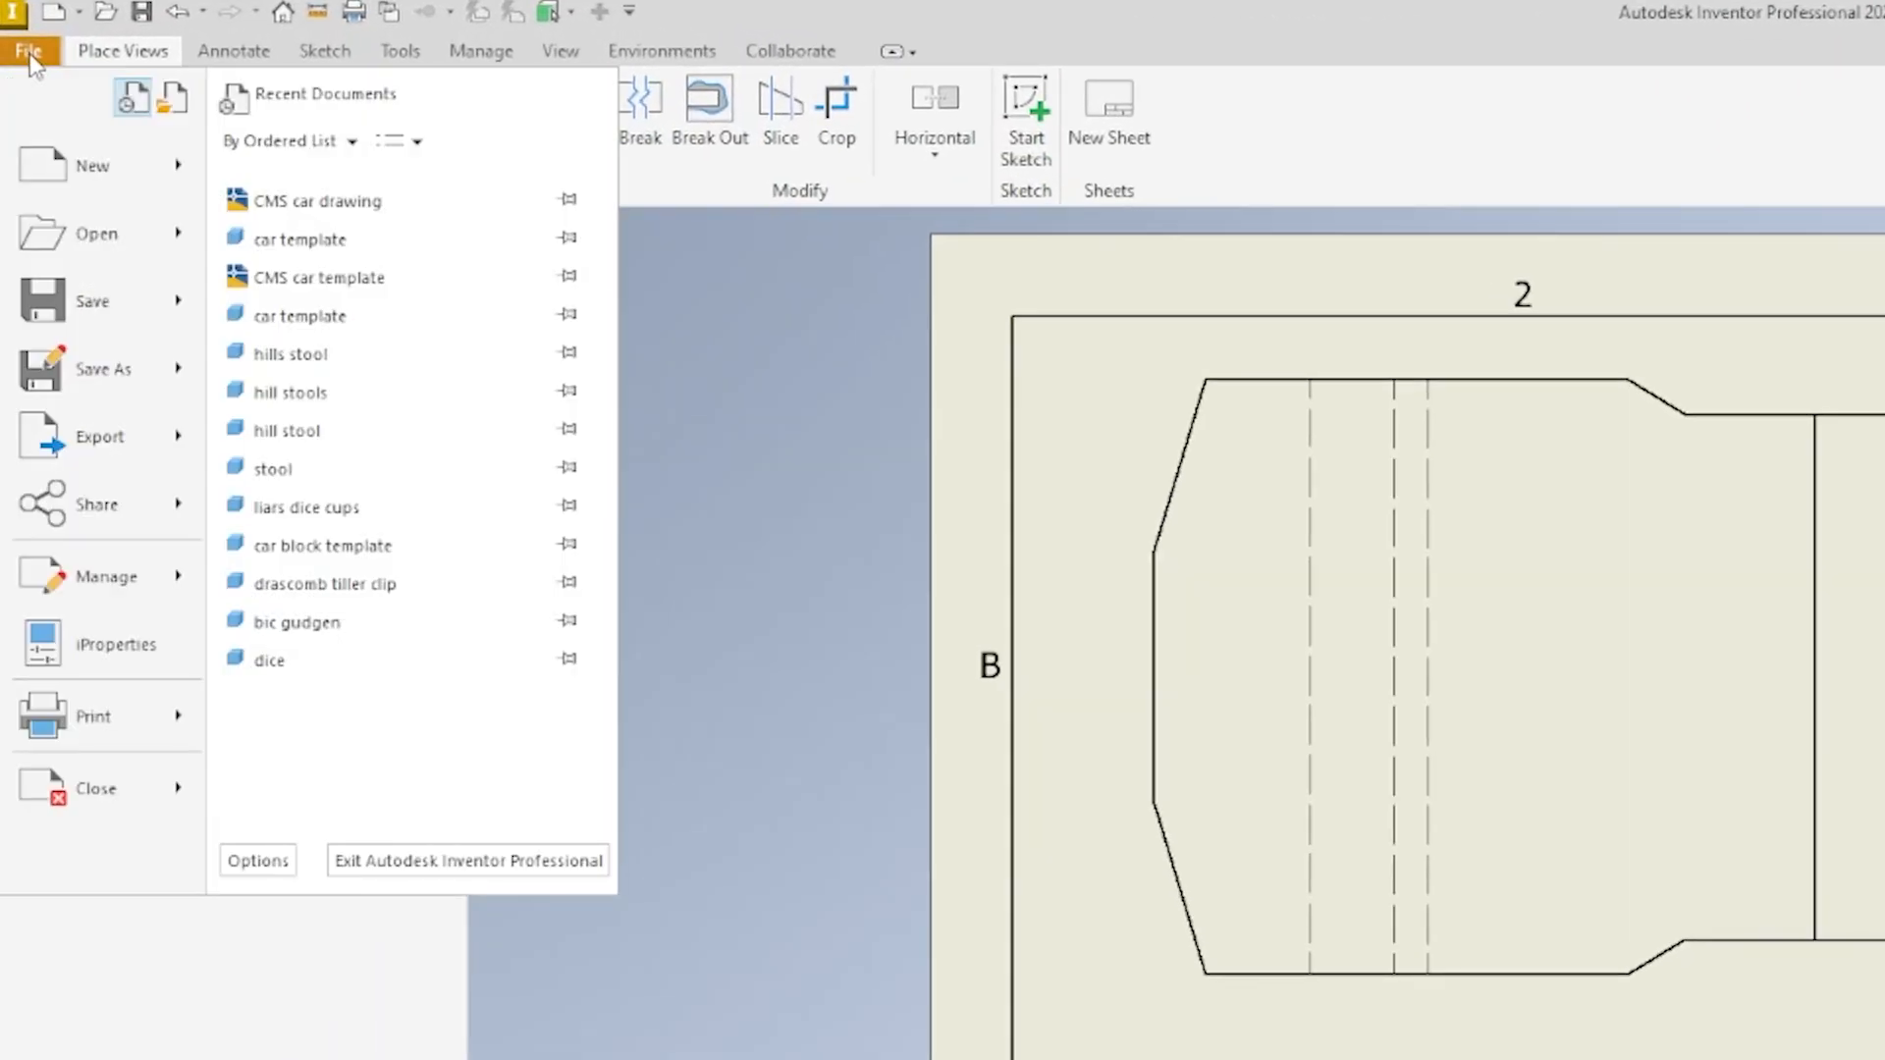
left_click(98, 437)
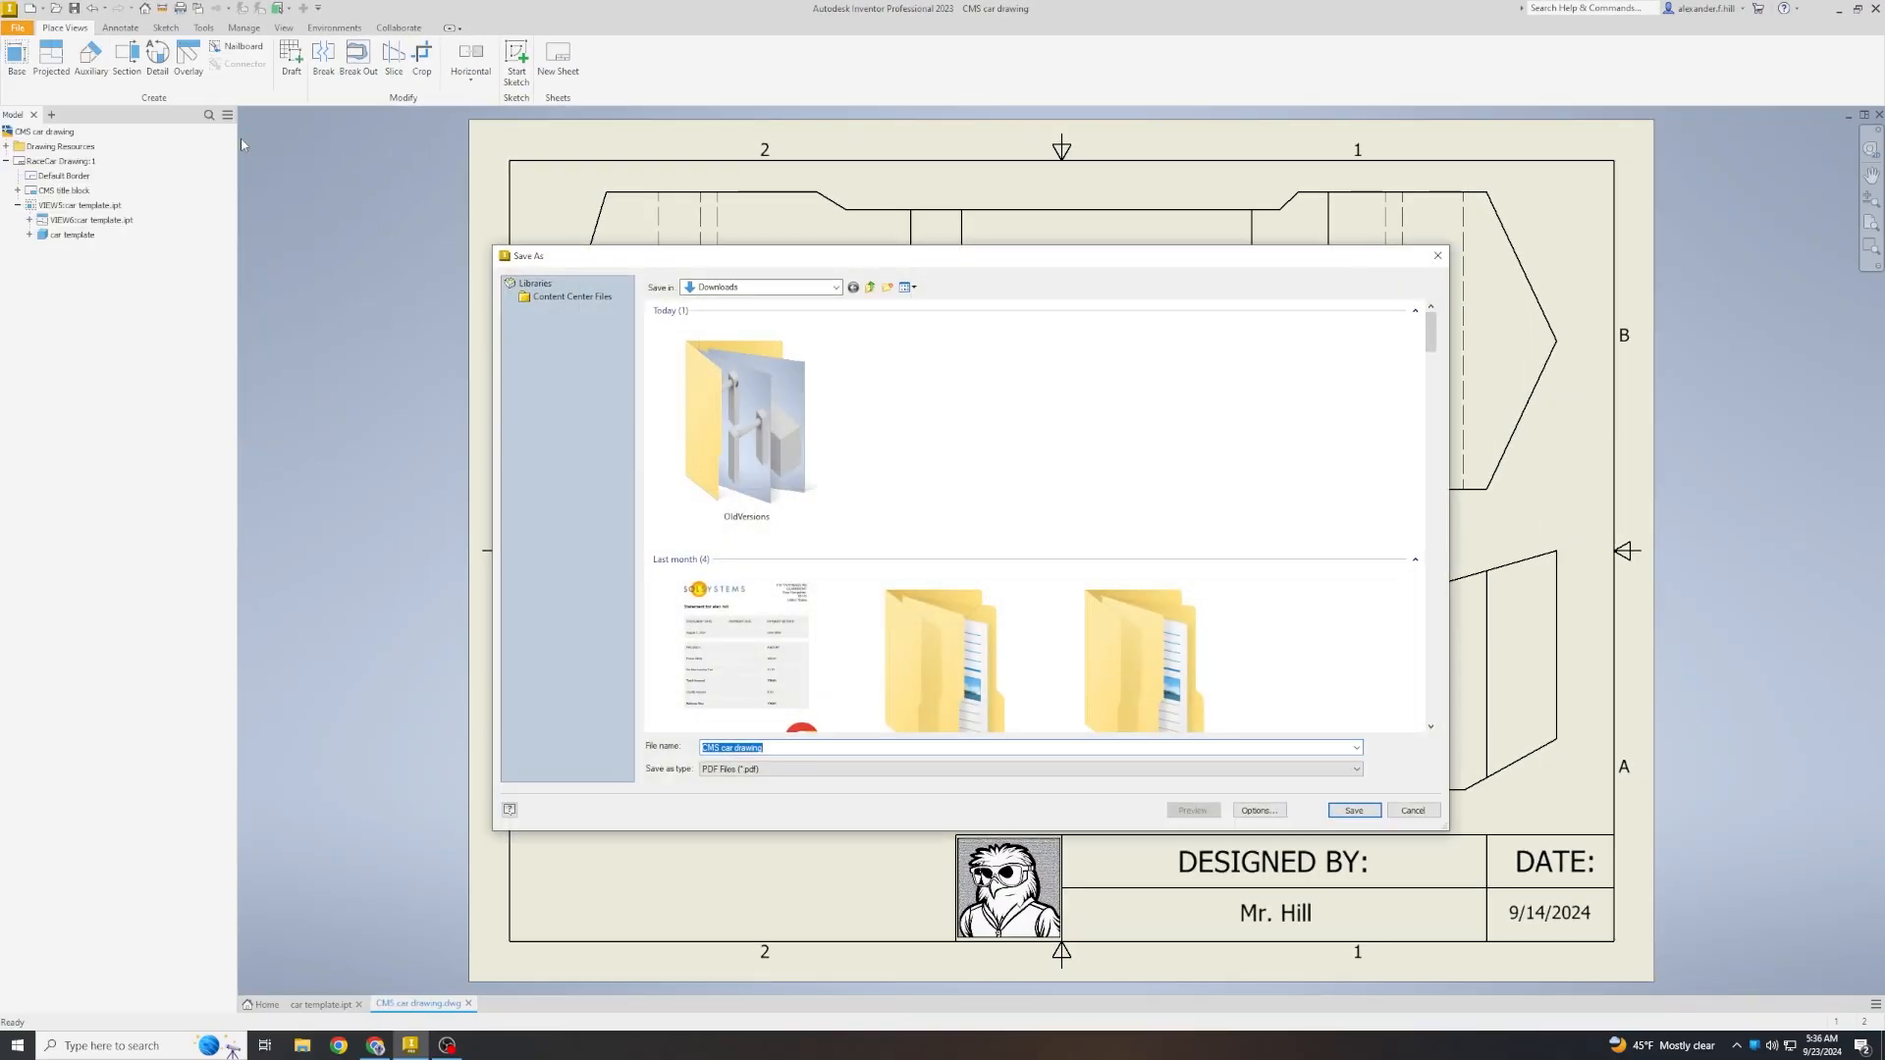
mouse_move(347, 185)
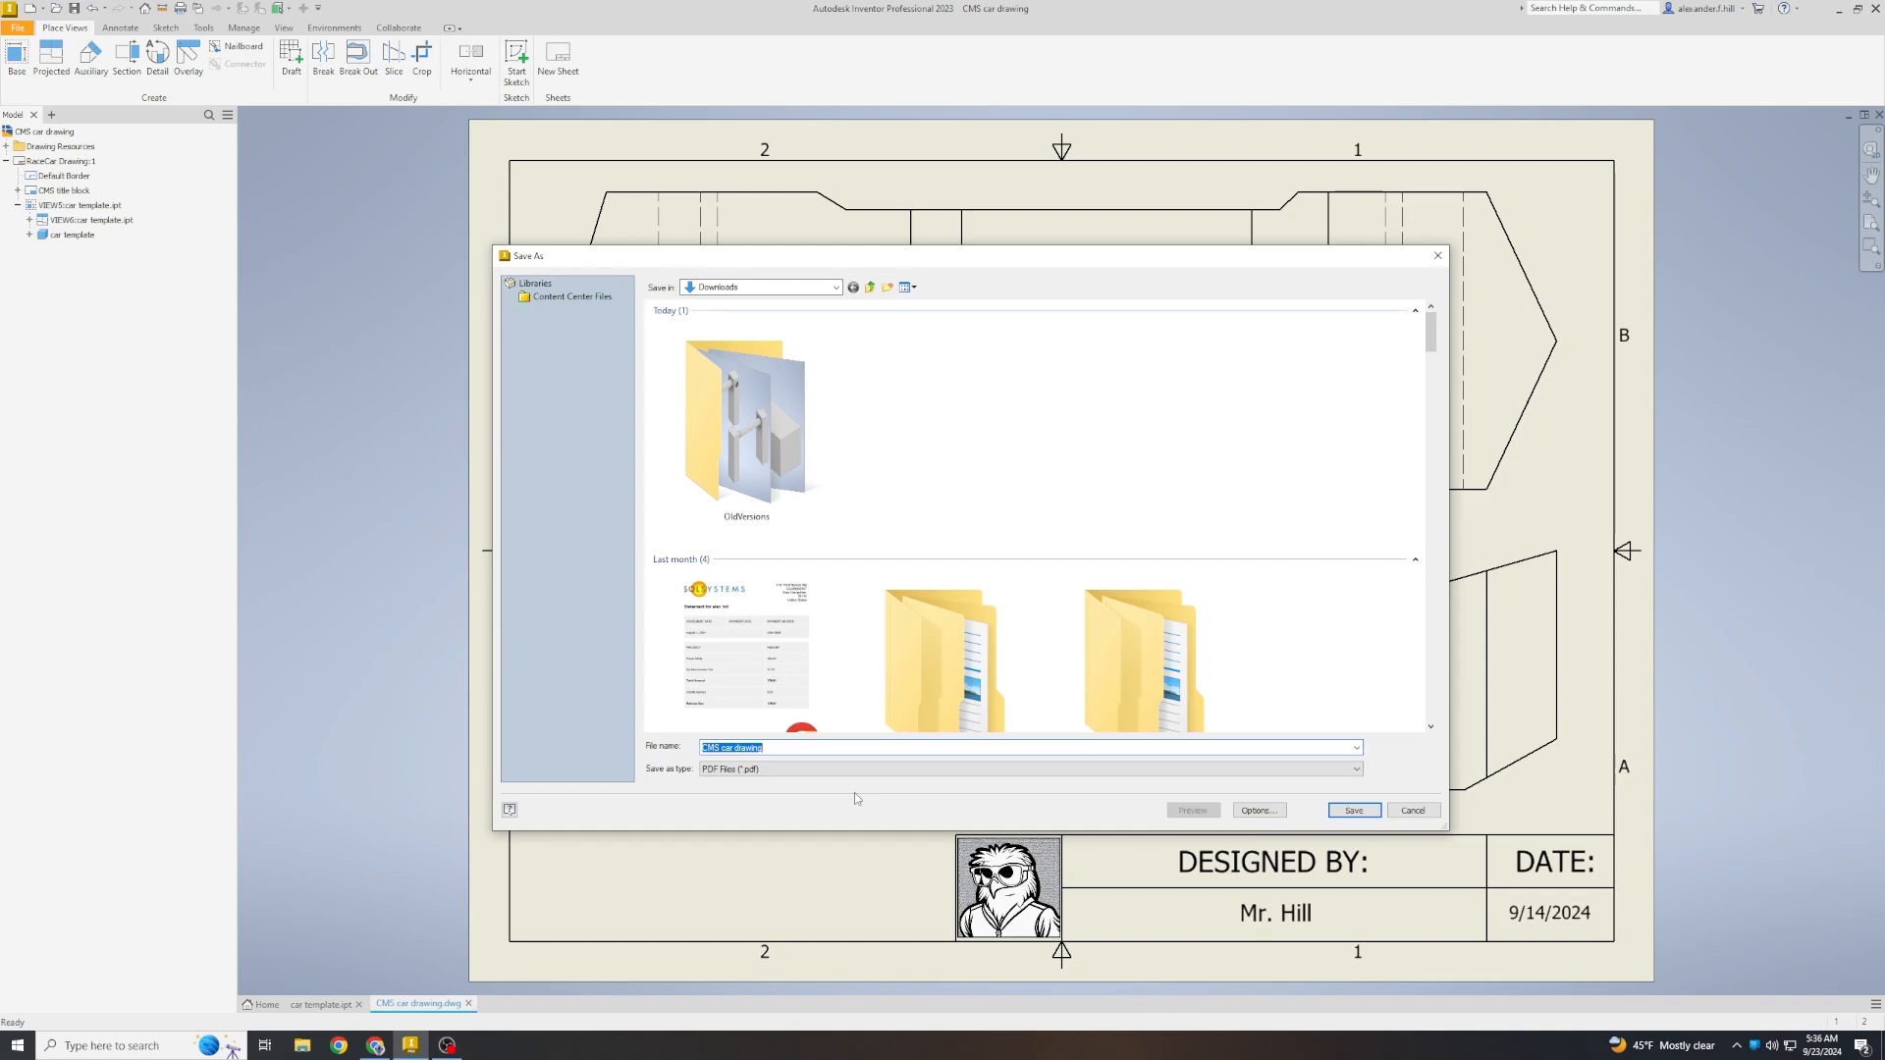
Save the PDF as 'hill car drawing' in Downloads.
type("hill car")
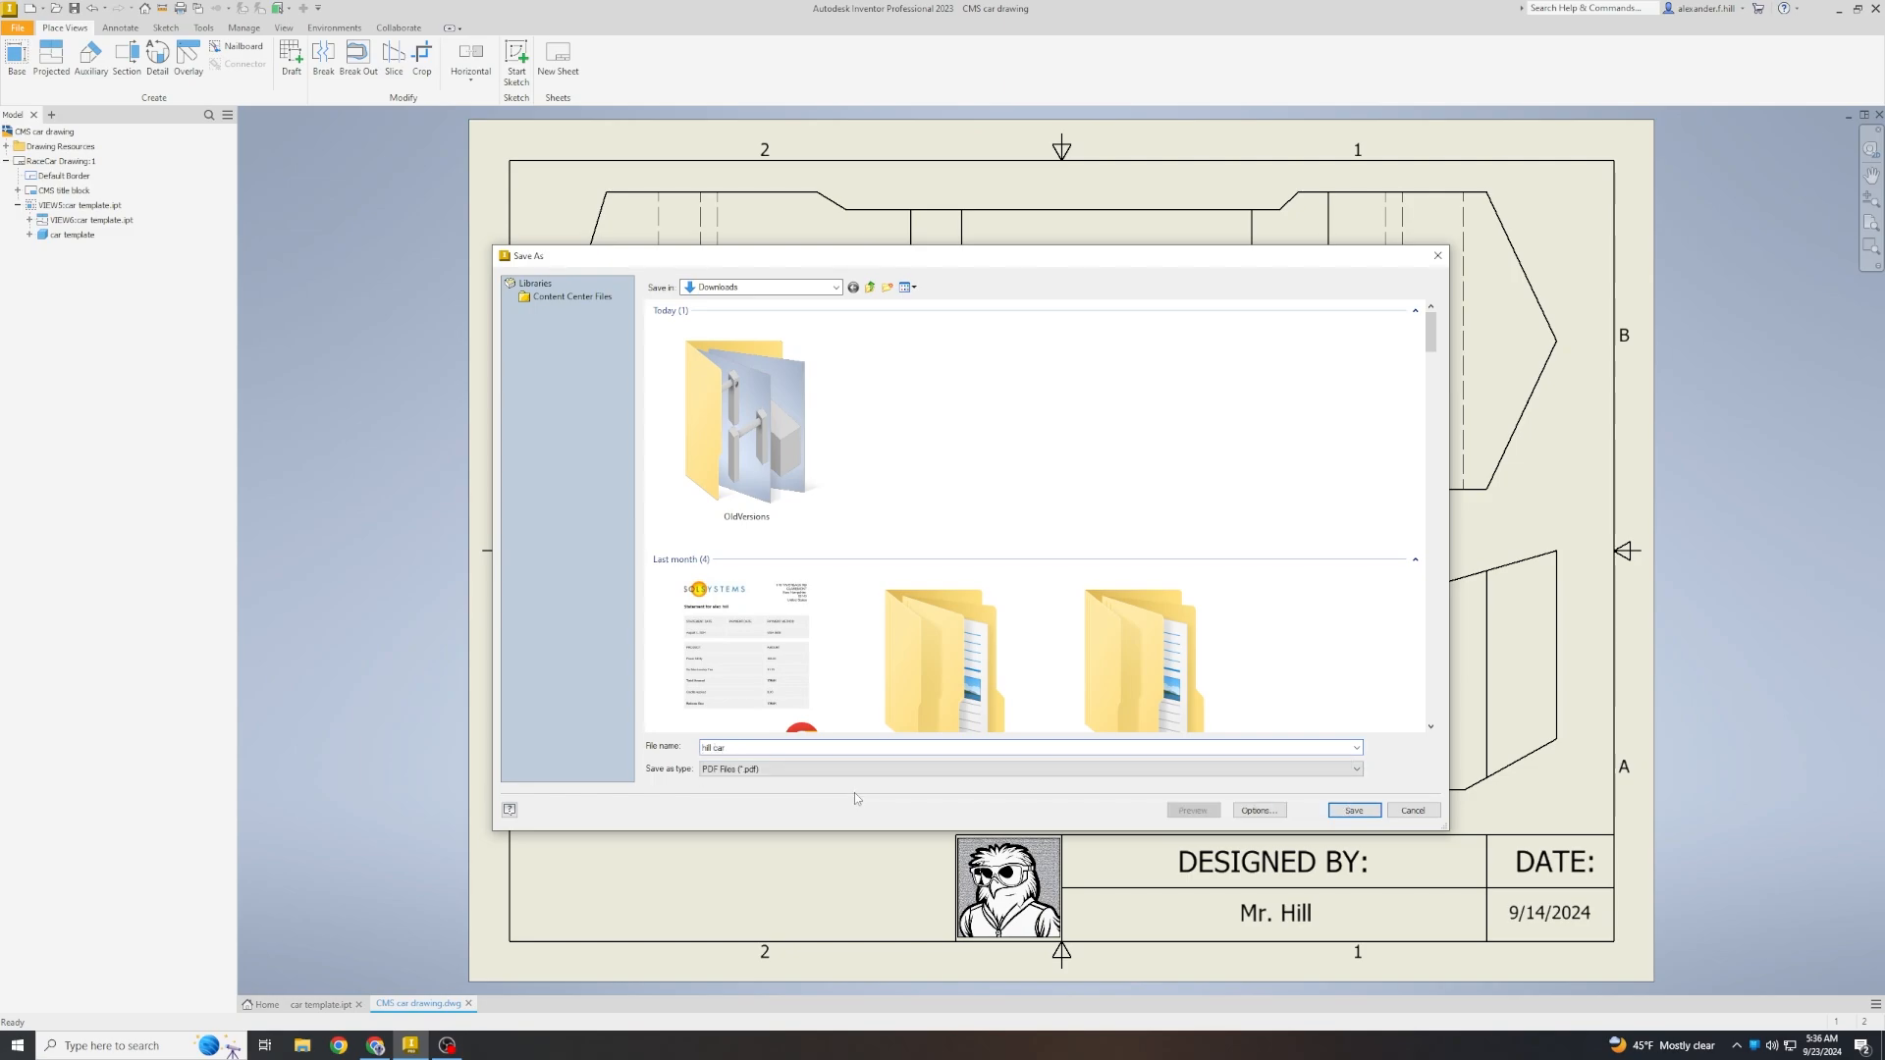
type("drawing")
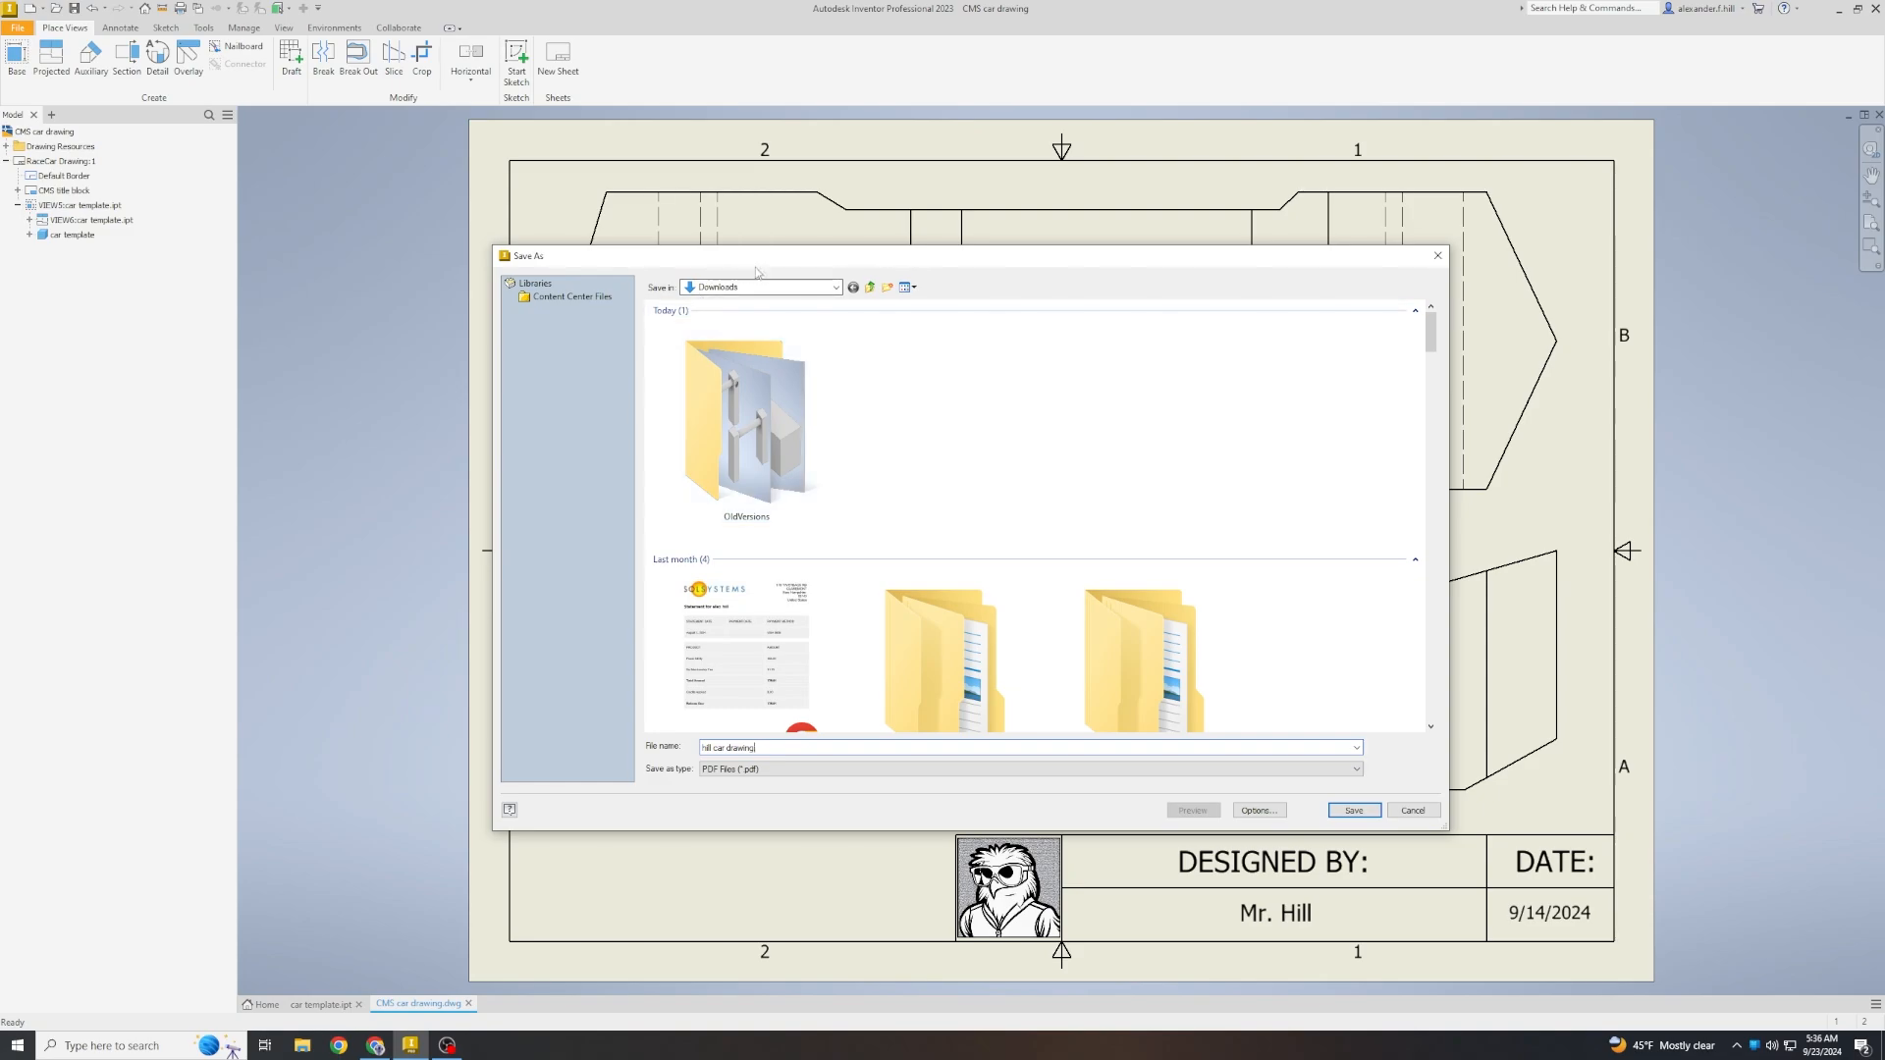
mouse_move(712, 268)
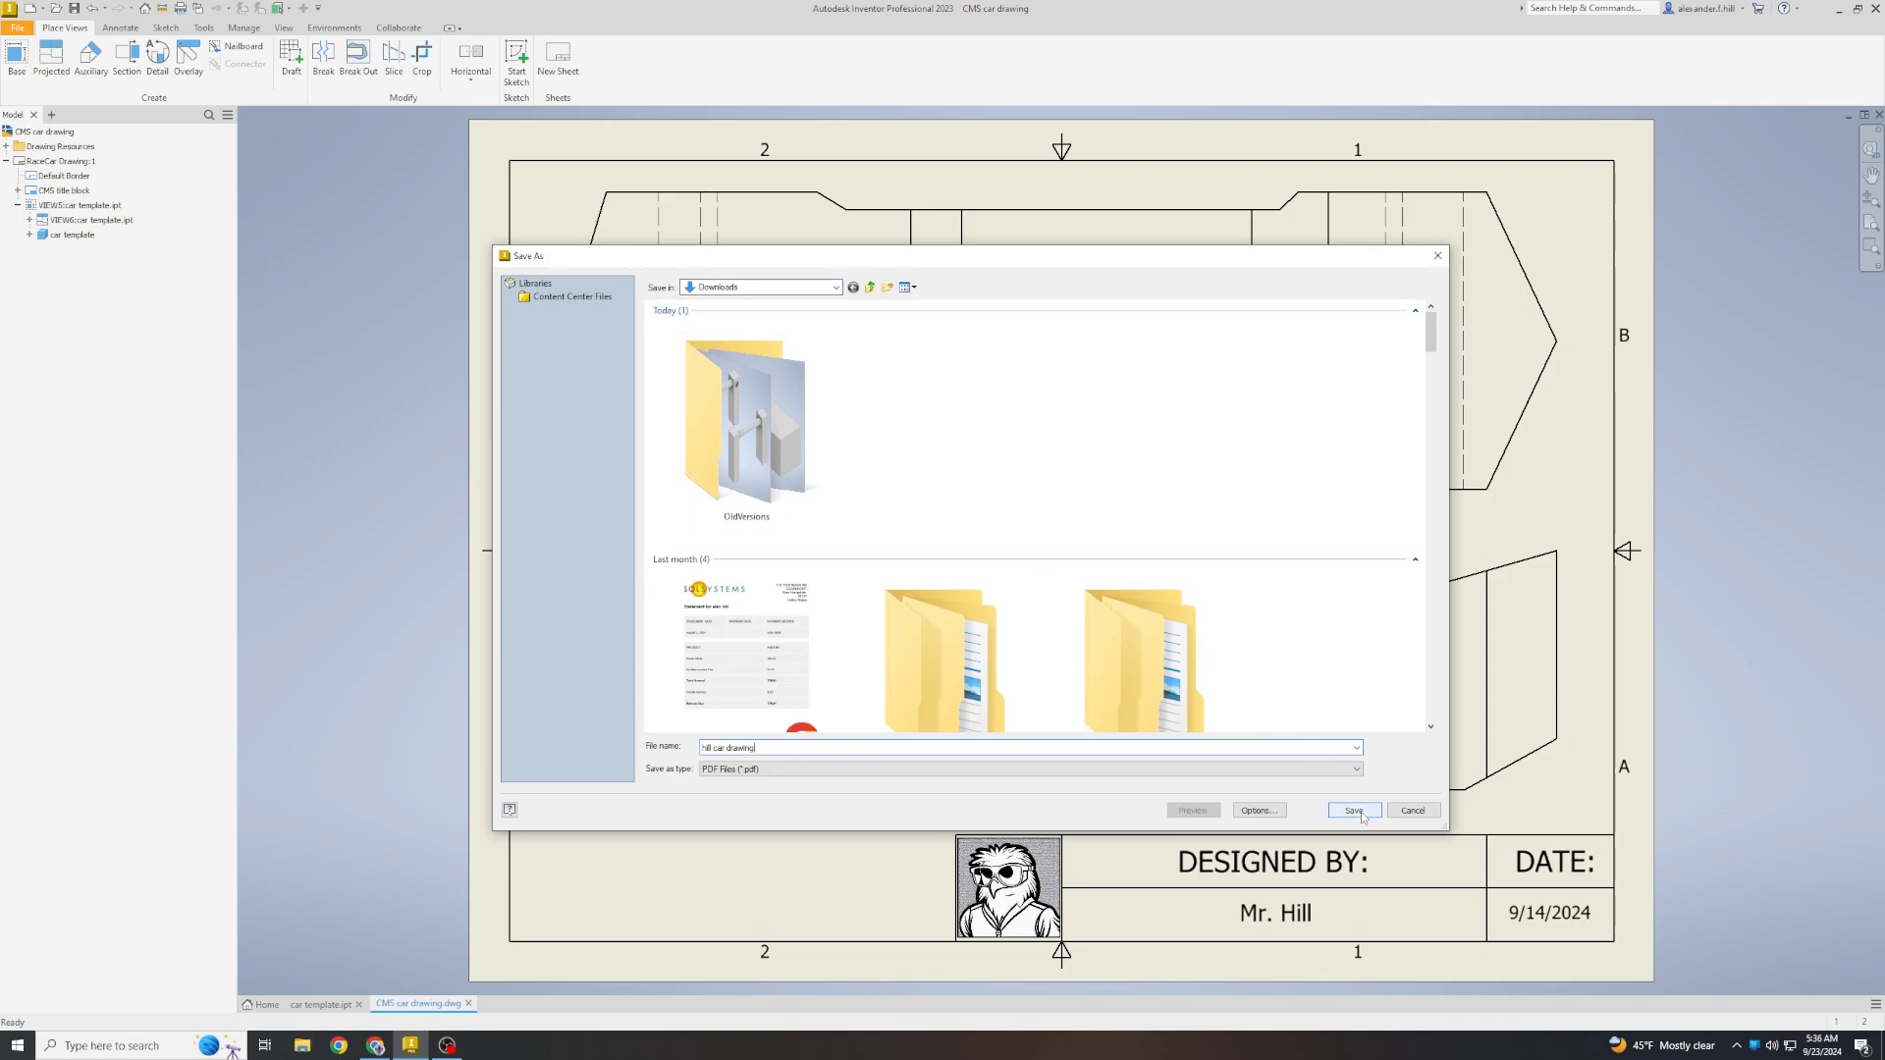
left_click(1354, 810)
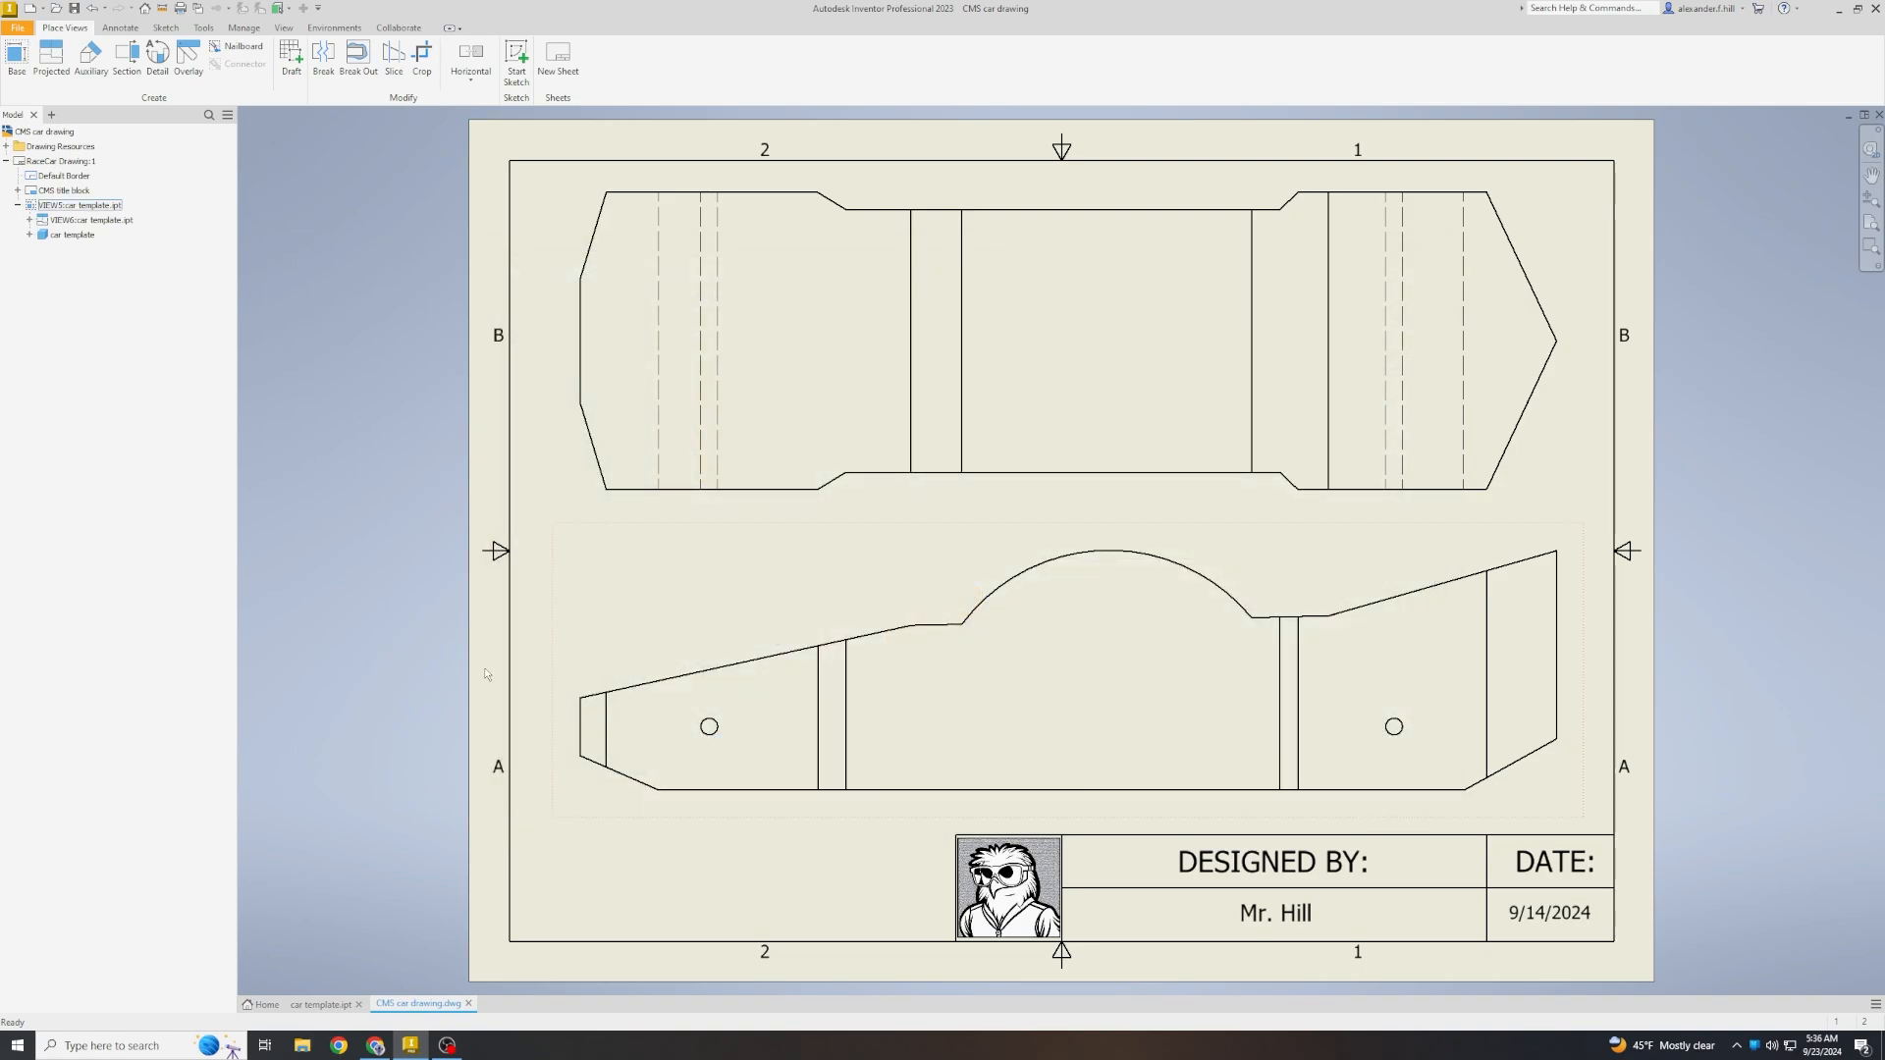